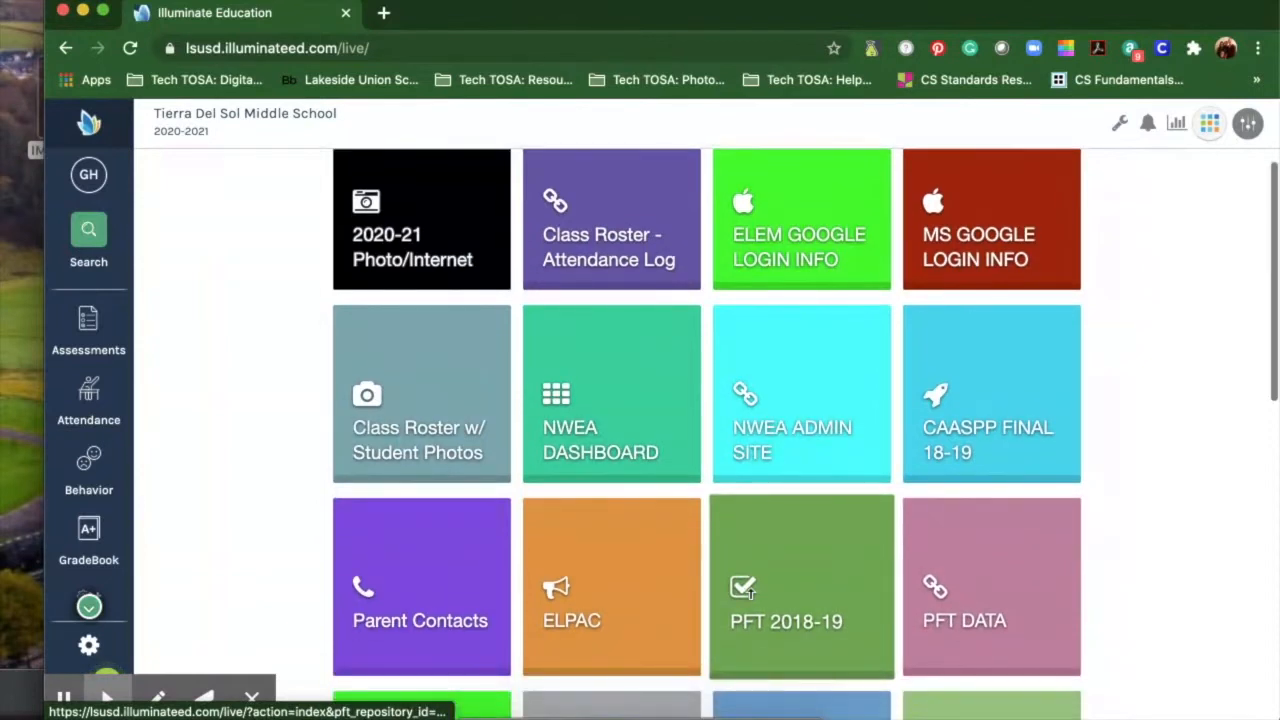
# Step: Go from the school launchpad to the View Assessments list
pyautogui.scroll(-3)
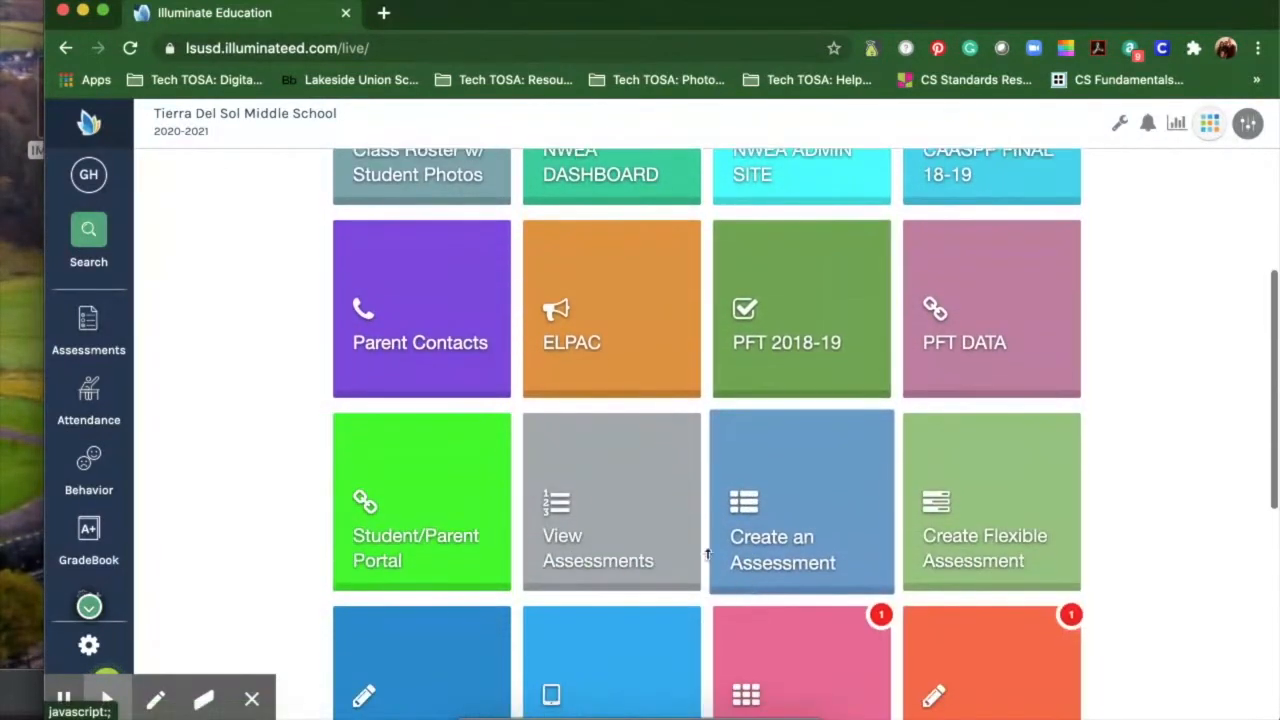
pyautogui.click(612, 502)
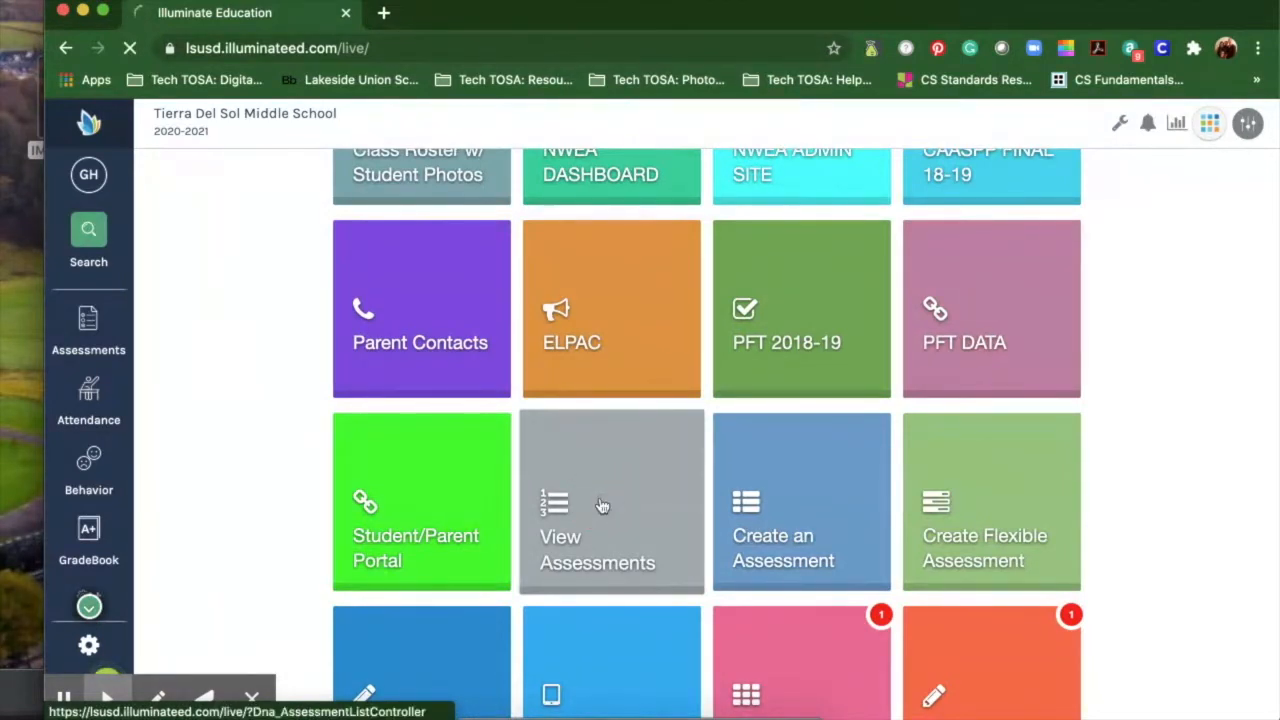
# Step: Show assessments Shared with Me filtered by 'ELA', scrolling to the Gr.6 U1 assessment
pyautogui.click(612, 504)
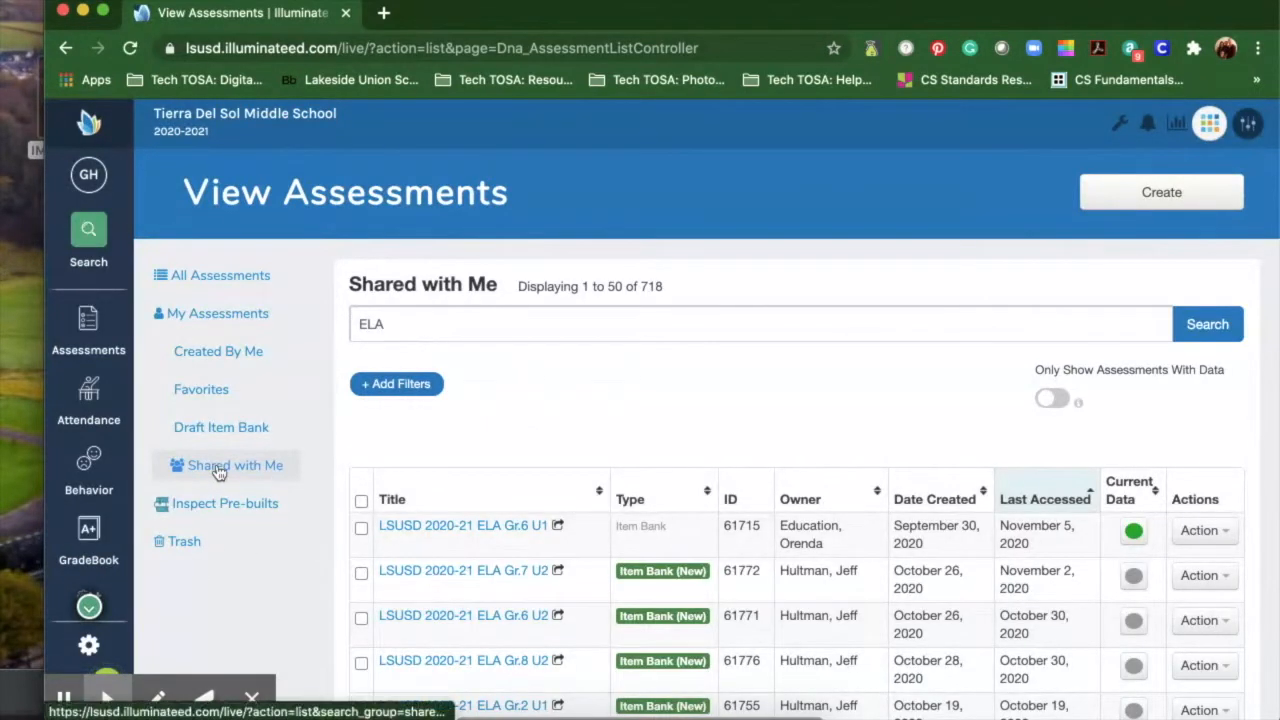
pyautogui.click(234, 464)
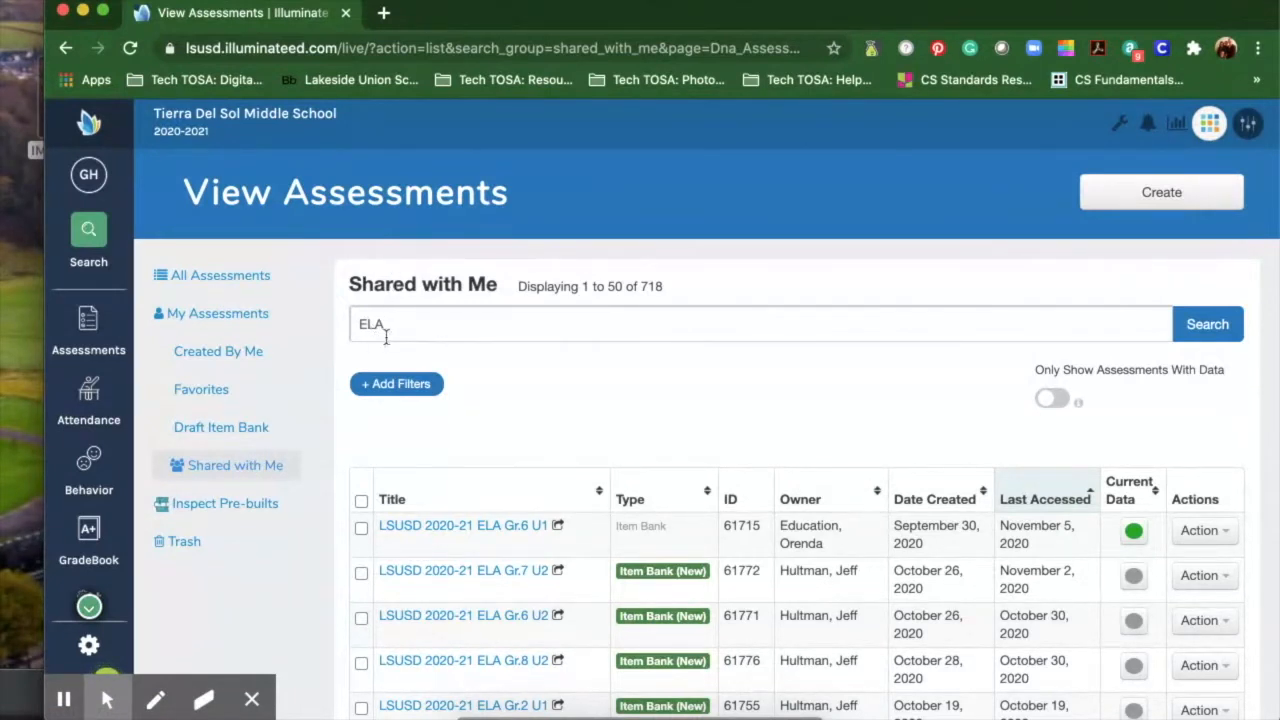
pyautogui.click(760, 324)
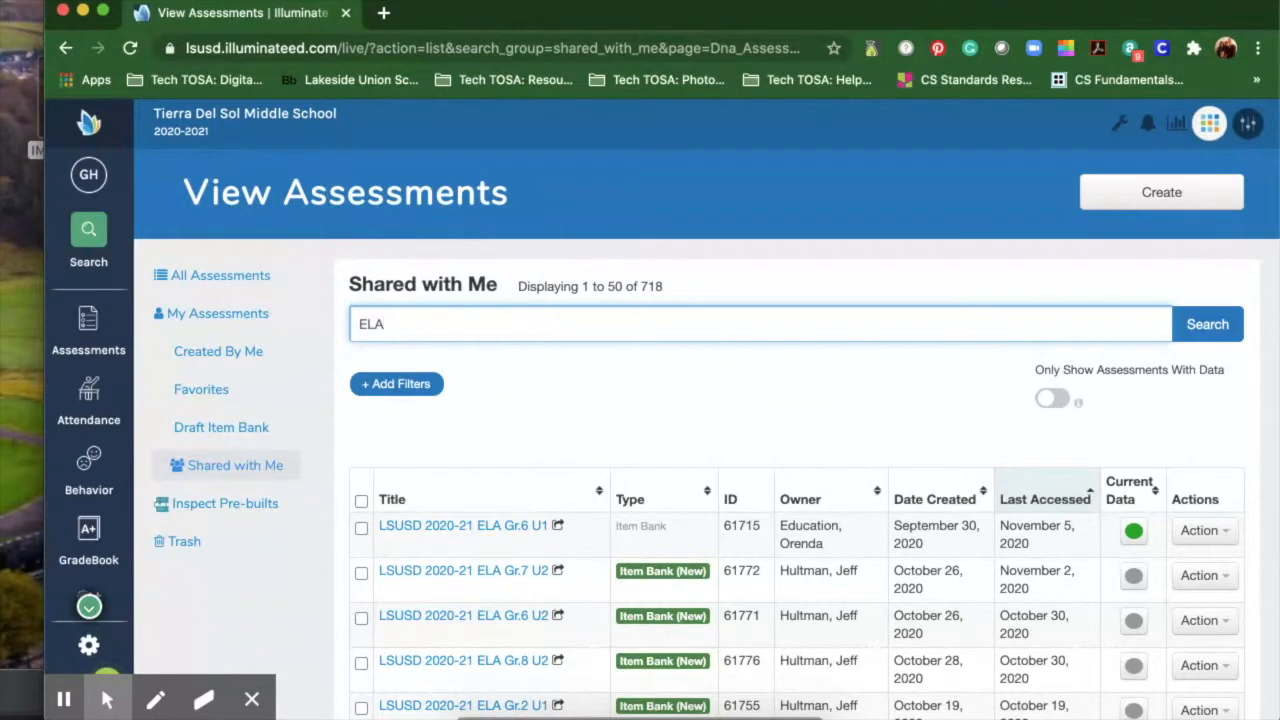
pyautogui.scroll(-3)
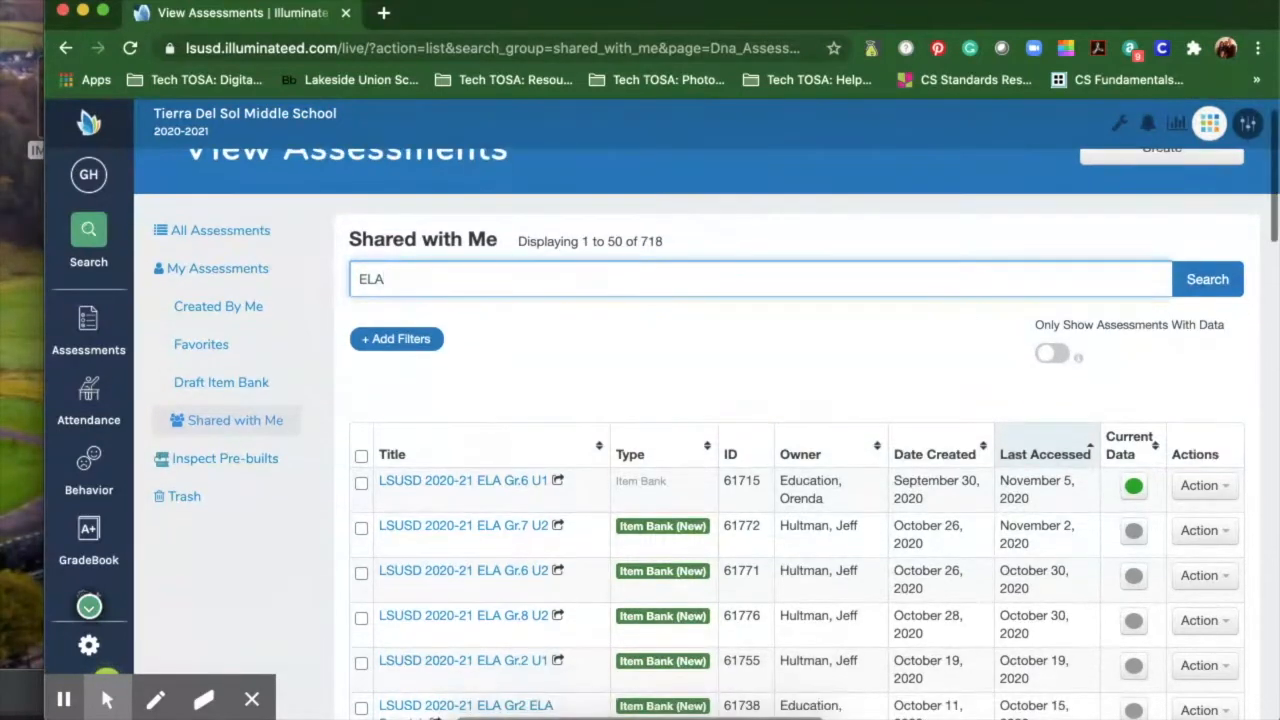
pyautogui.scroll(-3)
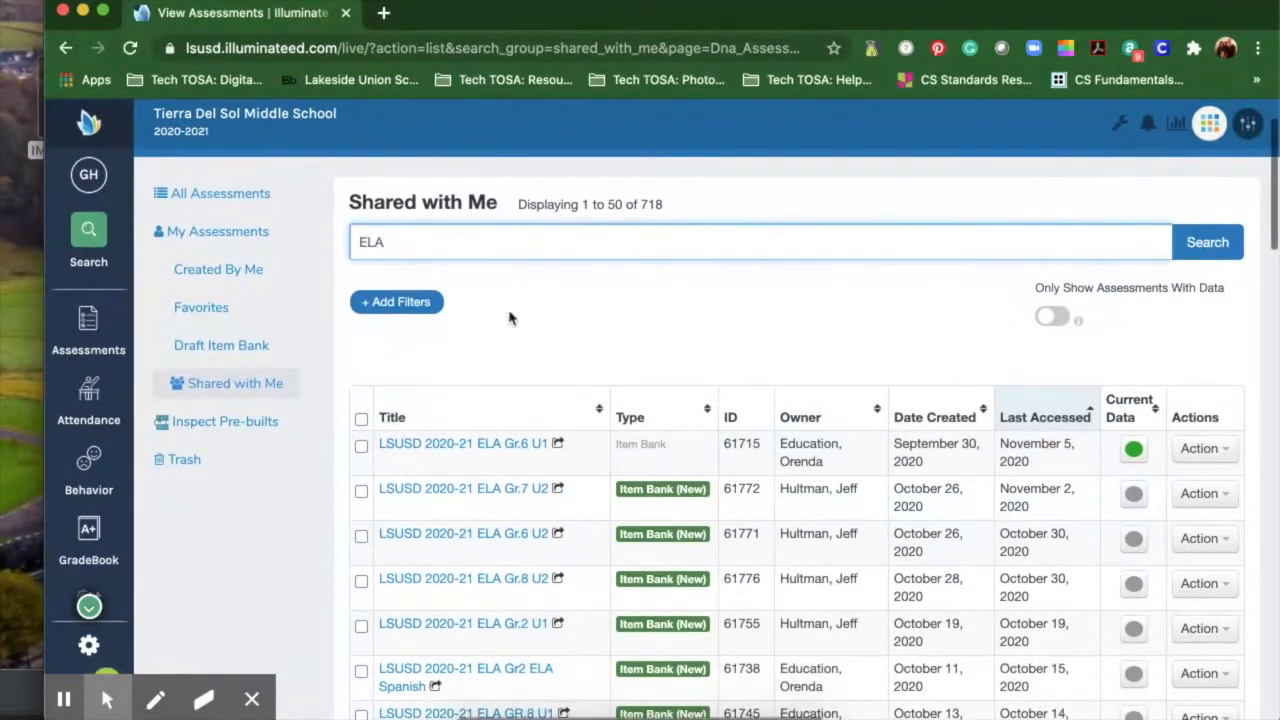
pyautogui.moveTo(576, 310)
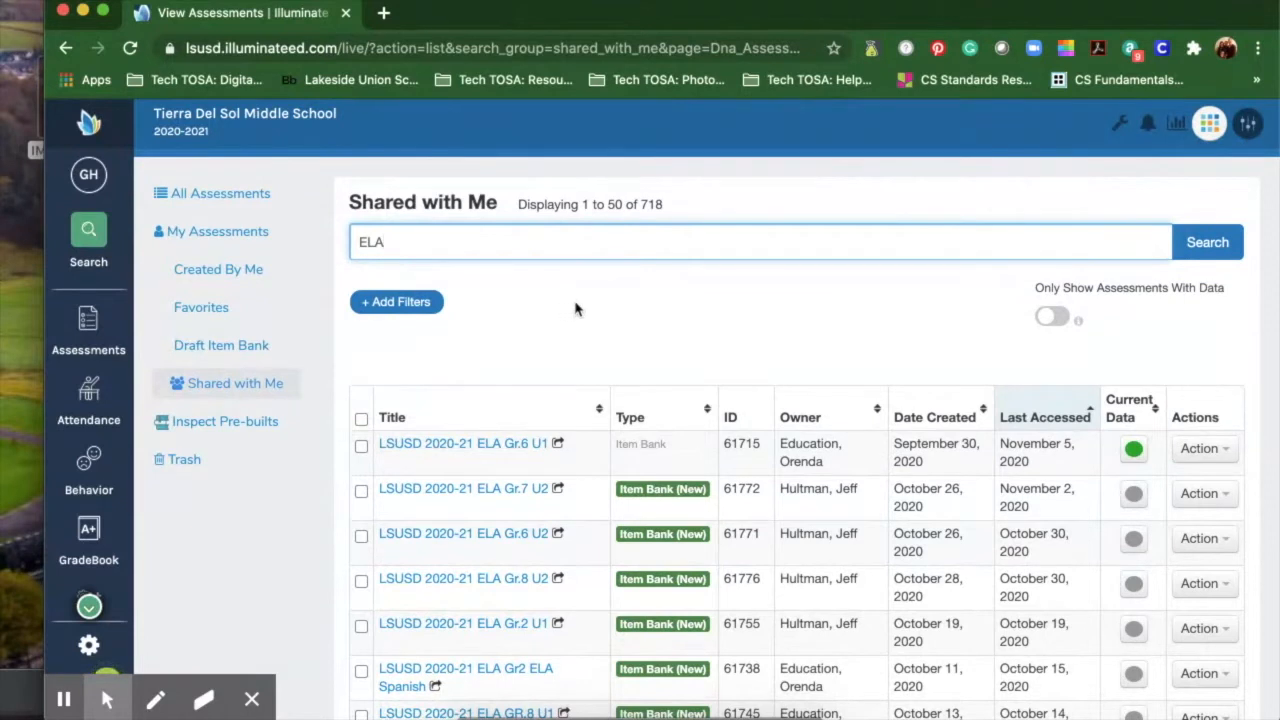
pyautogui.moveTo(476, 446)
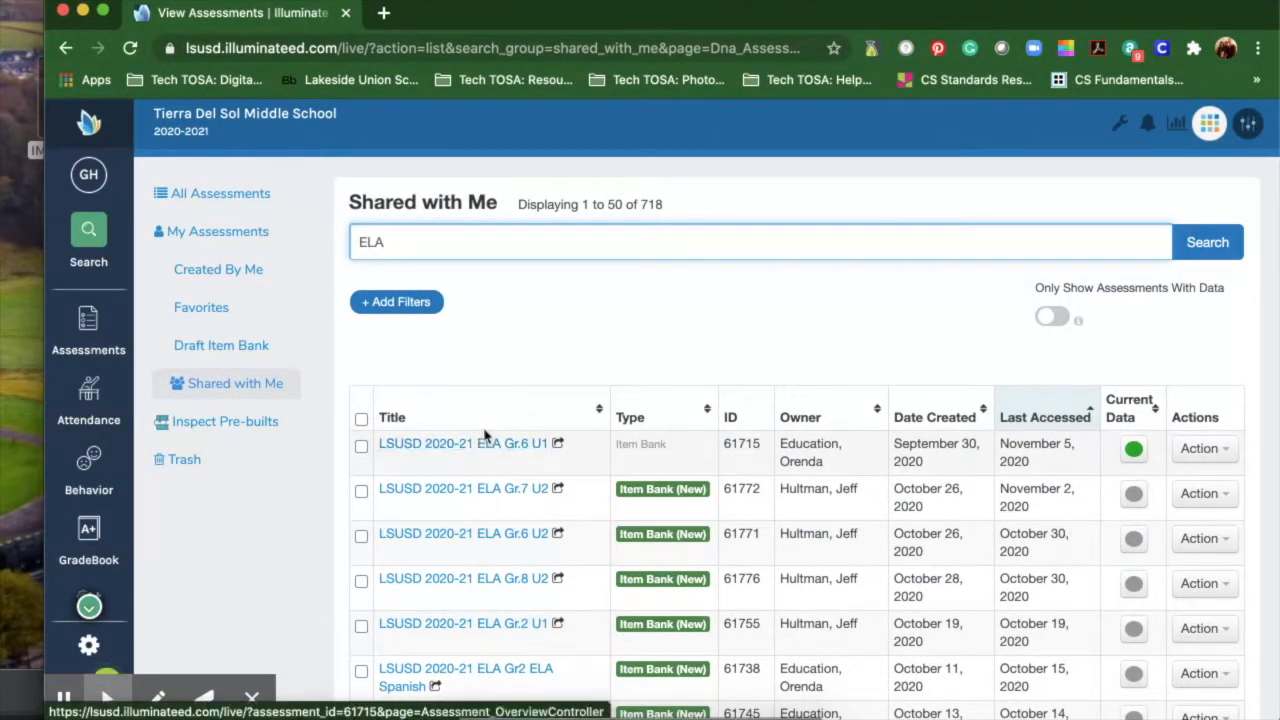
pyautogui.moveTo(464, 444)
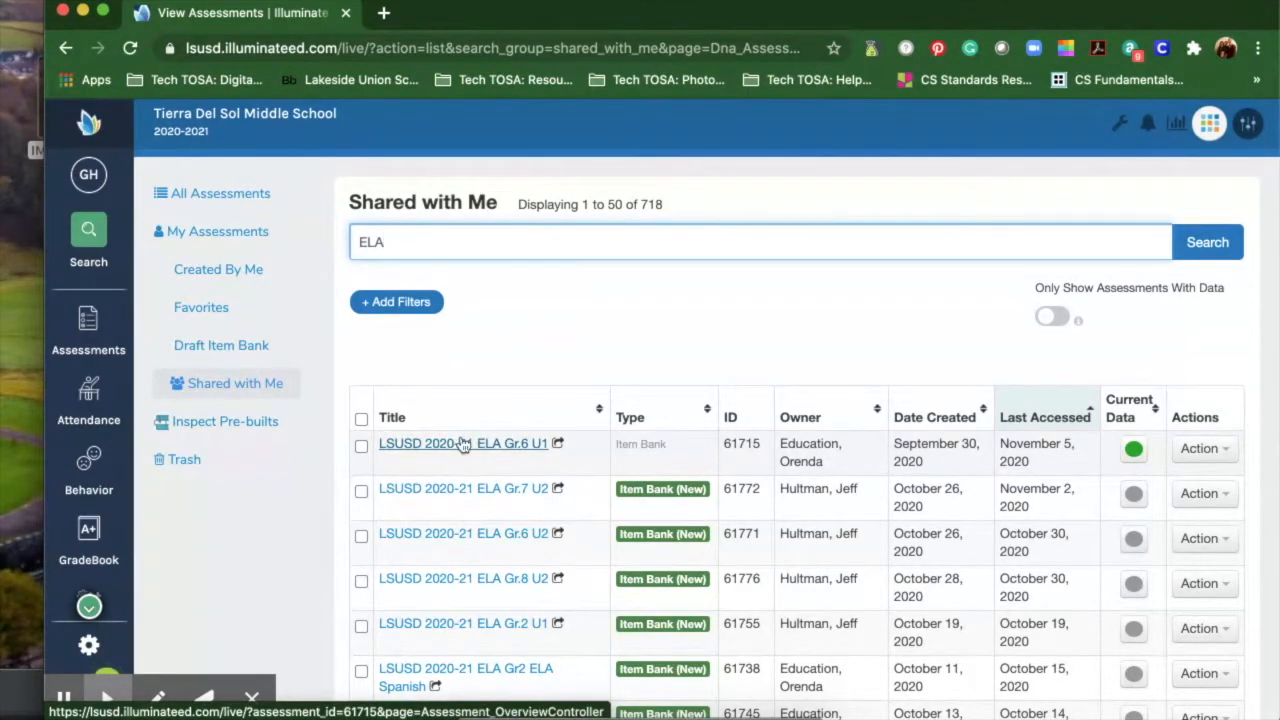
# Step: Open the LSUSD 2020-21 ELA Gr.6 U1 assessment overview with its performance chart
pyautogui.click(464, 444)
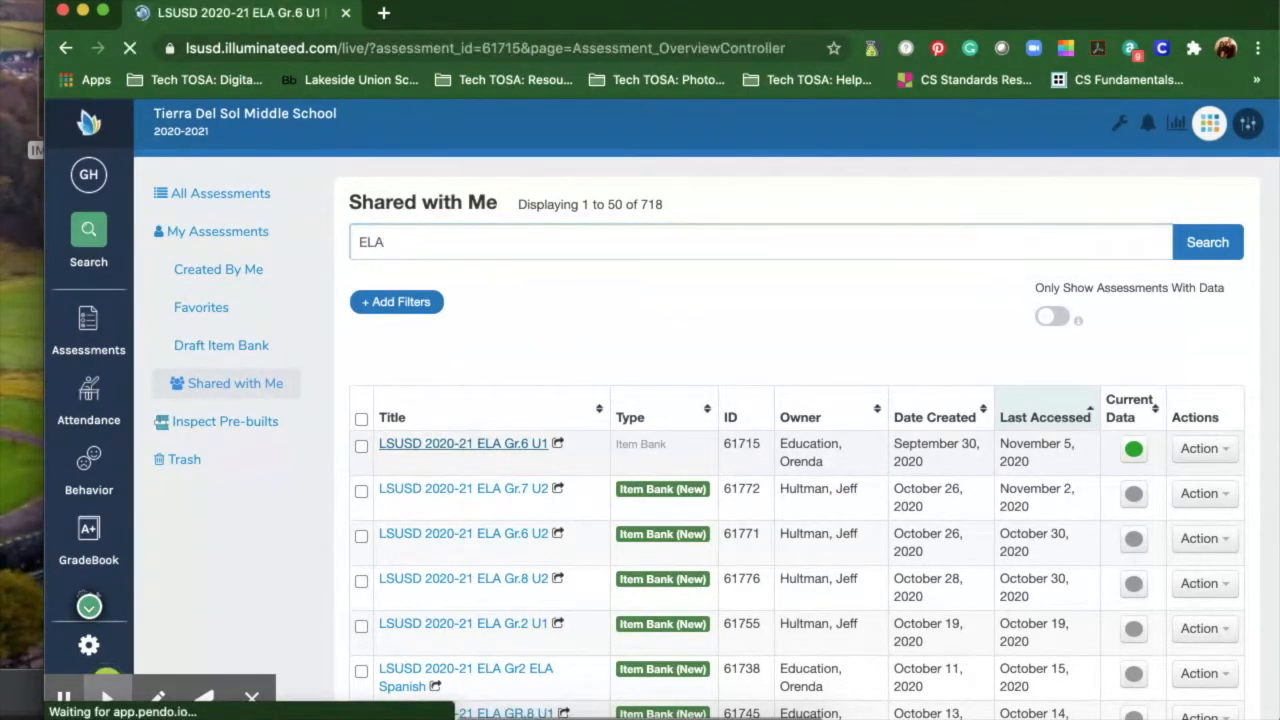
pyautogui.click(464, 444)
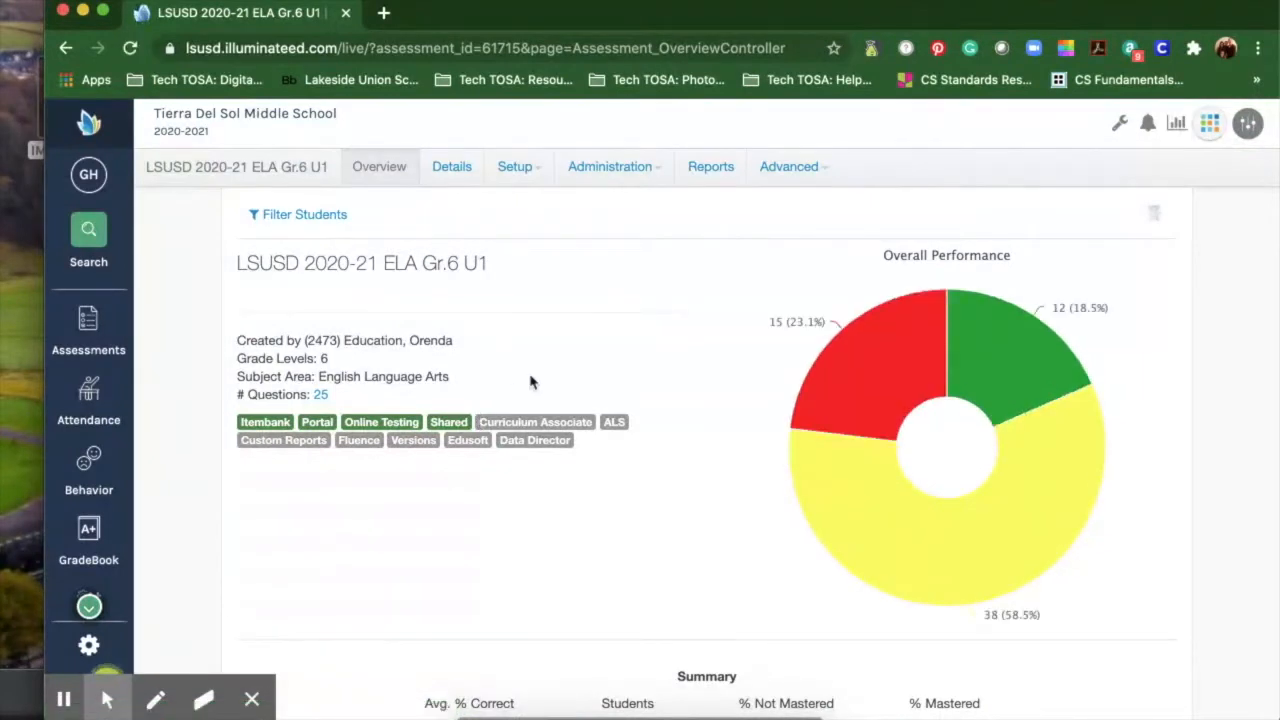
pyautogui.moveTo(964, 400)
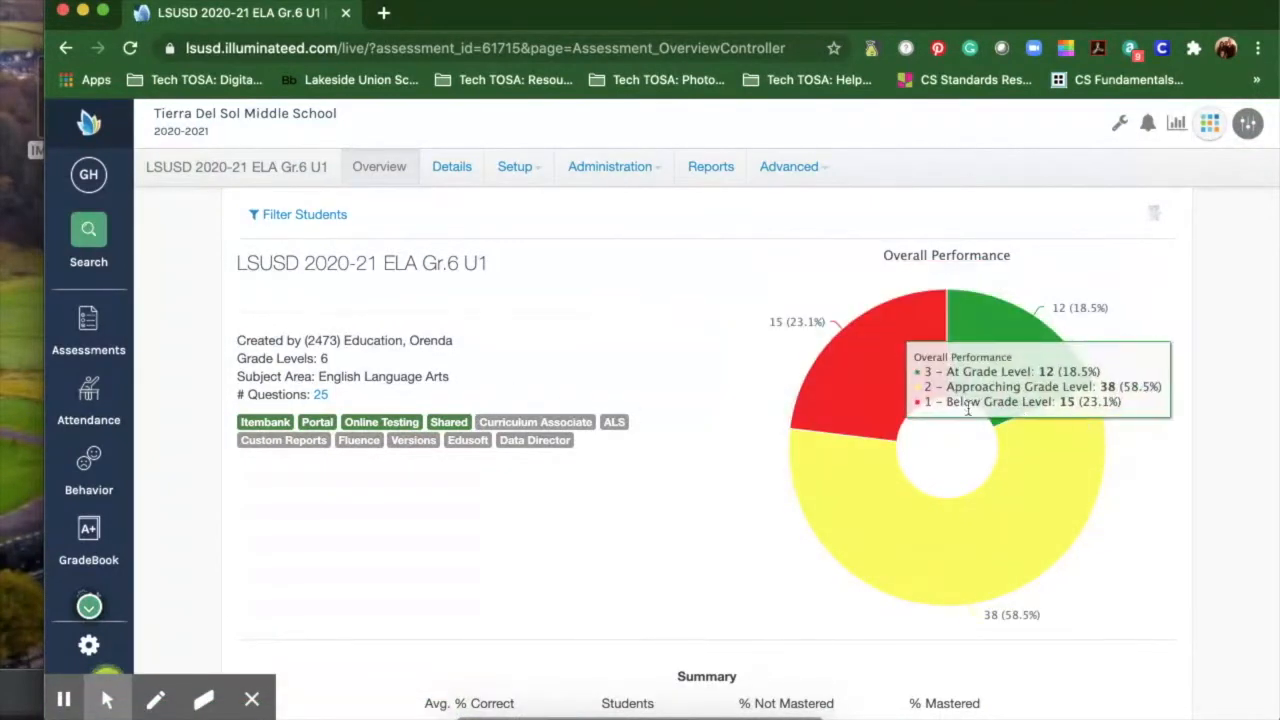
pyautogui.moveTo(624, 562)
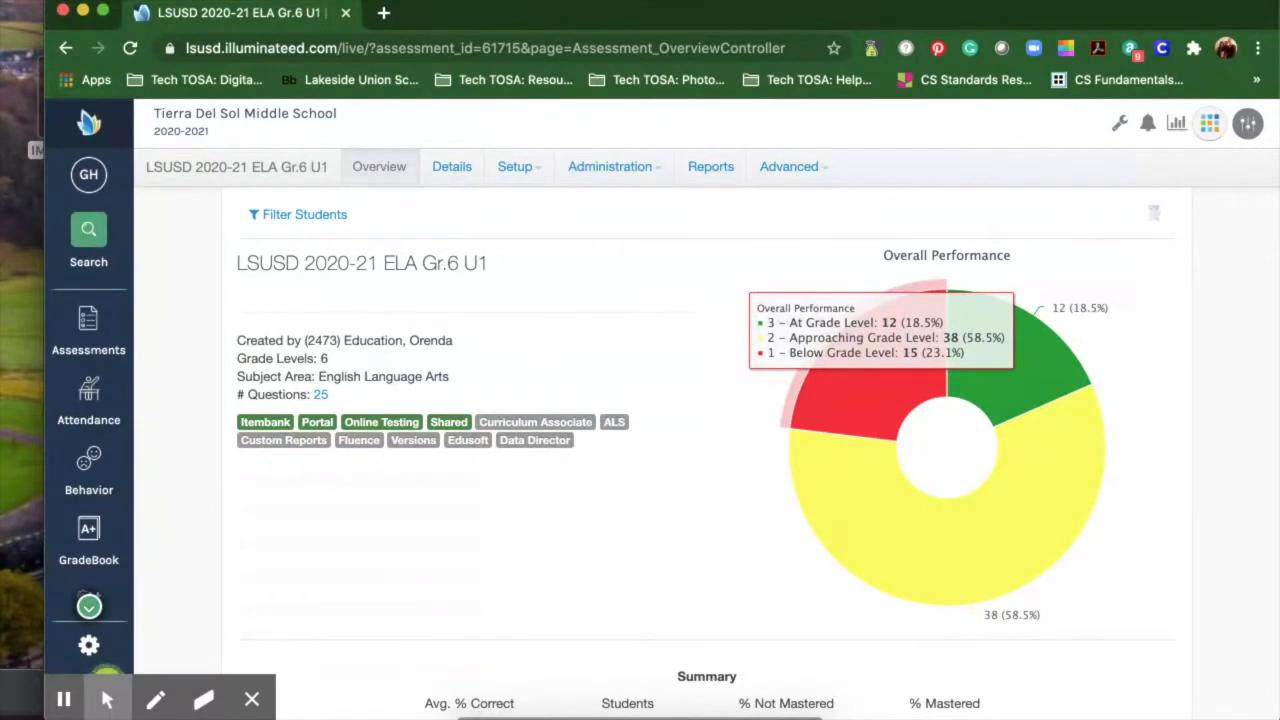
pyautogui.moveTo(868, 532)
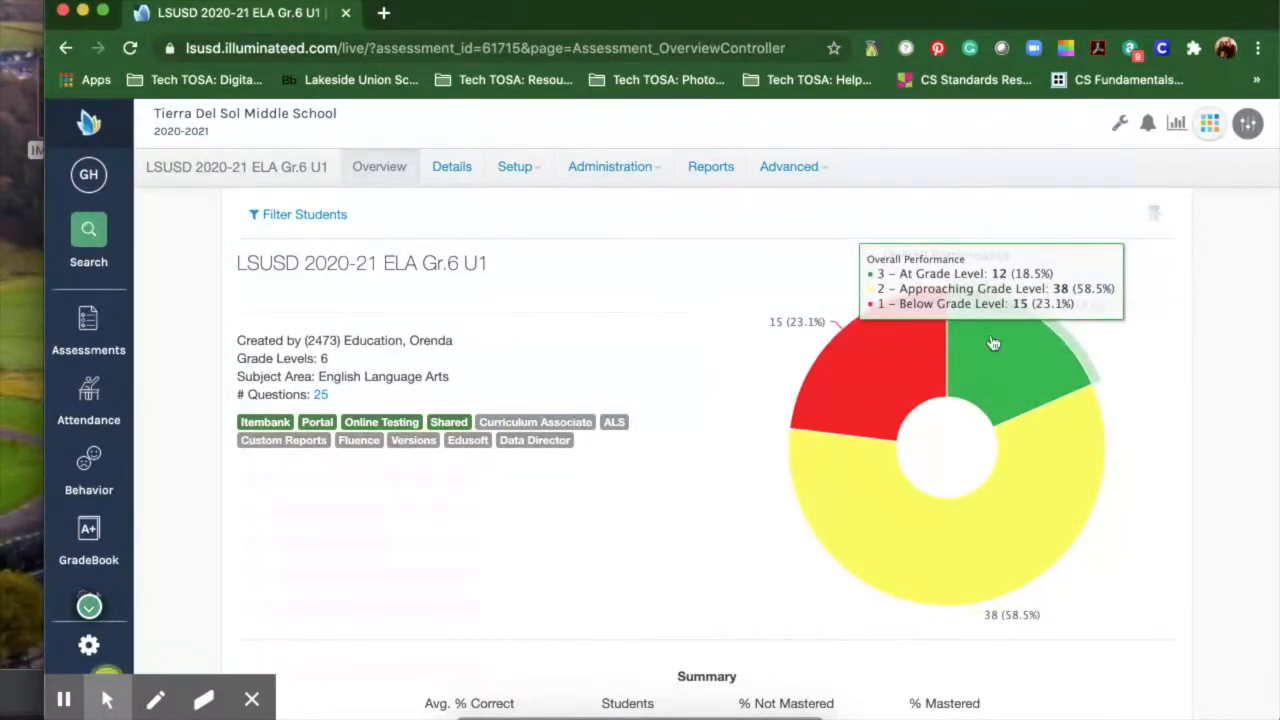
pyautogui.scroll(-3)
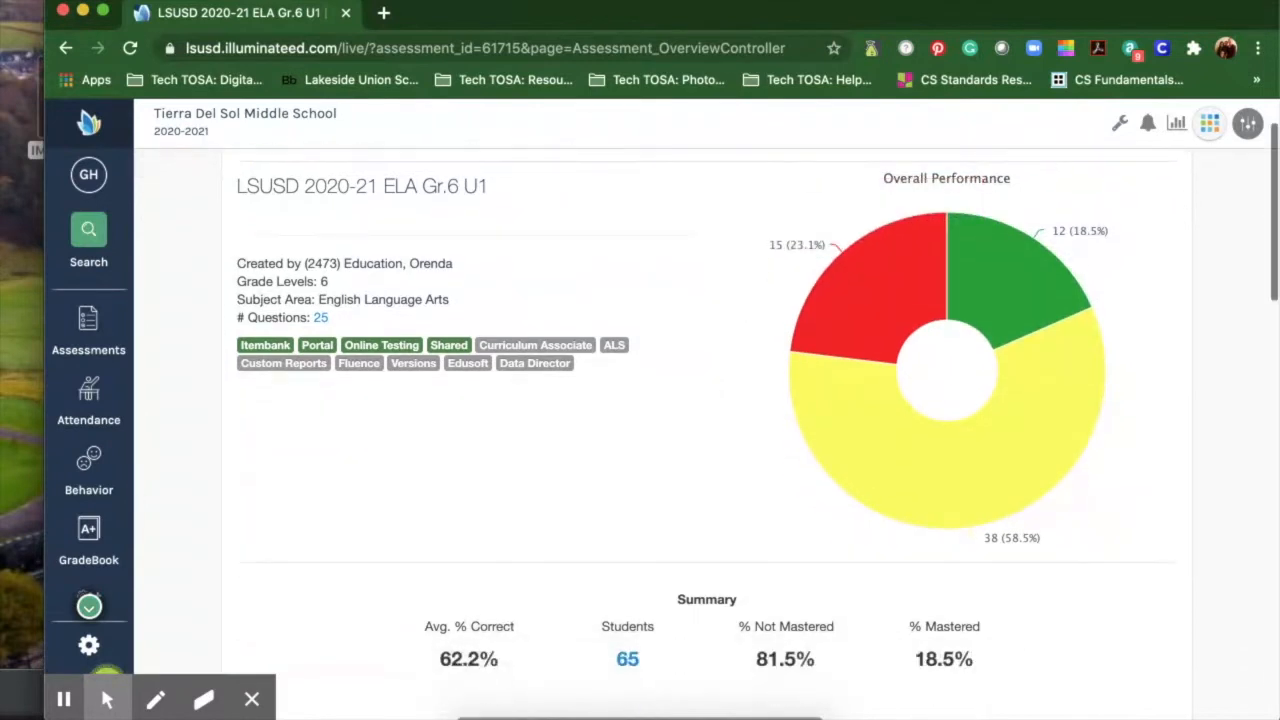
pyautogui.scroll(-3)
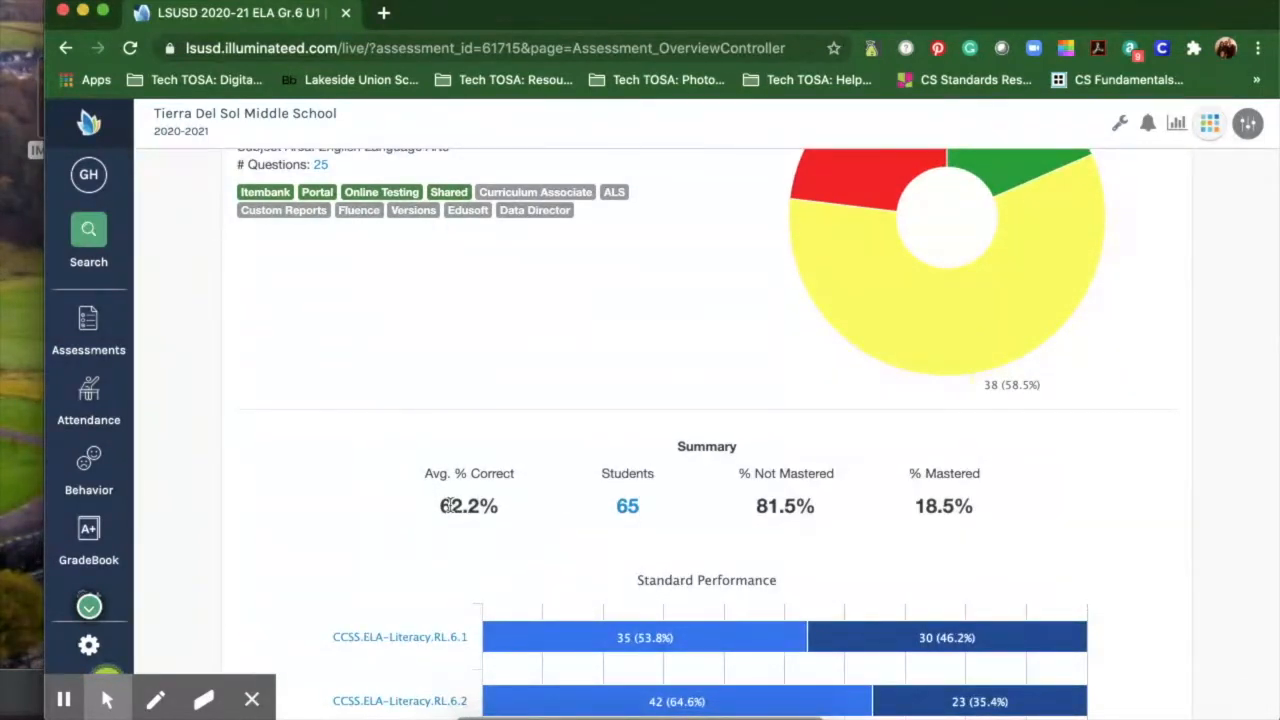
pyautogui.moveTo(478, 458)
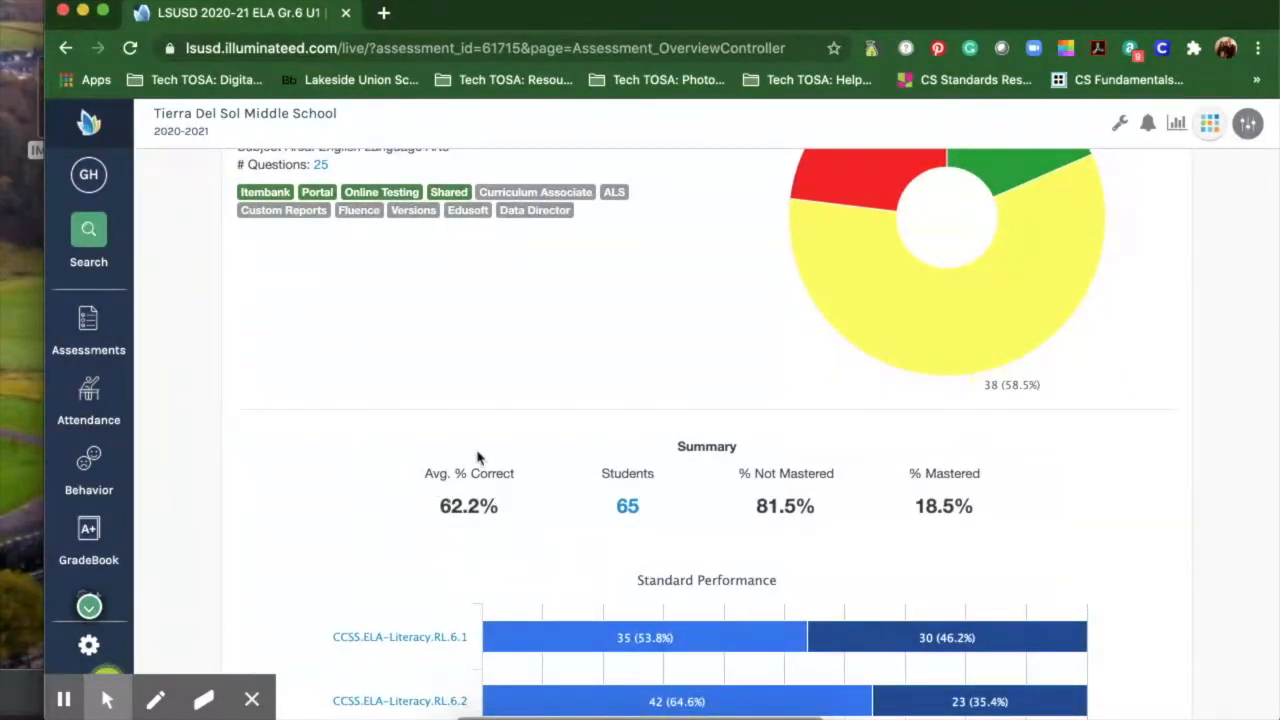
pyautogui.moveTo(490, 500)
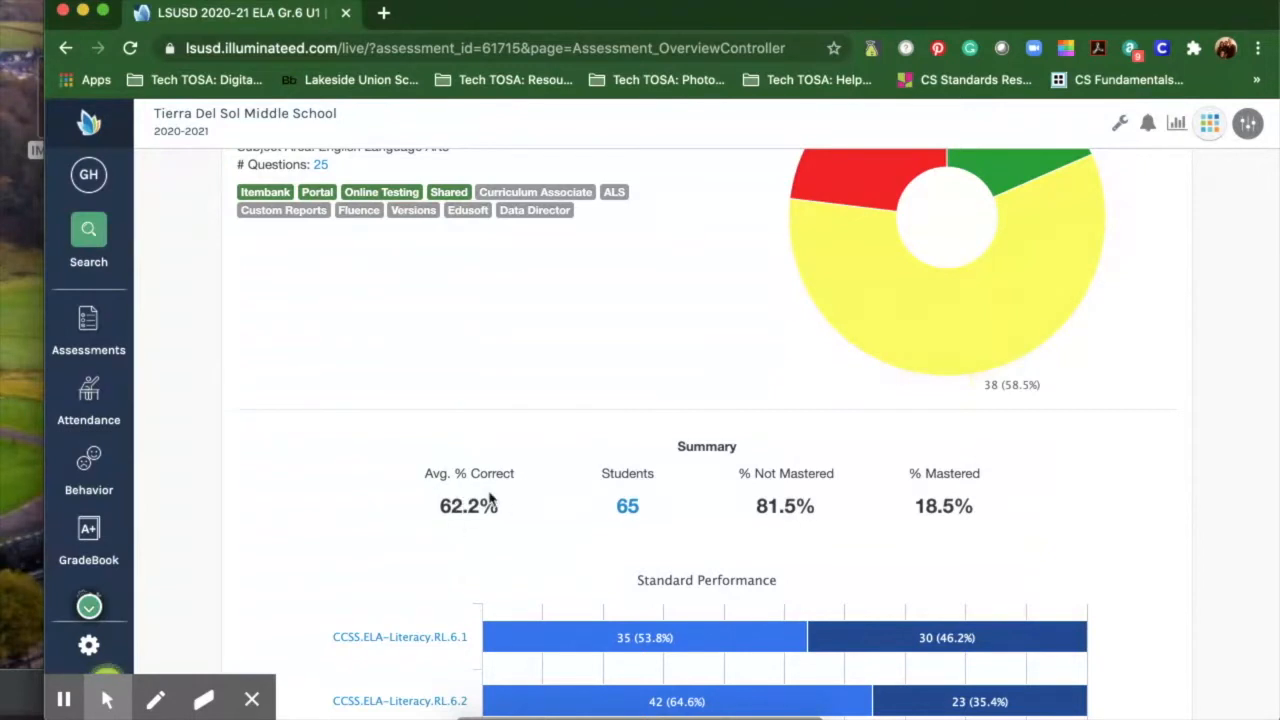
pyautogui.moveTo(628, 490)
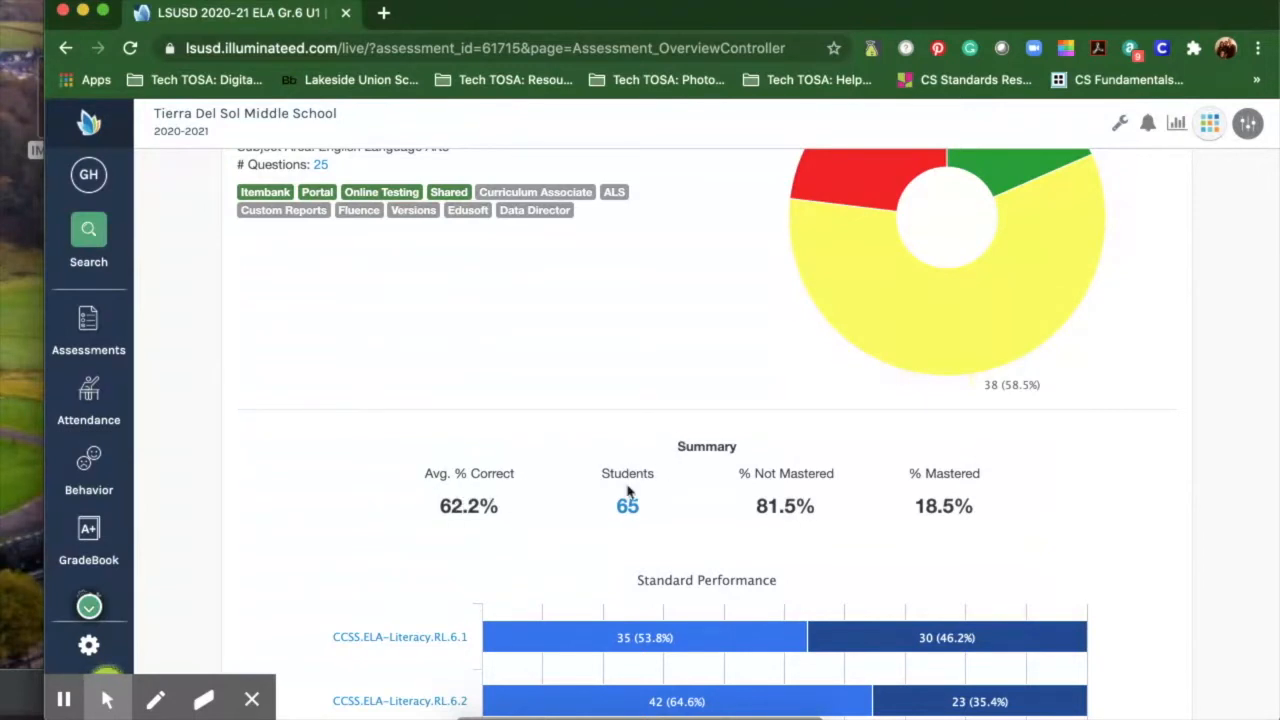
pyautogui.moveTo(620, 460)
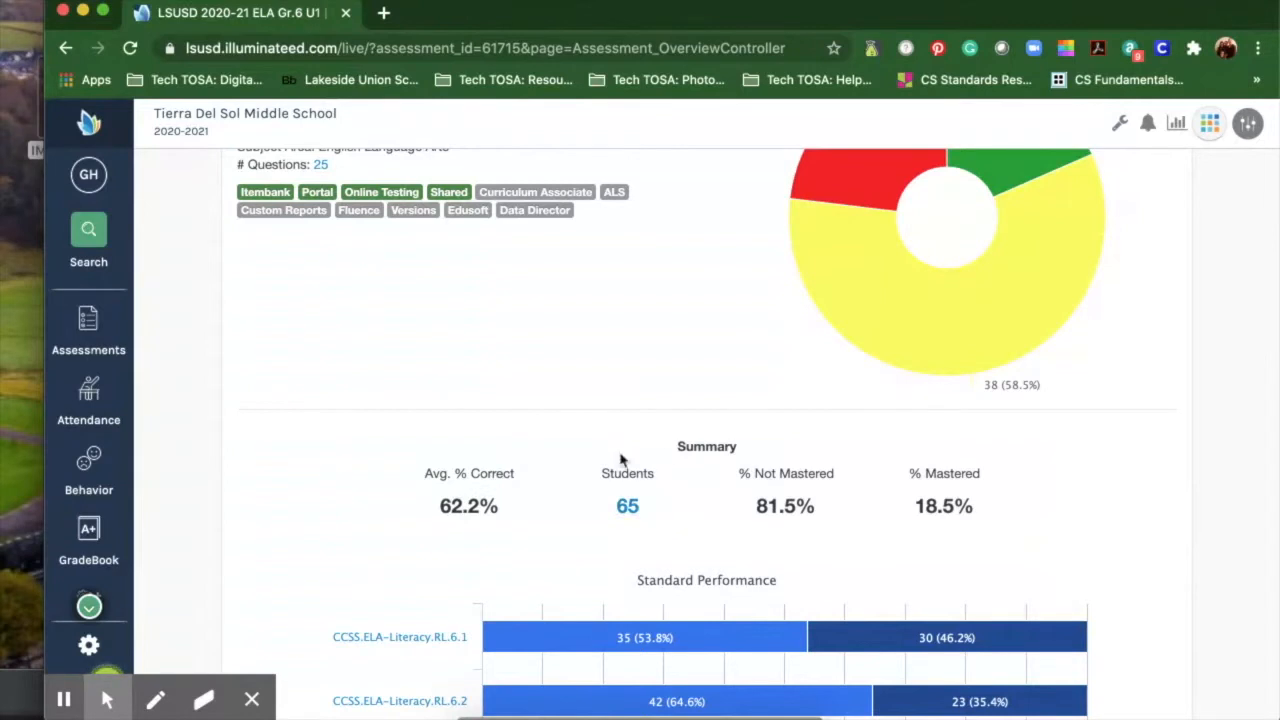
pyautogui.moveTo(672, 512)
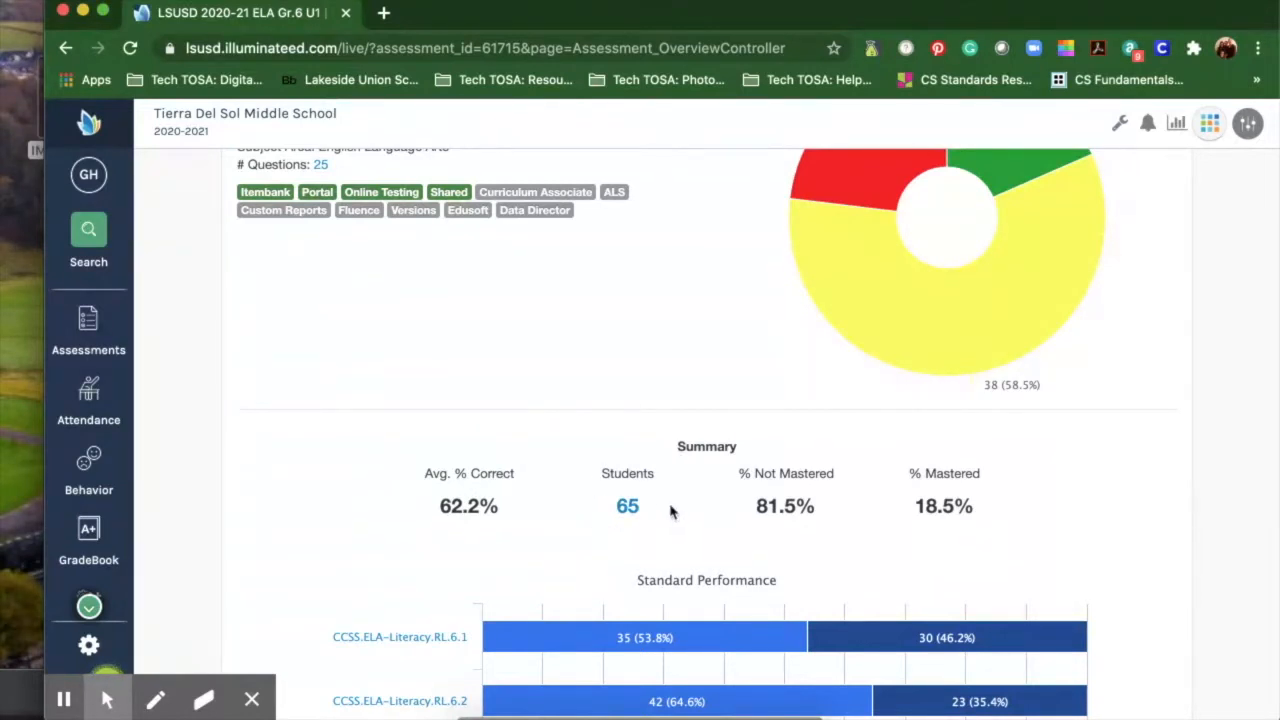
pyautogui.moveTo(820, 458)
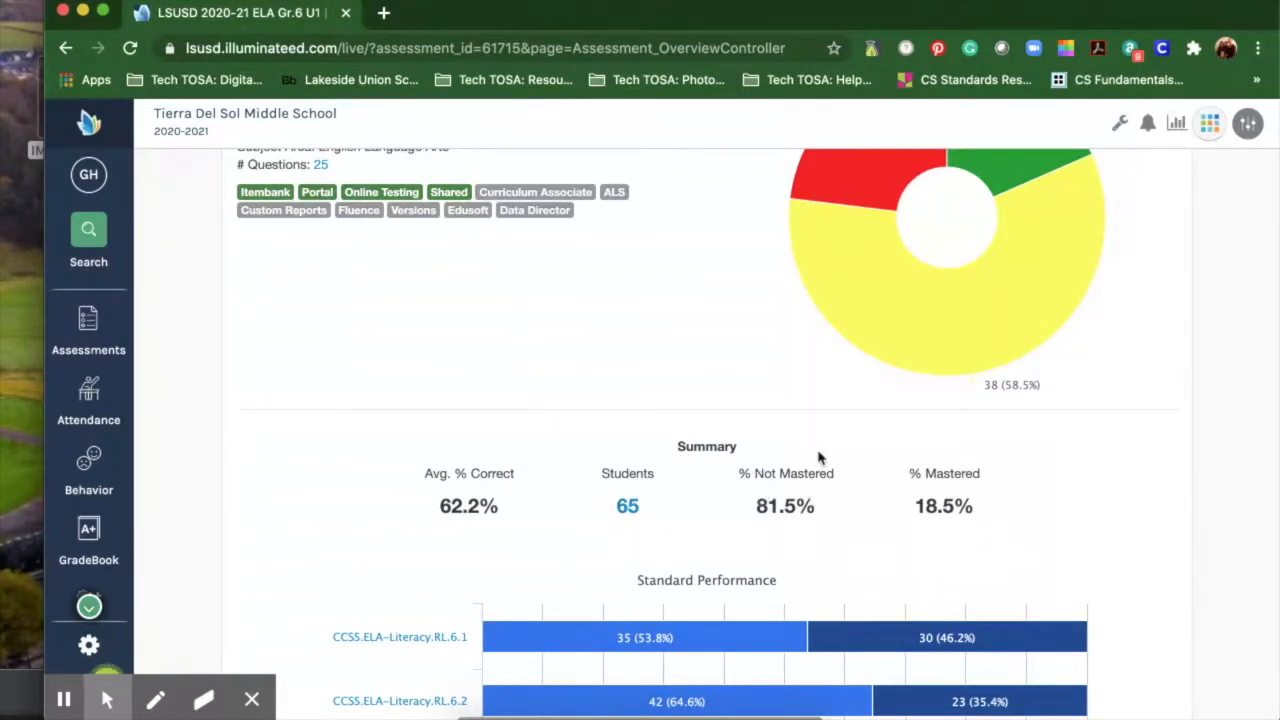
pyautogui.moveTo(800, 530)
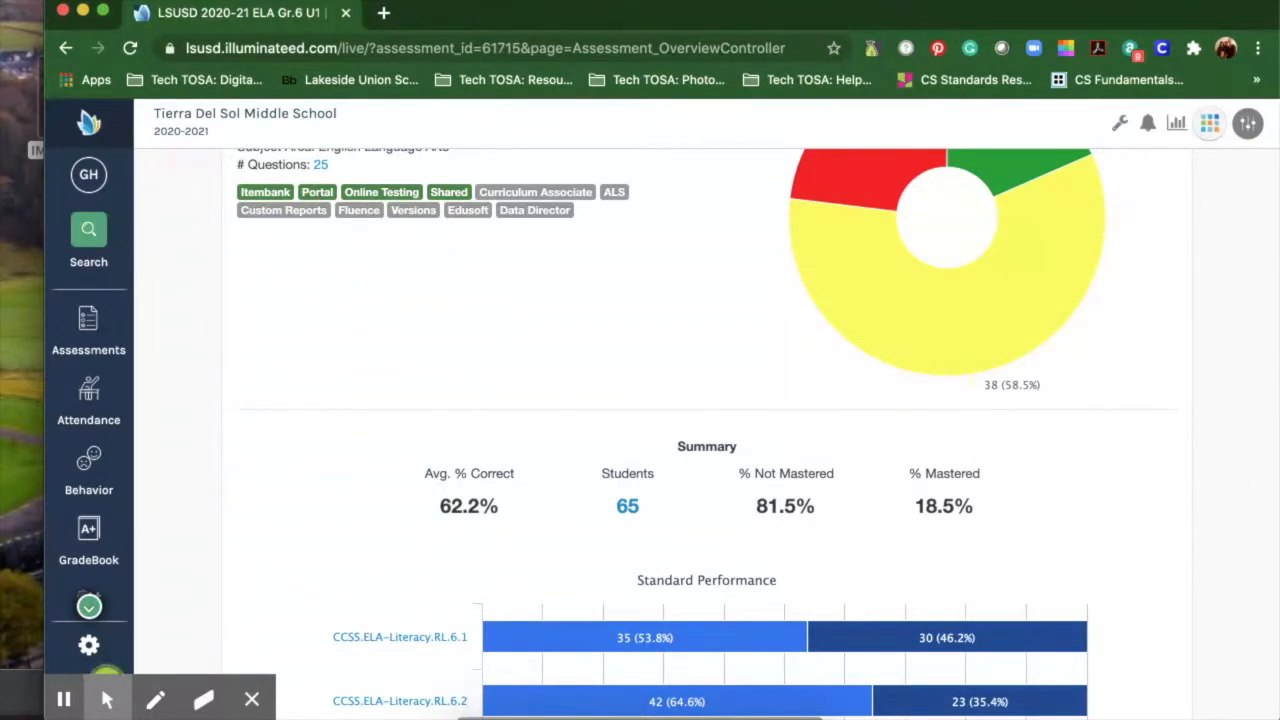
pyautogui.scroll(-3)
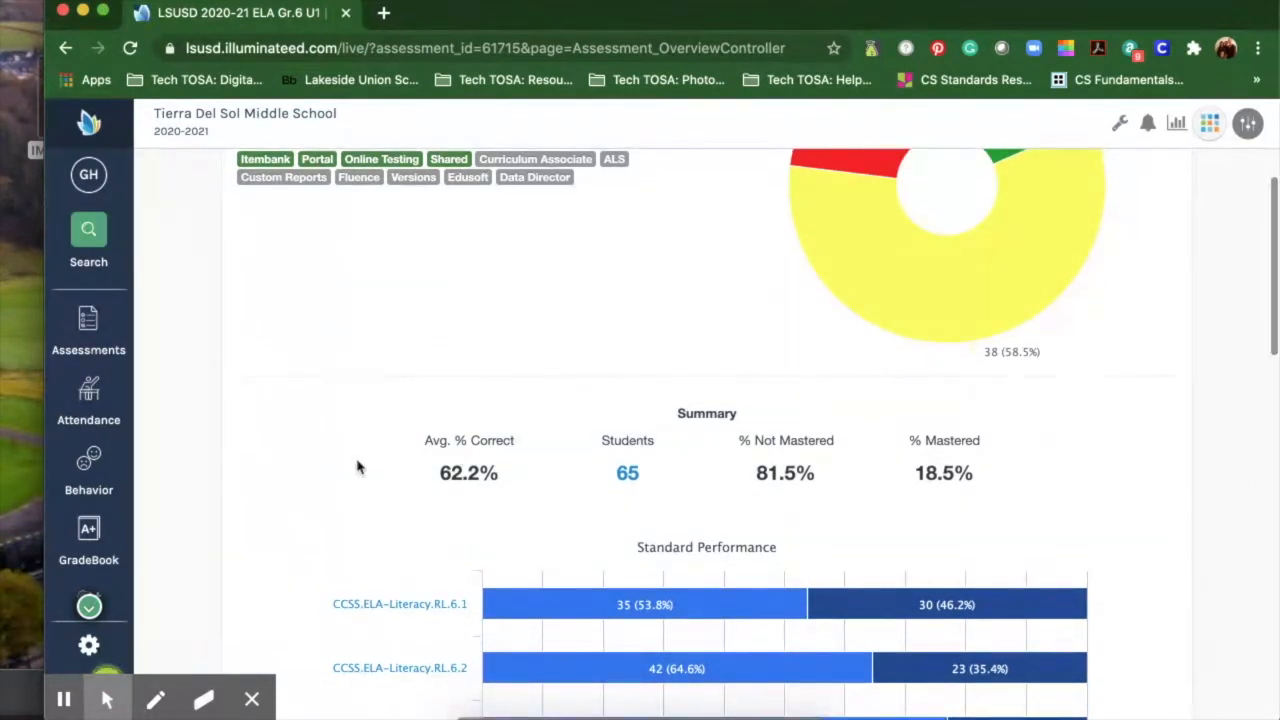
pyautogui.scroll(-3)
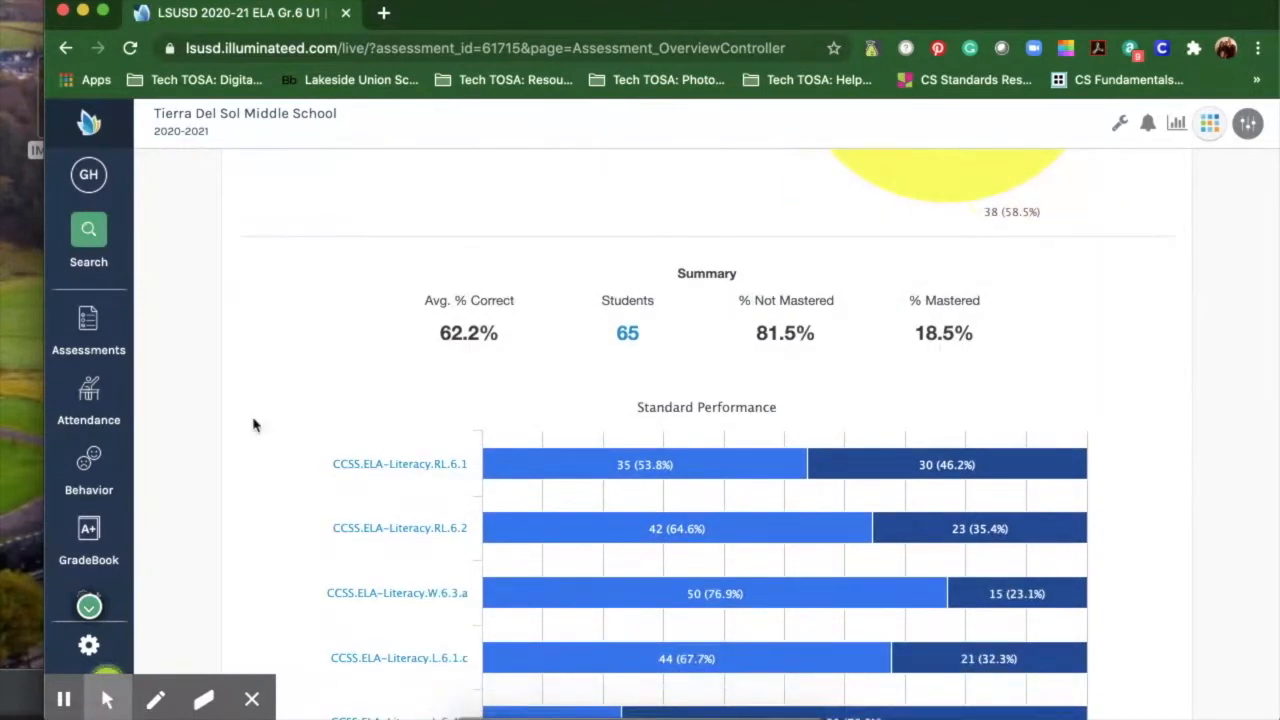
pyautogui.scroll(-3)
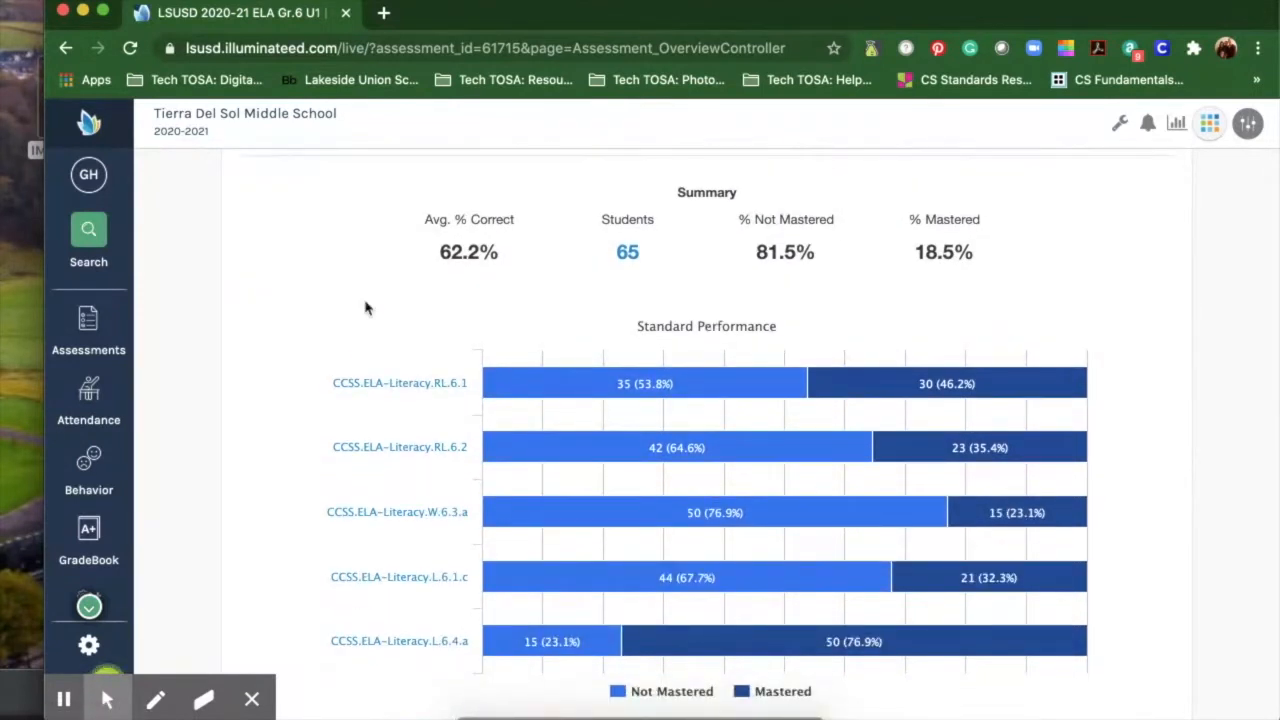
pyautogui.moveTo(556, 384)
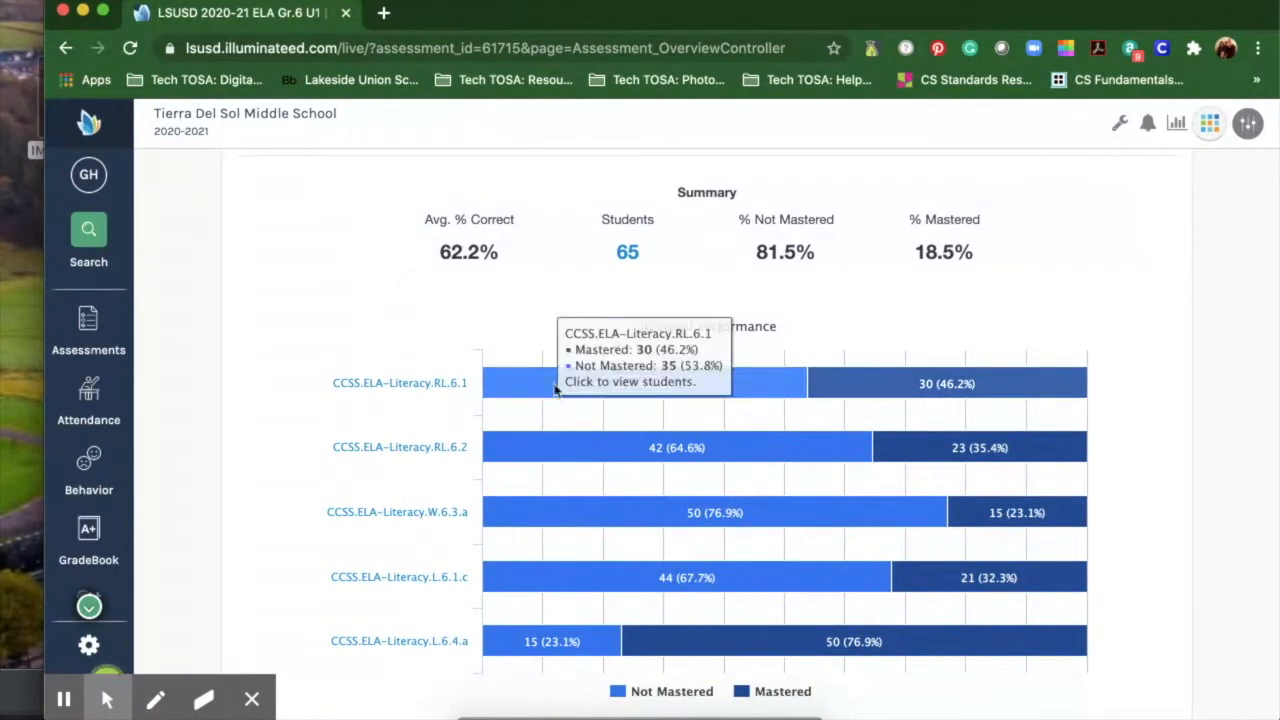
pyautogui.moveTo(520, 398)
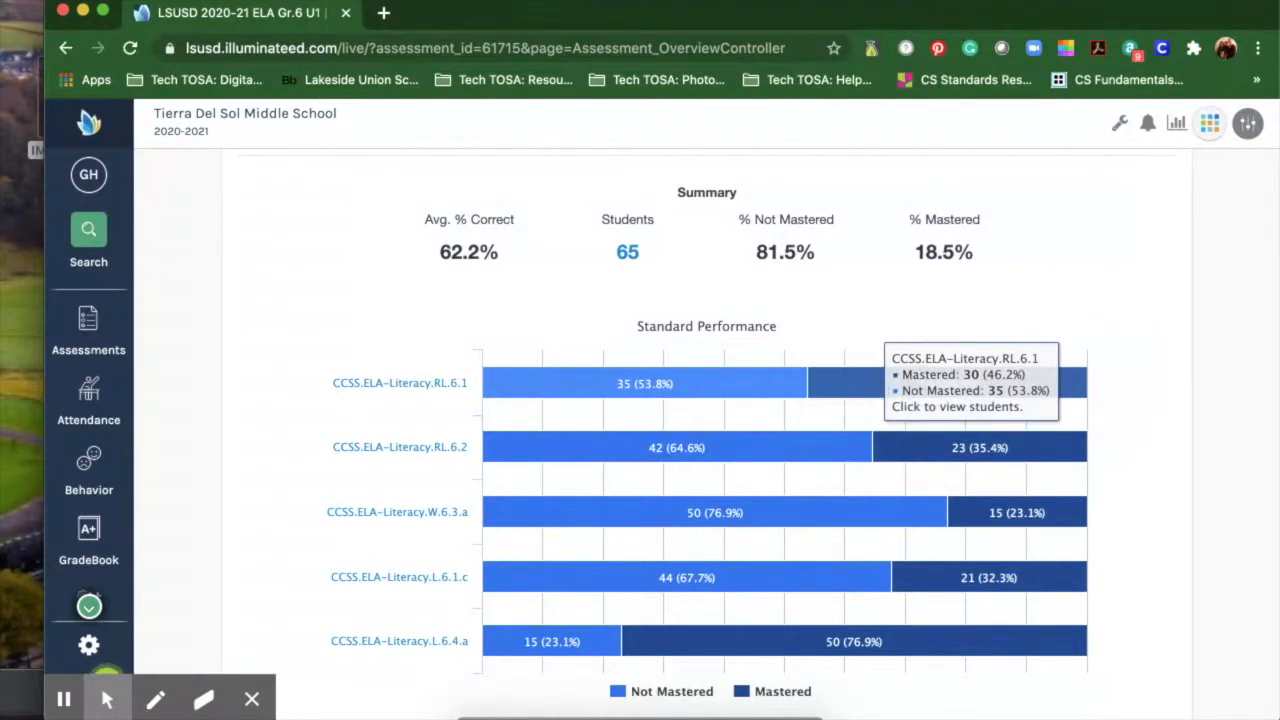
pyautogui.moveTo(530, 452)
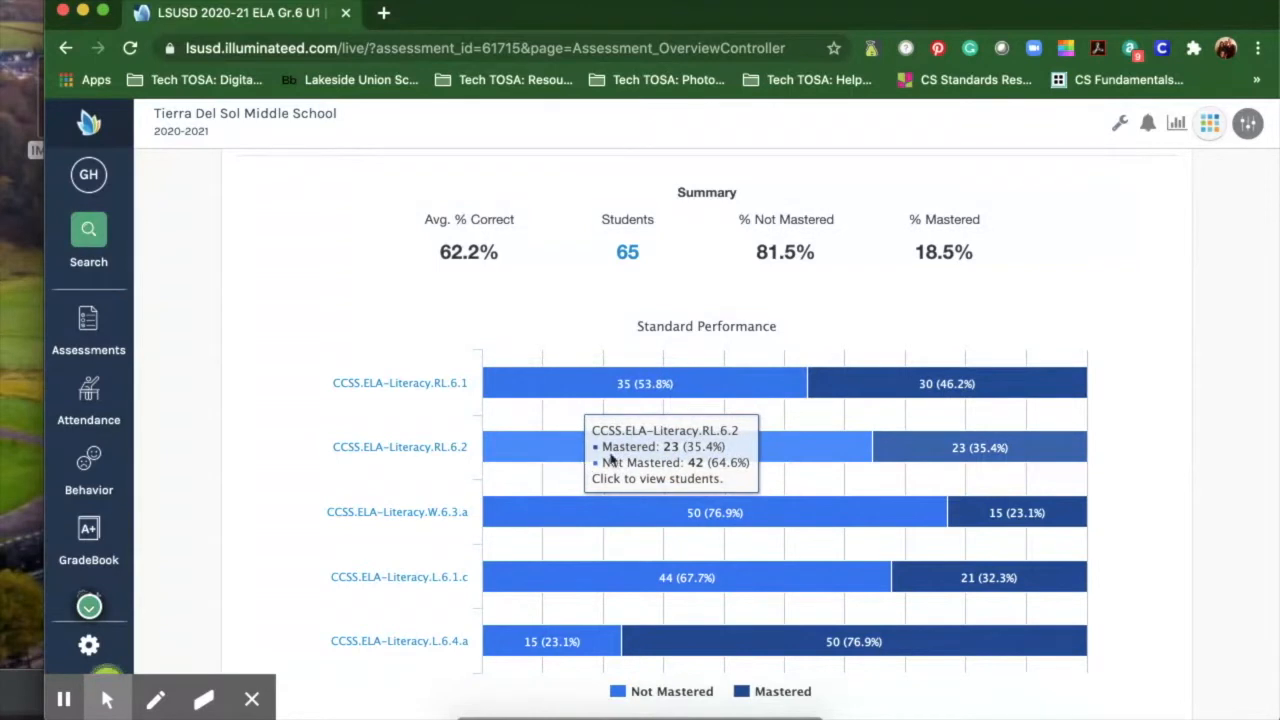
pyautogui.scroll(-3)
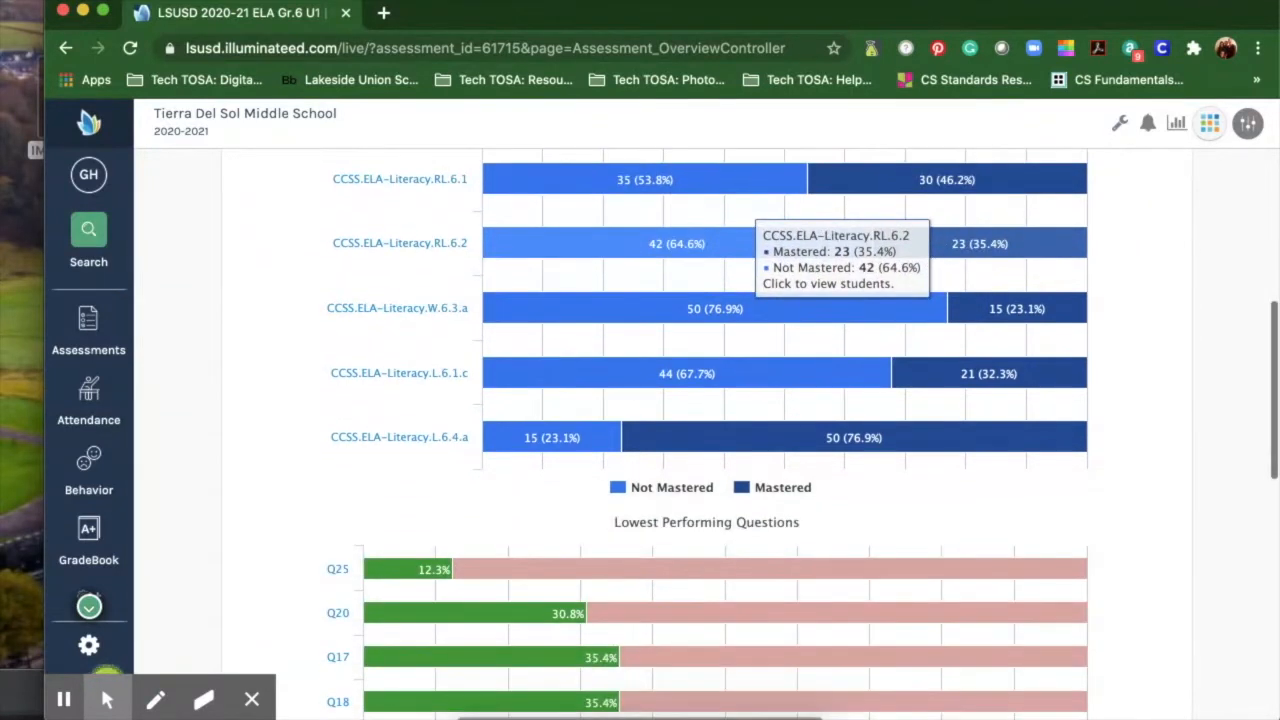
pyautogui.scroll(-3)
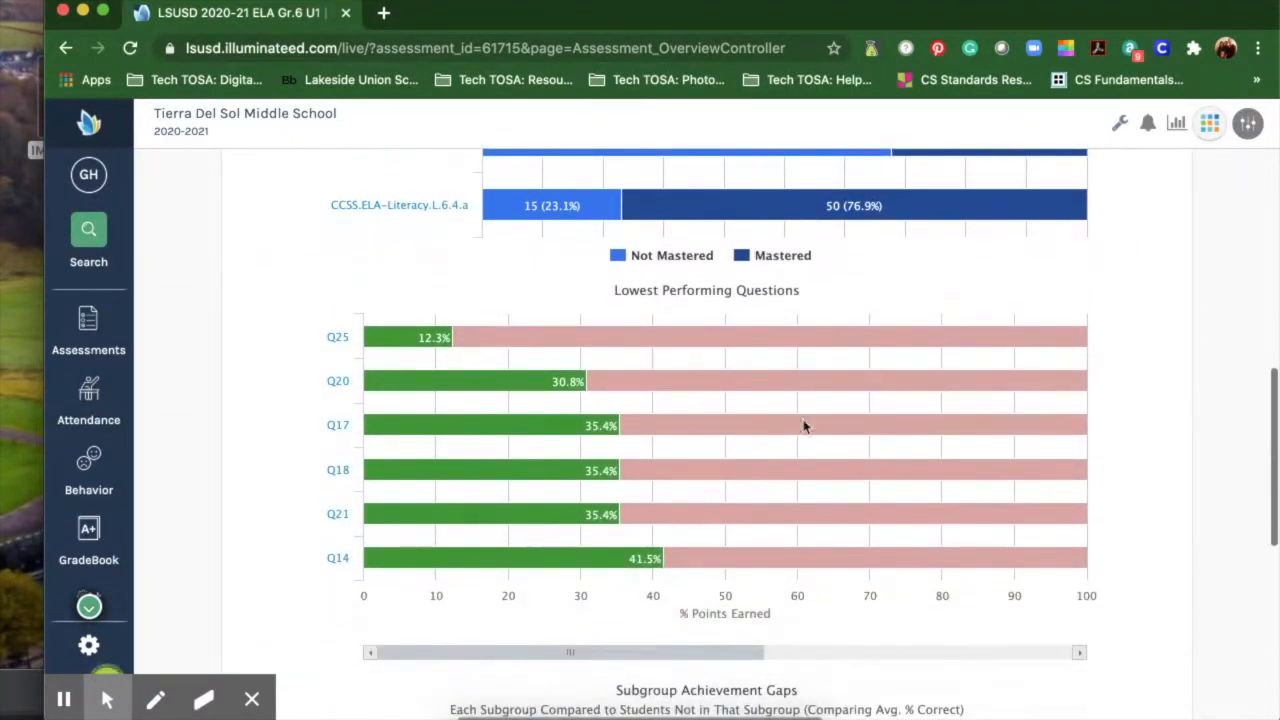
pyautogui.moveTo(772, 304)
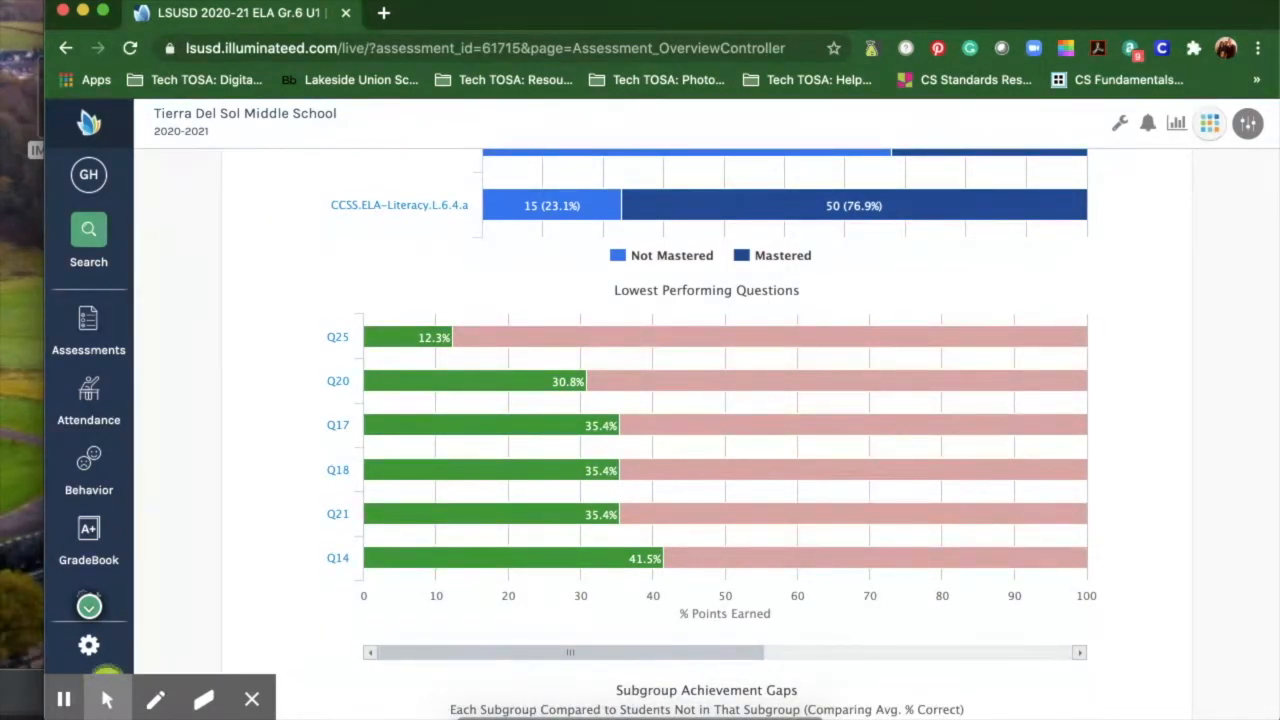
pyautogui.moveTo(542, 336)
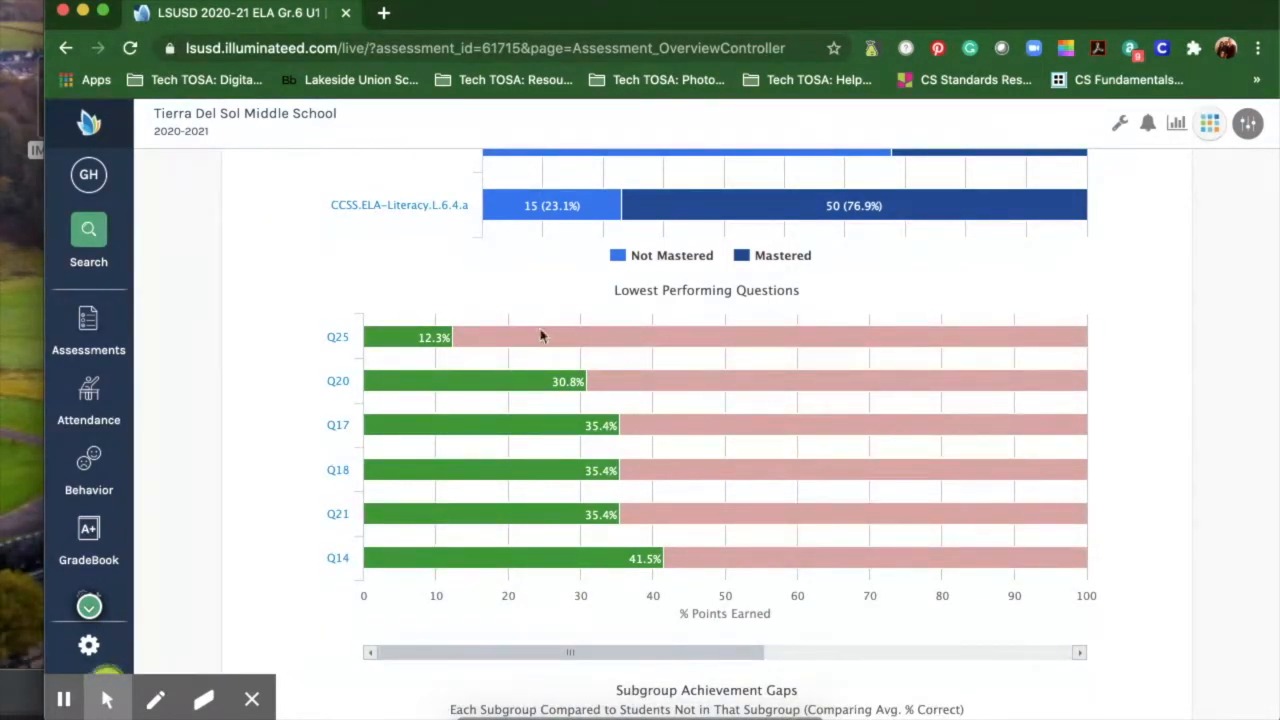
pyautogui.moveTo(444, 336)
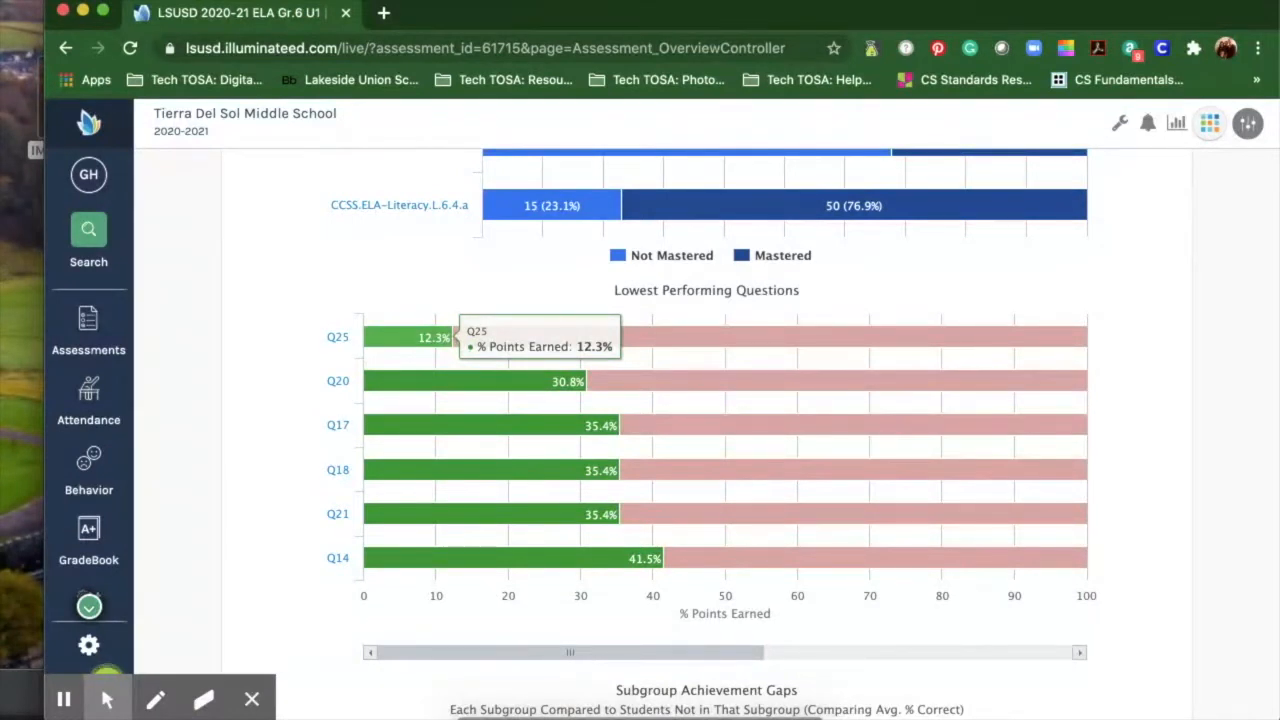
pyautogui.moveTo(344, 352)
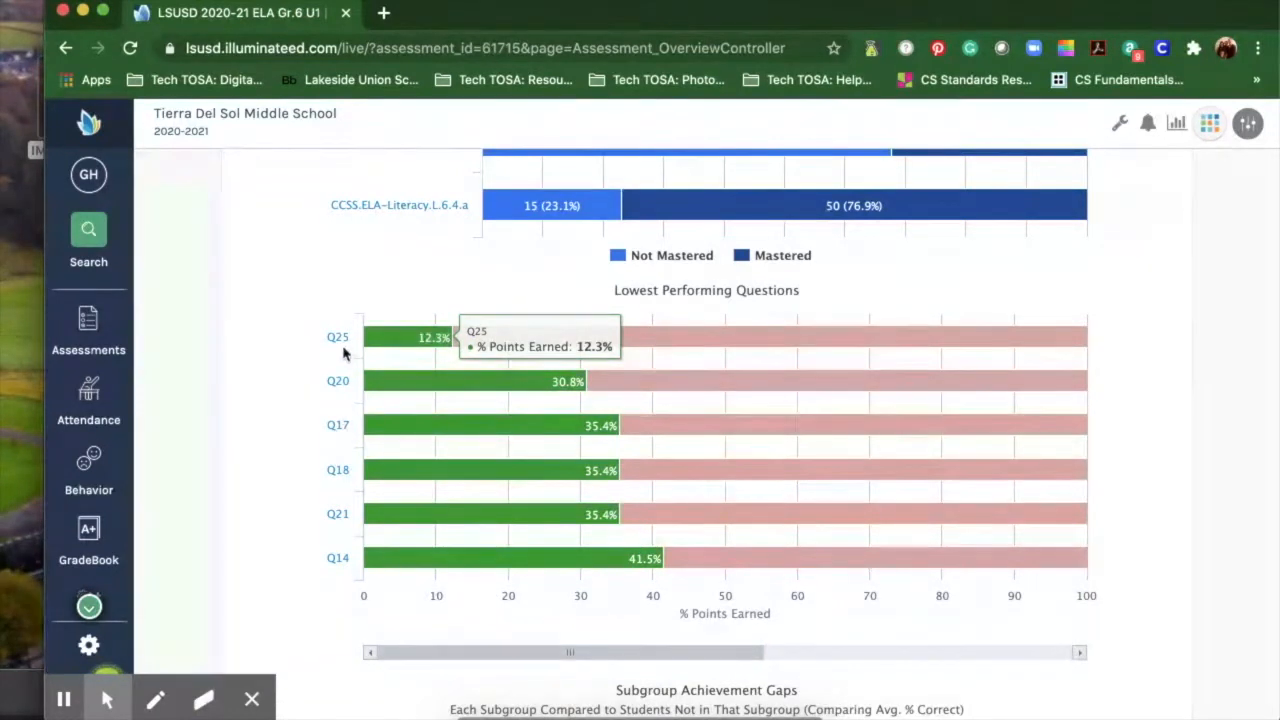
pyautogui.moveTo(336, 344)
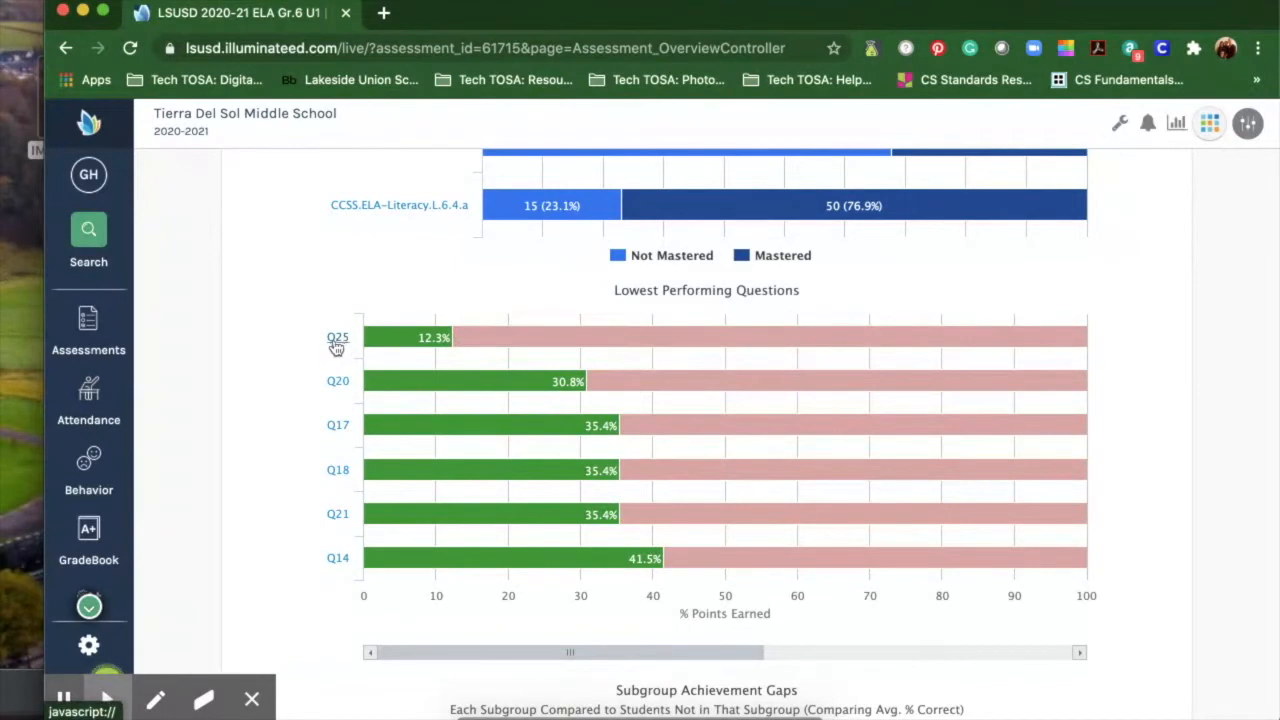
# Step: Open question Q25 from the Lowest Performing Questions chart
pyautogui.click(336, 336)
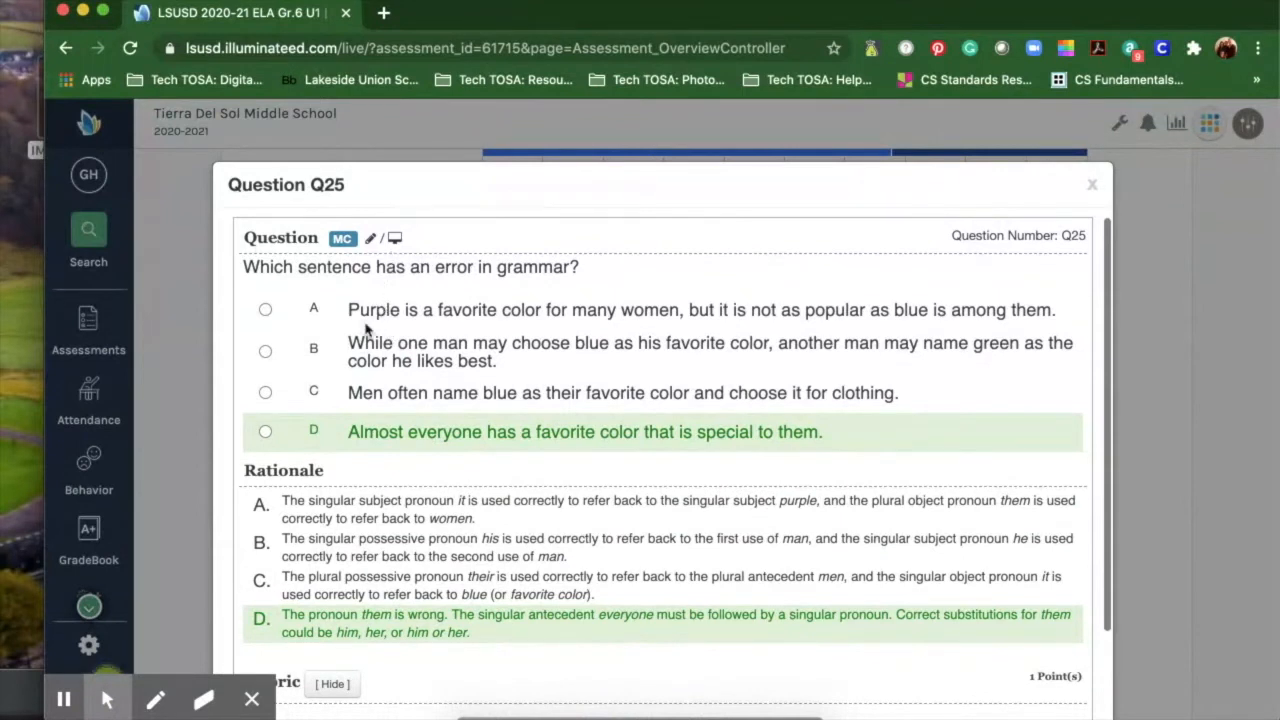
pyautogui.moveTo(362, 432)
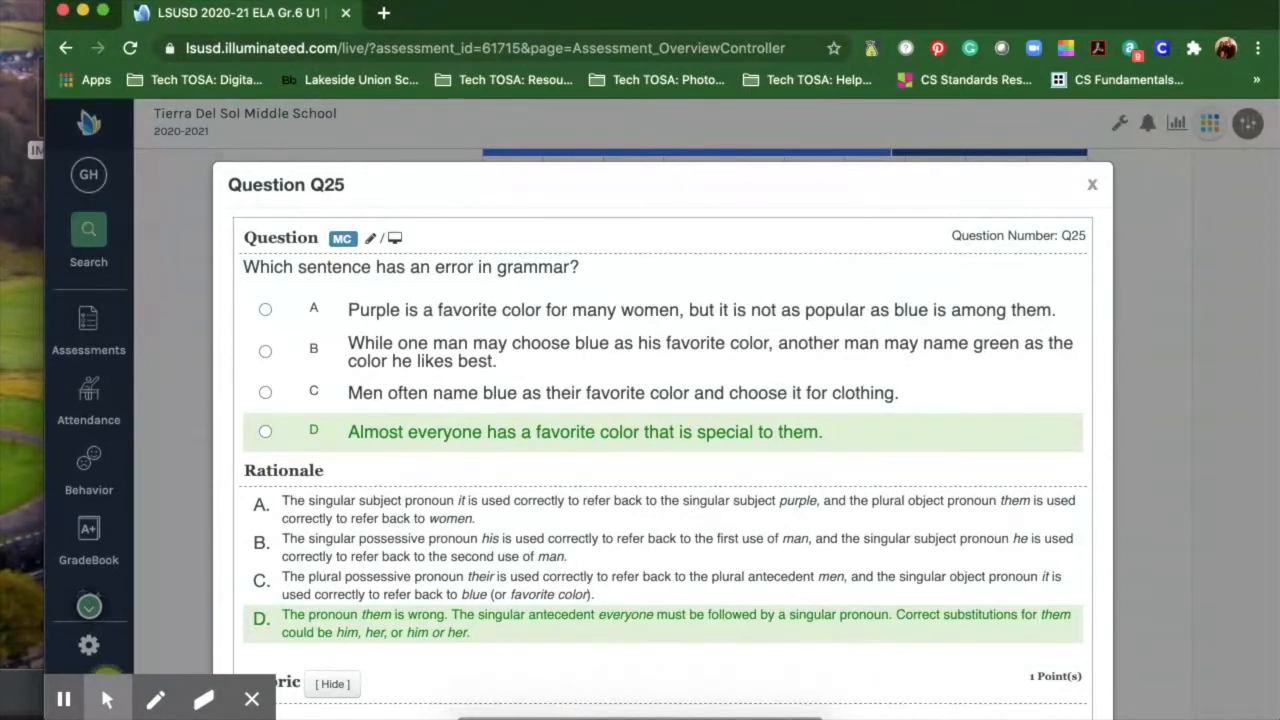
# Step: Close the Q25 popup and scroll through Subgroup Achievement Gaps back to the top
pyautogui.click(1092, 184)
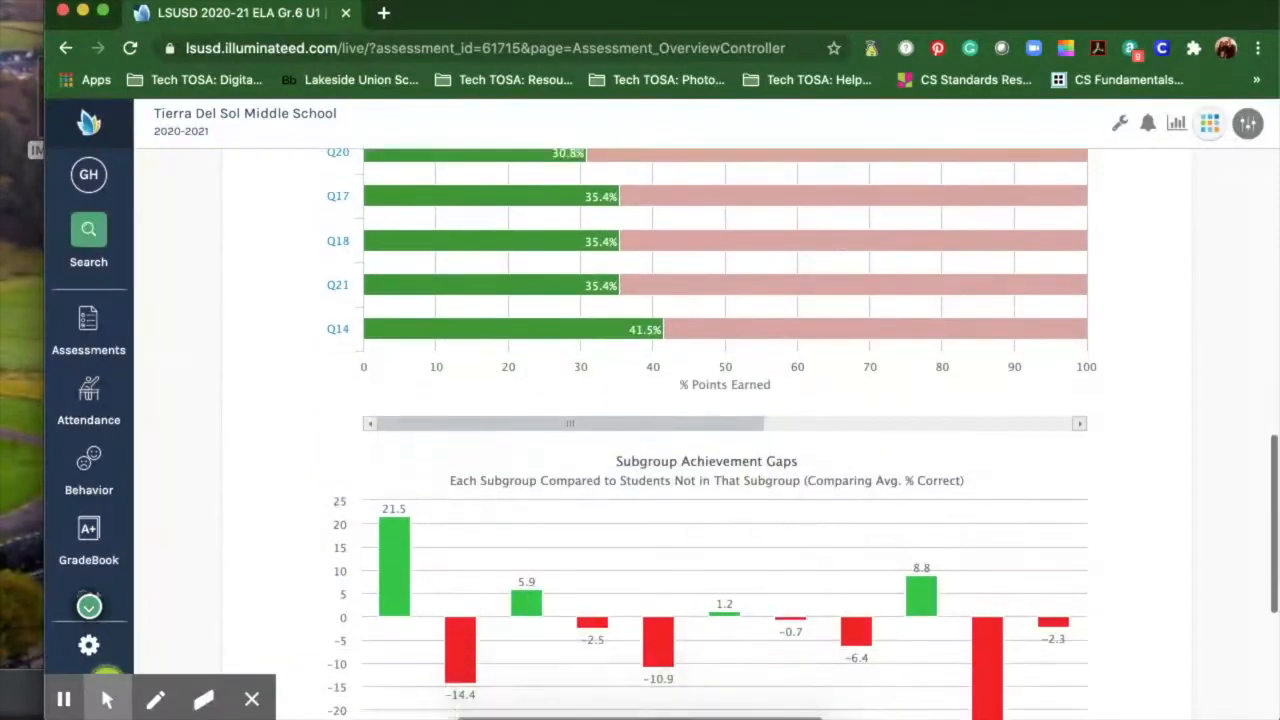
pyautogui.scroll(-3)
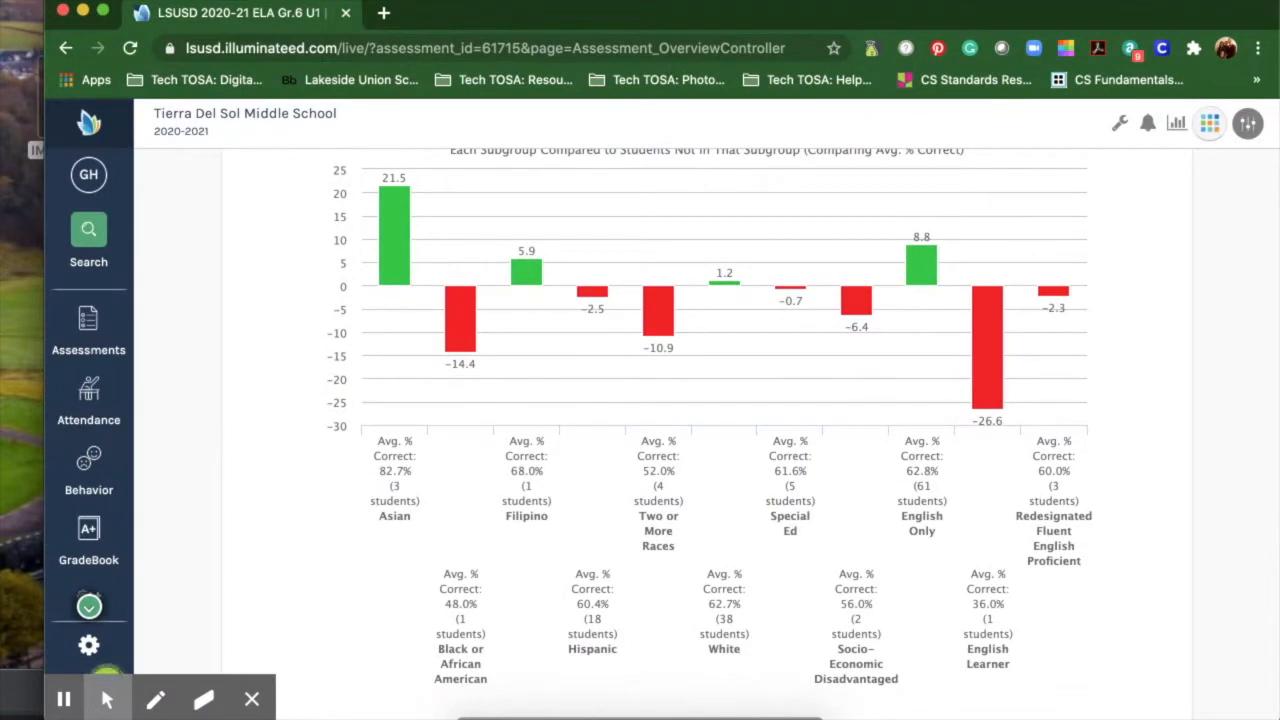
pyautogui.moveTo(342, 510)
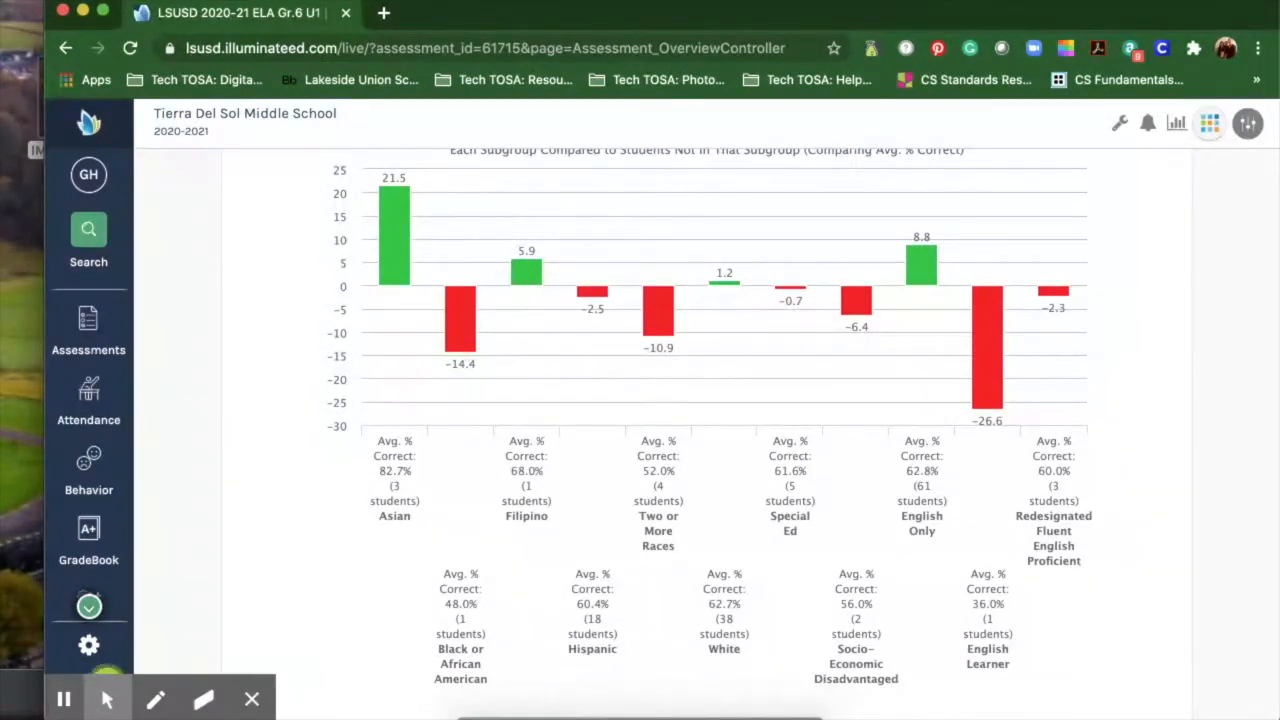
pyautogui.scroll(-3)
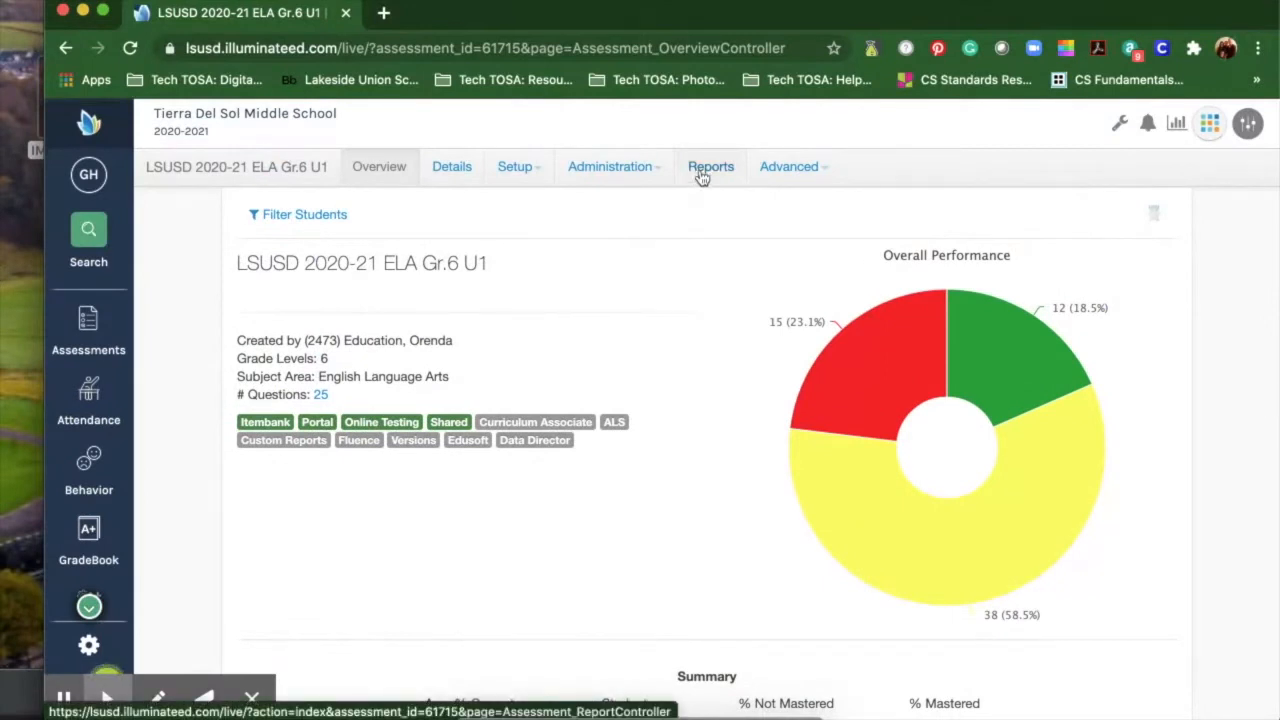
# Step: Go to the assessment's Reports page and collapse the 'Where Do I Start (for Teachers)?' group
pyautogui.click(710, 166)
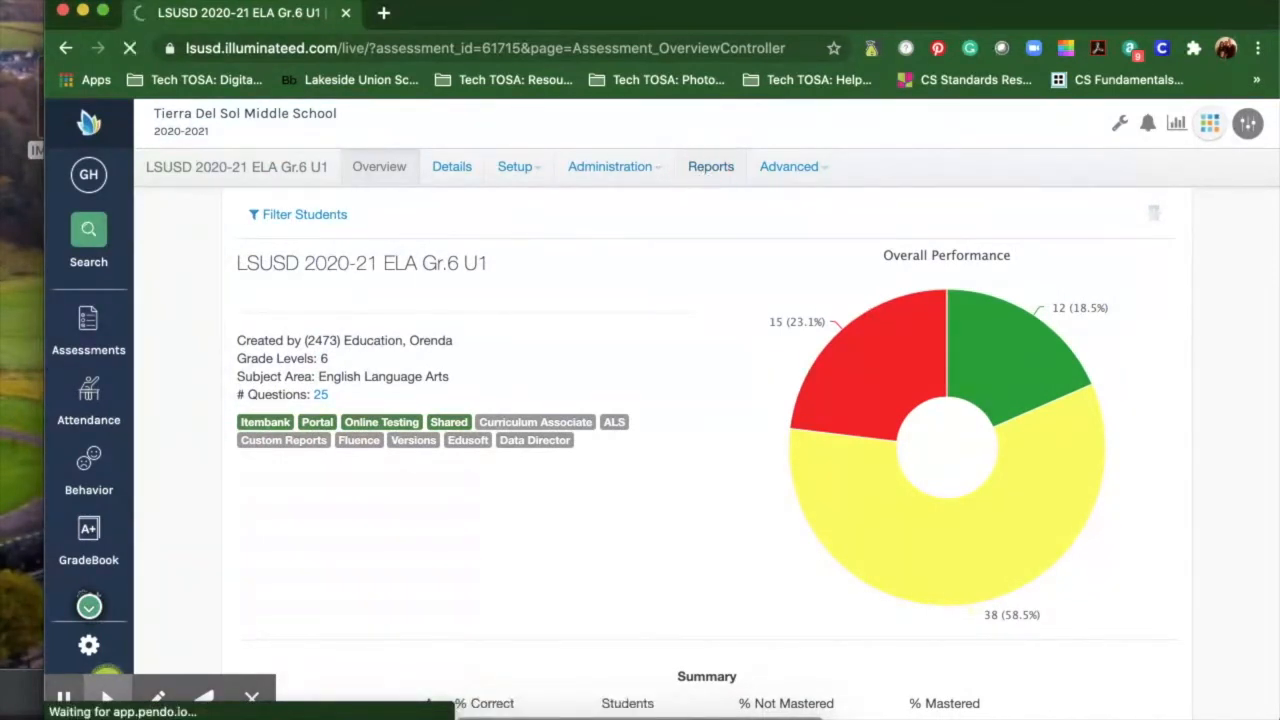
pyautogui.click(710, 166)
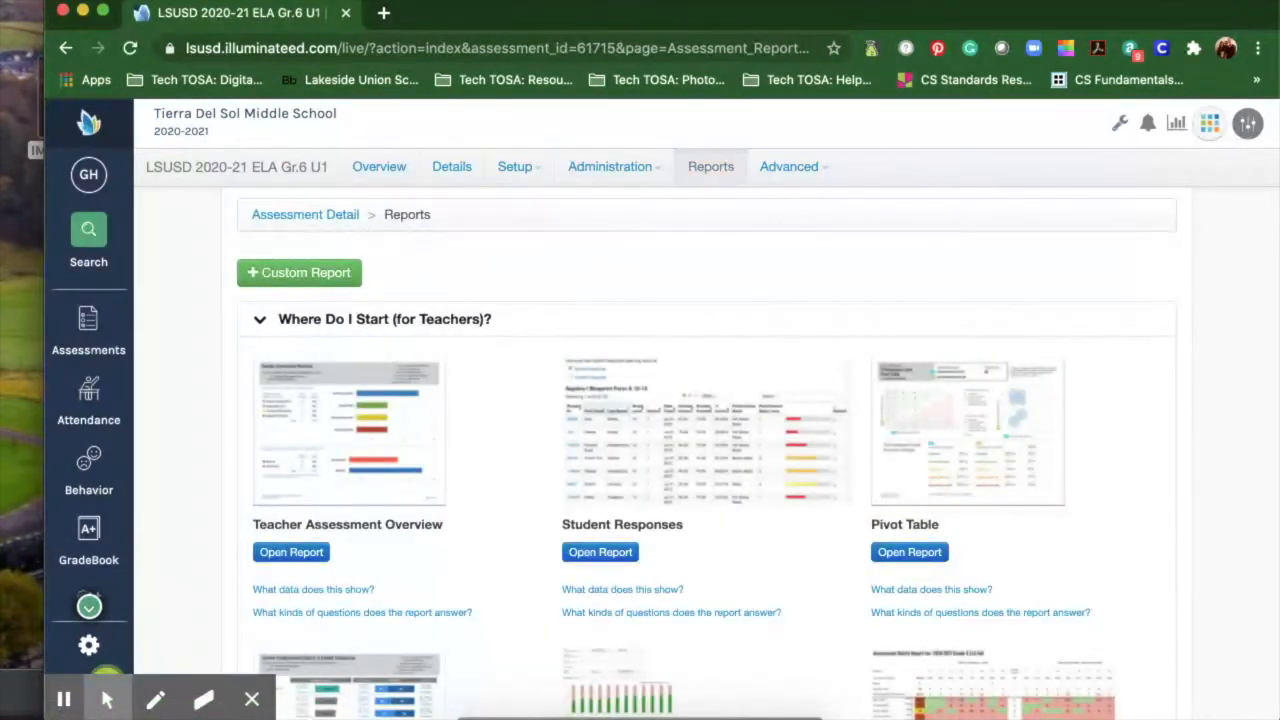
pyautogui.click(260, 320)
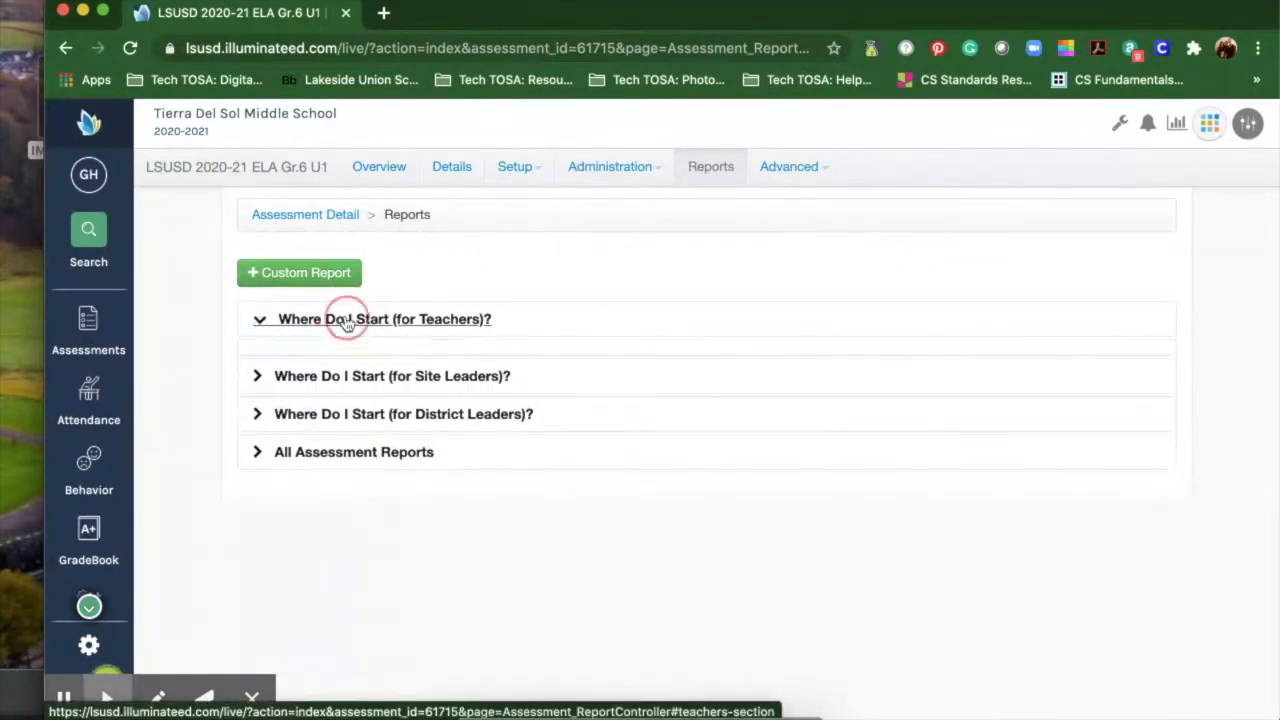
# Step: Expand the teachers' group and reveal Teacher Assessment Overview's data and answerable questions
pyautogui.click(384, 320)
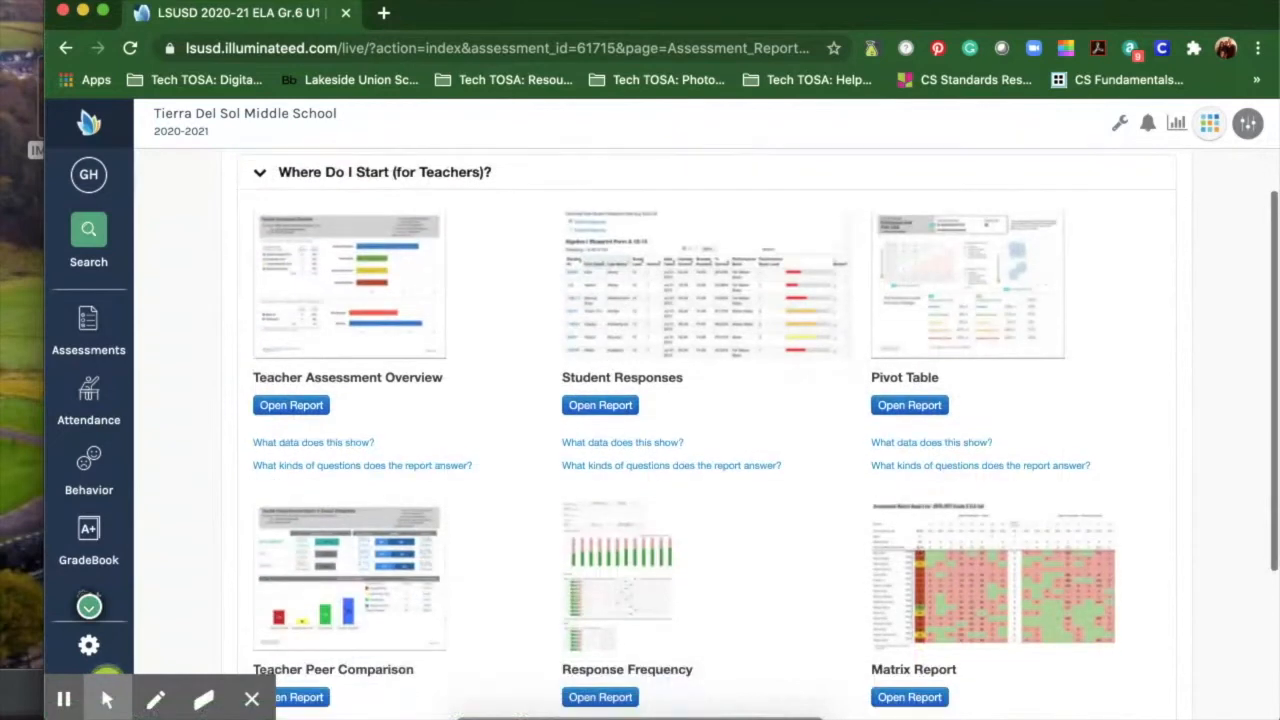
pyautogui.moveTo(420, 370)
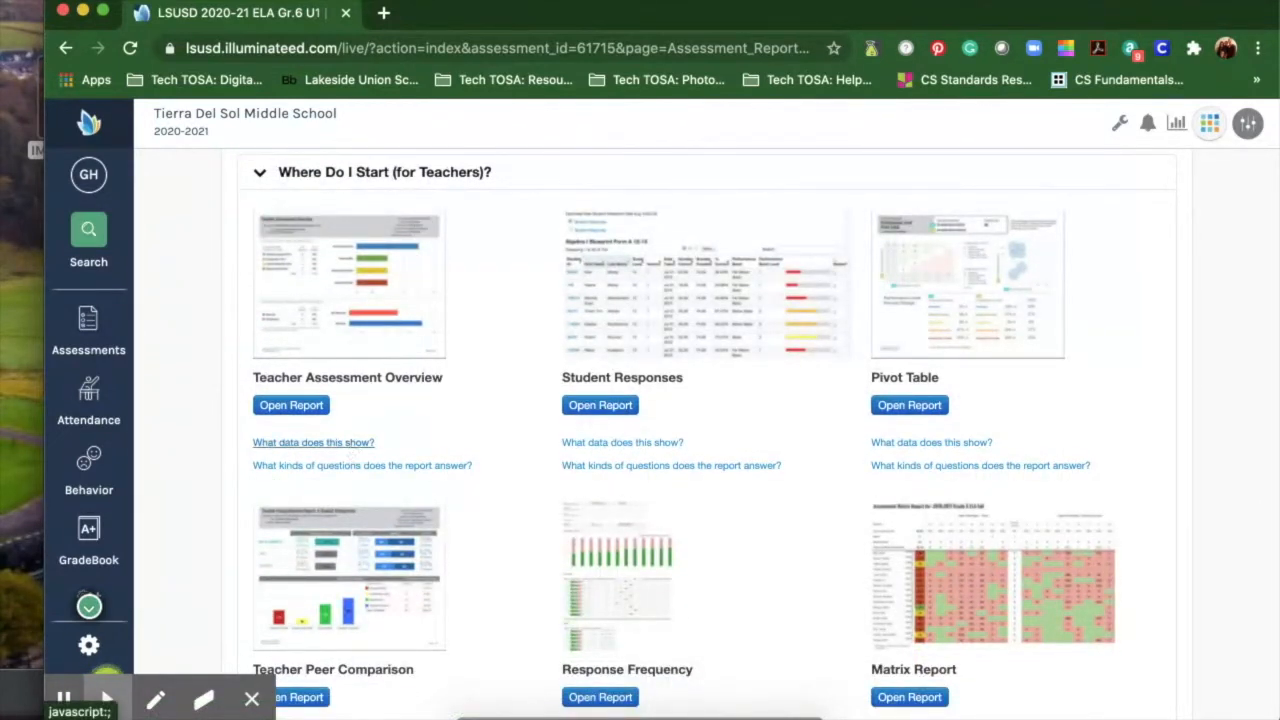
pyautogui.click(312, 442)
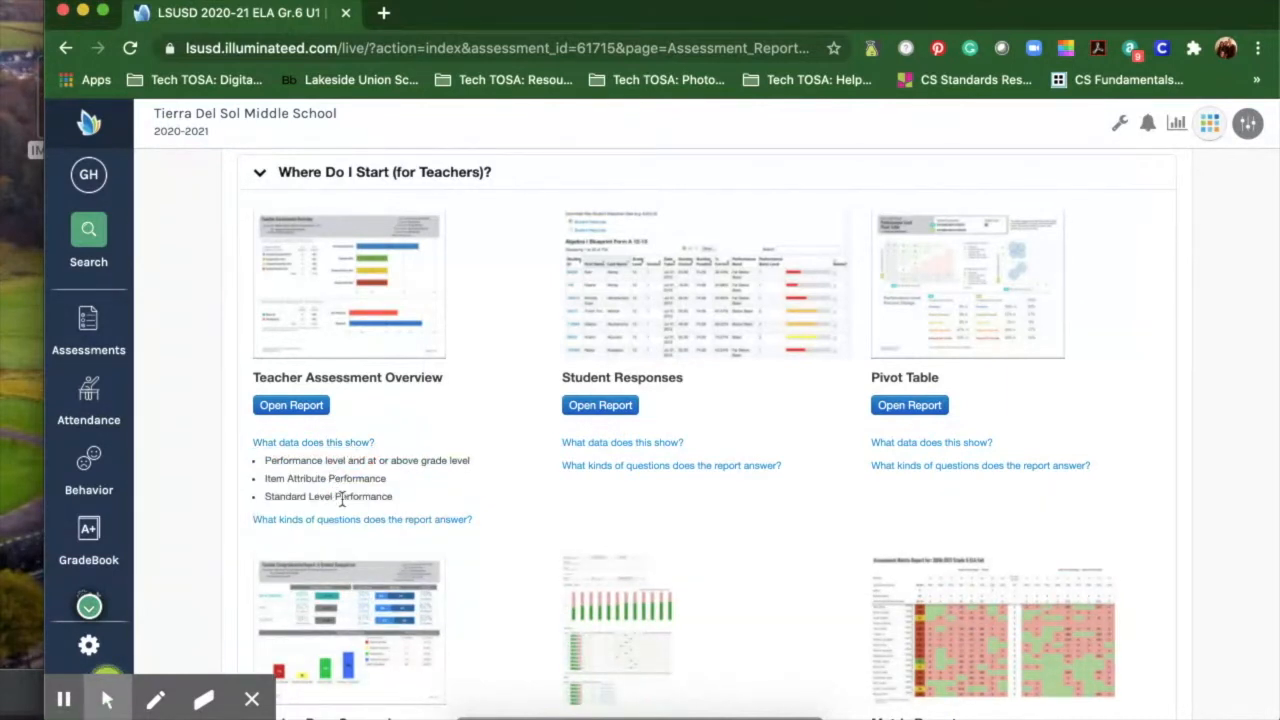
pyautogui.moveTo(372, 320)
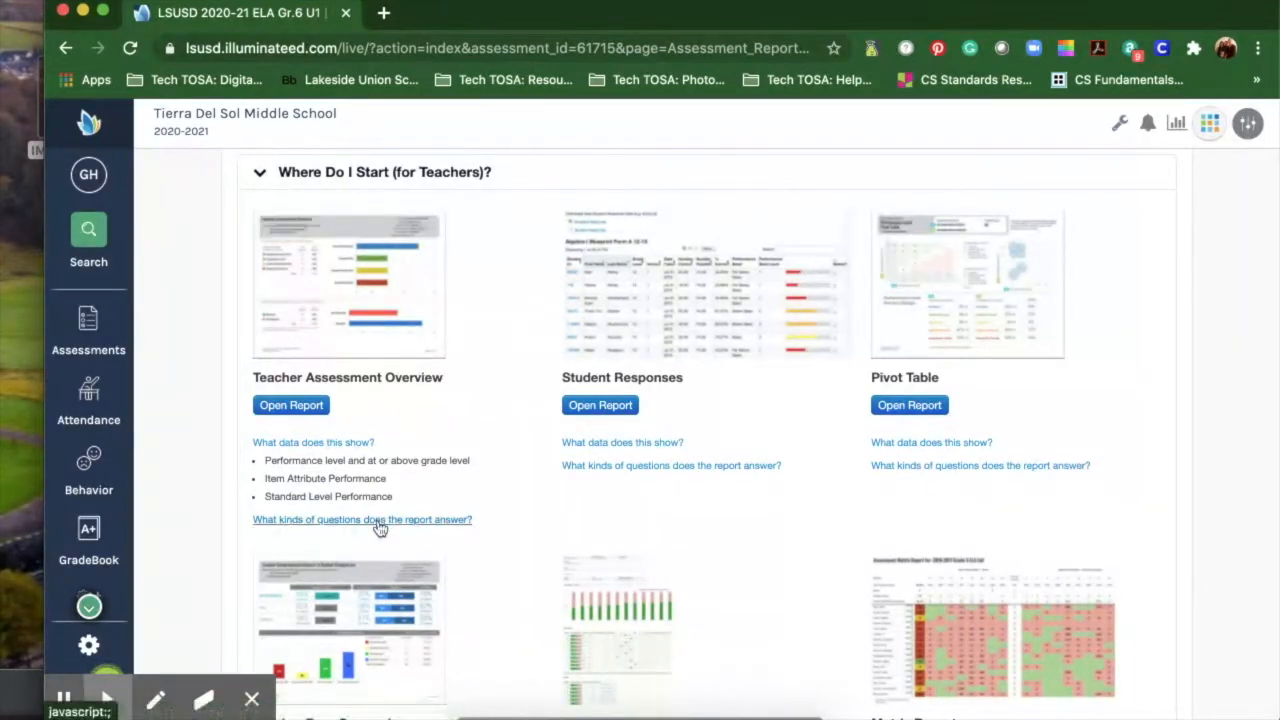
pyautogui.click(384, 520)
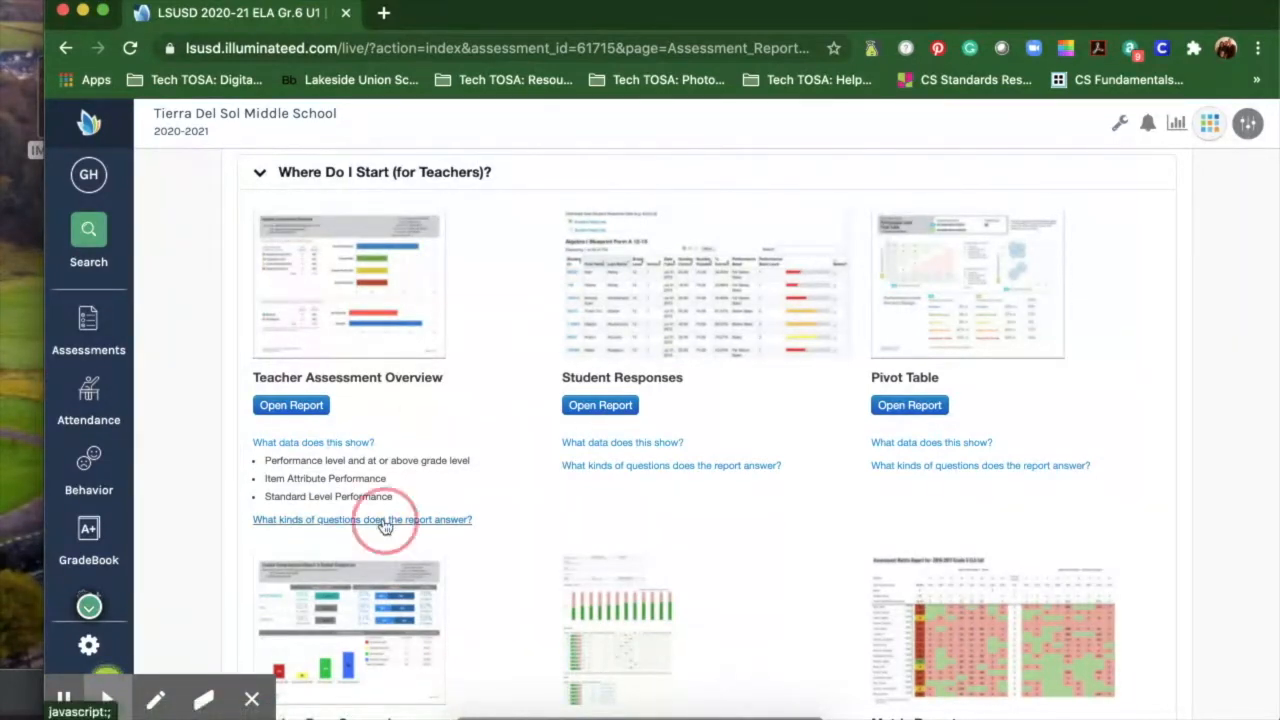
pyautogui.click(362, 520)
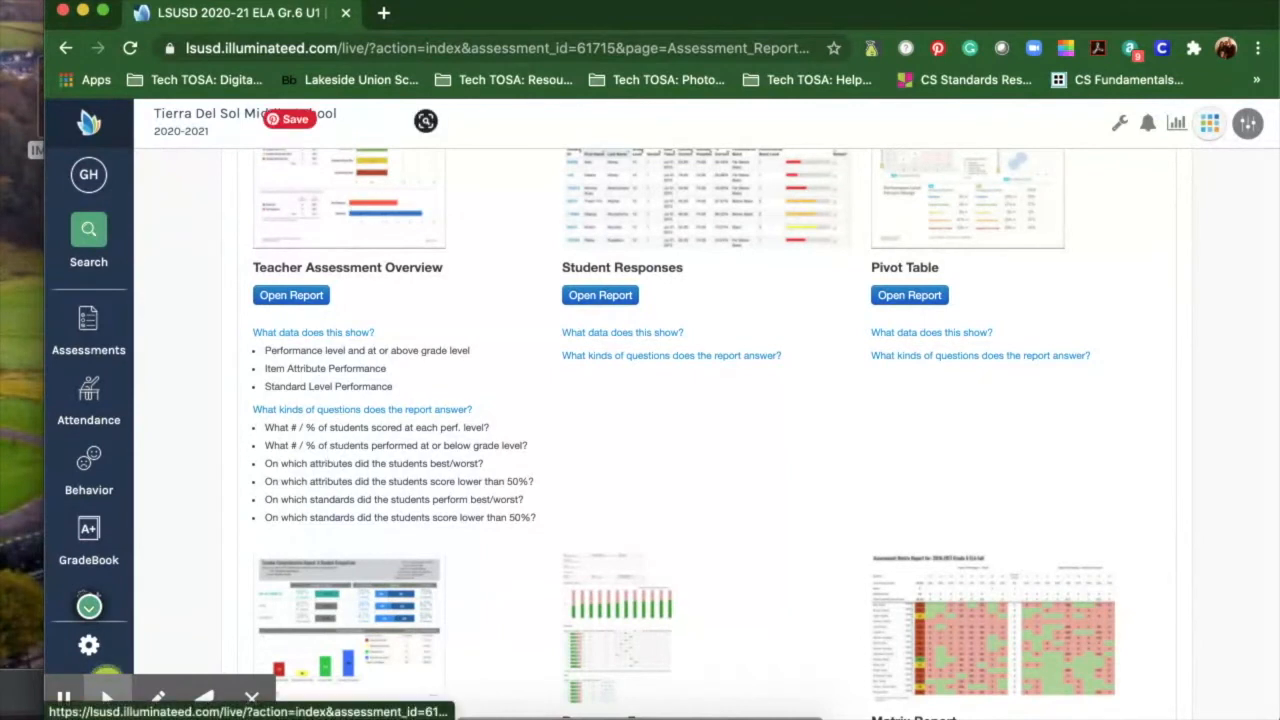
pyautogui.moveTo(352, 264)
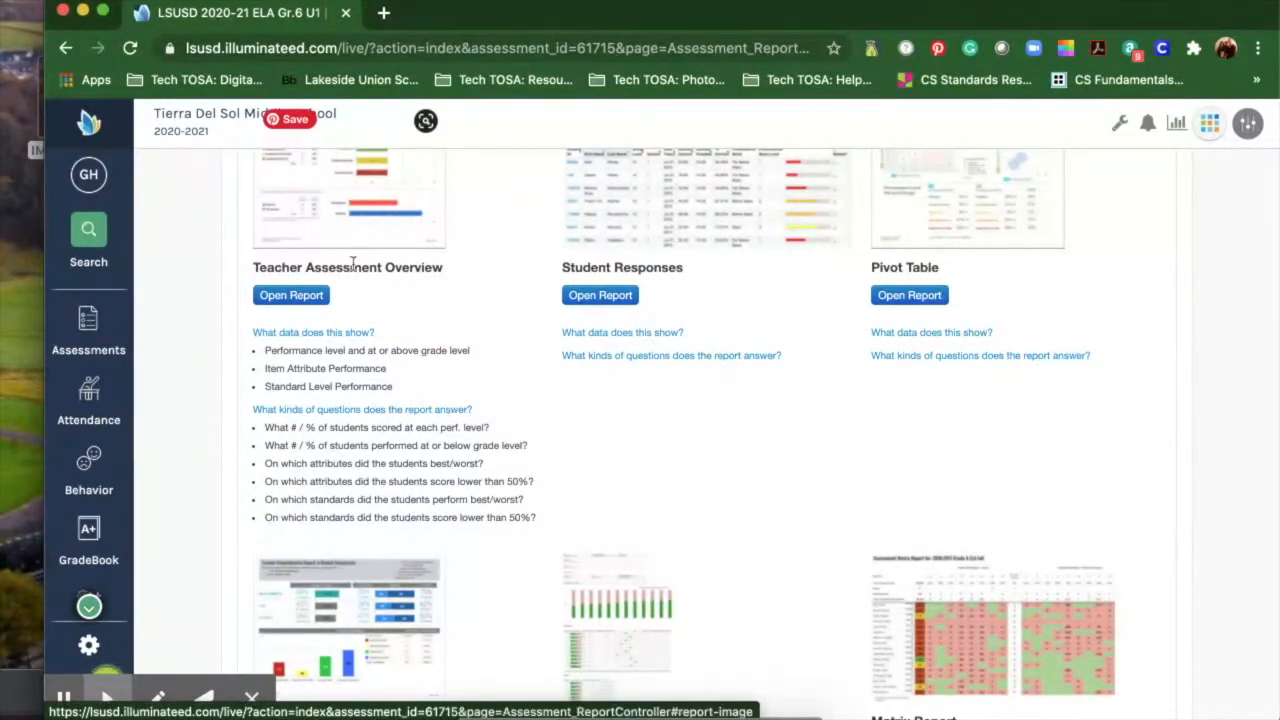
# Step: Reveal what data the Student Responses report shows and which questions it answers
pyautogui.scroll(-3)
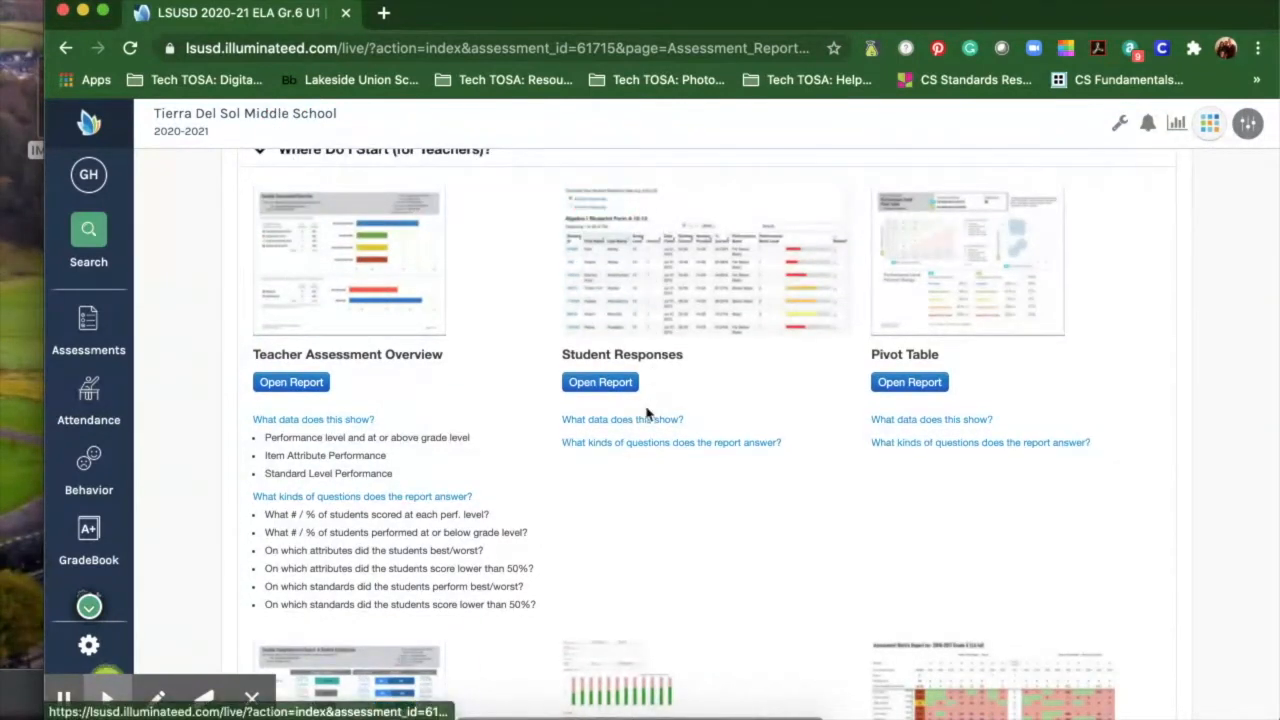
pyautogui.click(622, 420)
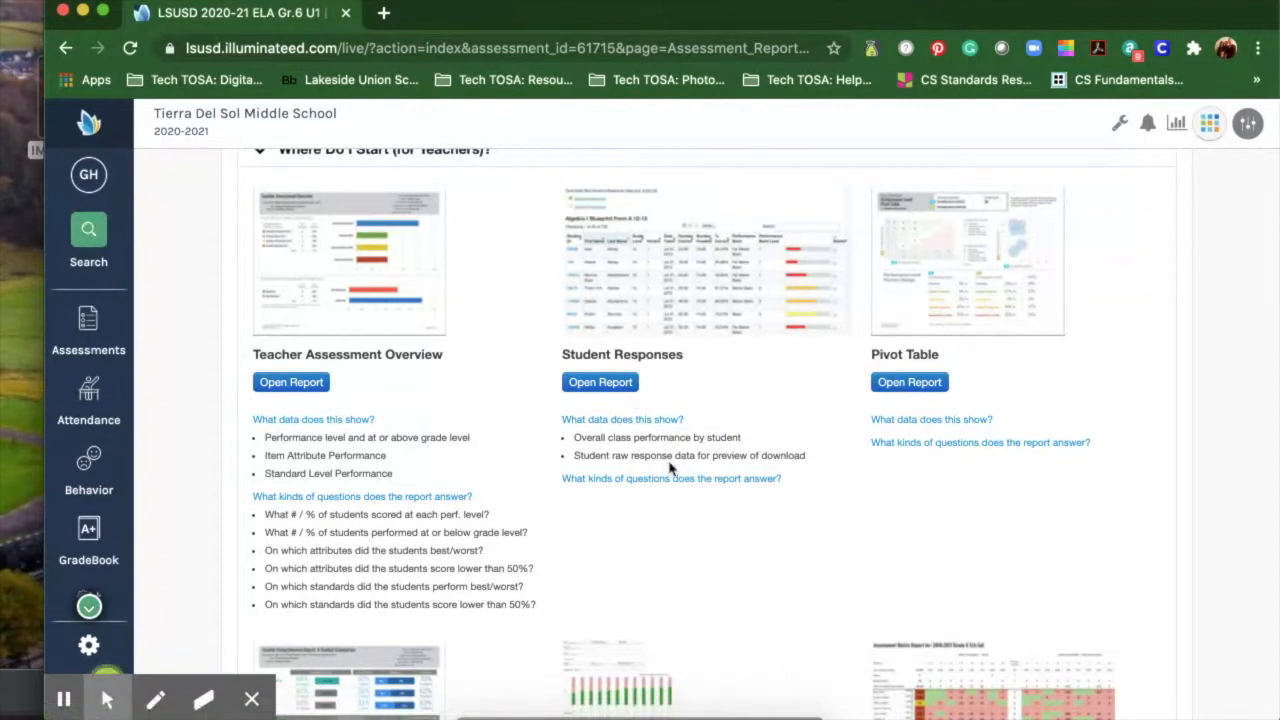
pyautogui.moveTo(672, 492)
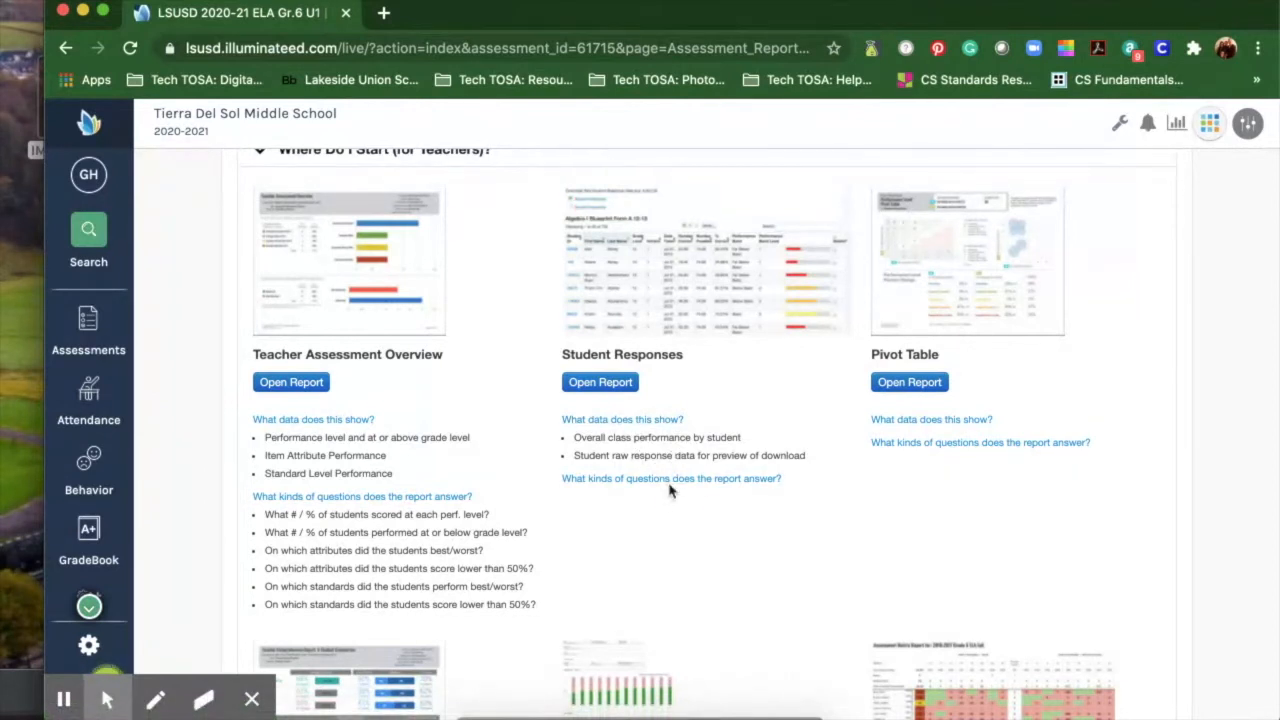
pyautogui.click(672, 478)
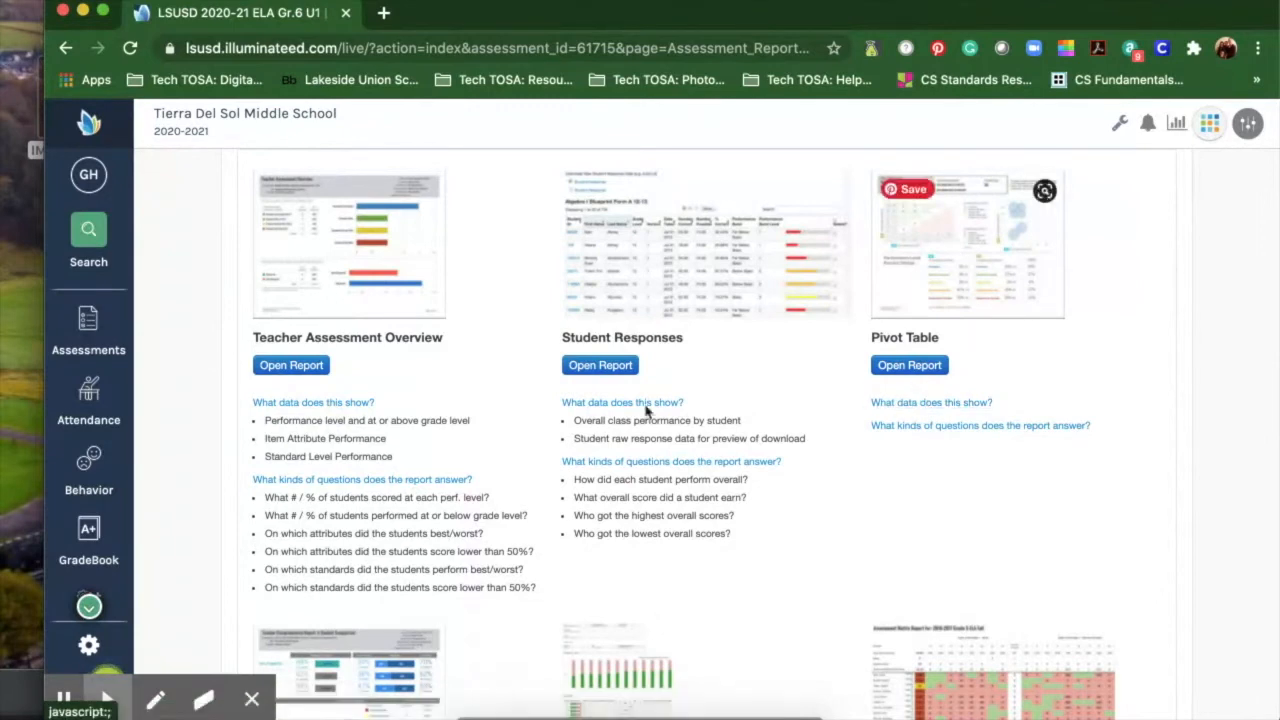
# Step: Reveal the Teacher Peer Comparison report's data description and the questions it answers
pyautogui.scroll(-3)
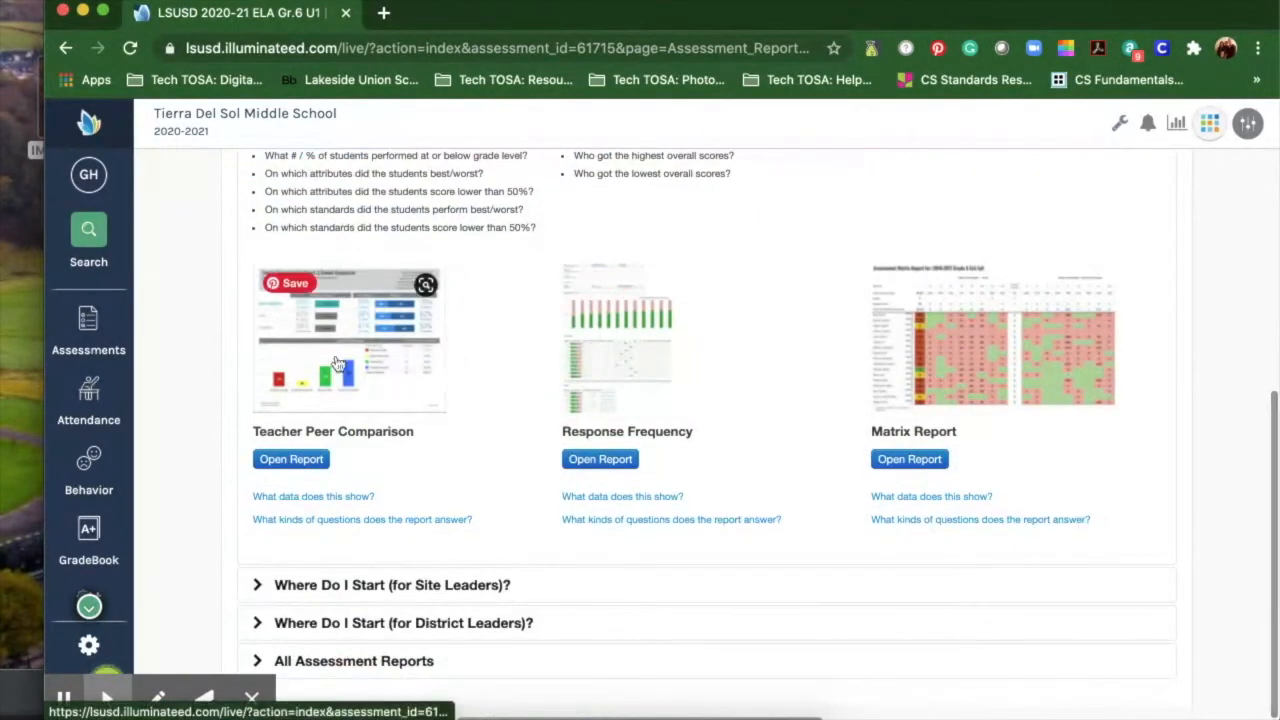
pyautogui.click(312, 496)
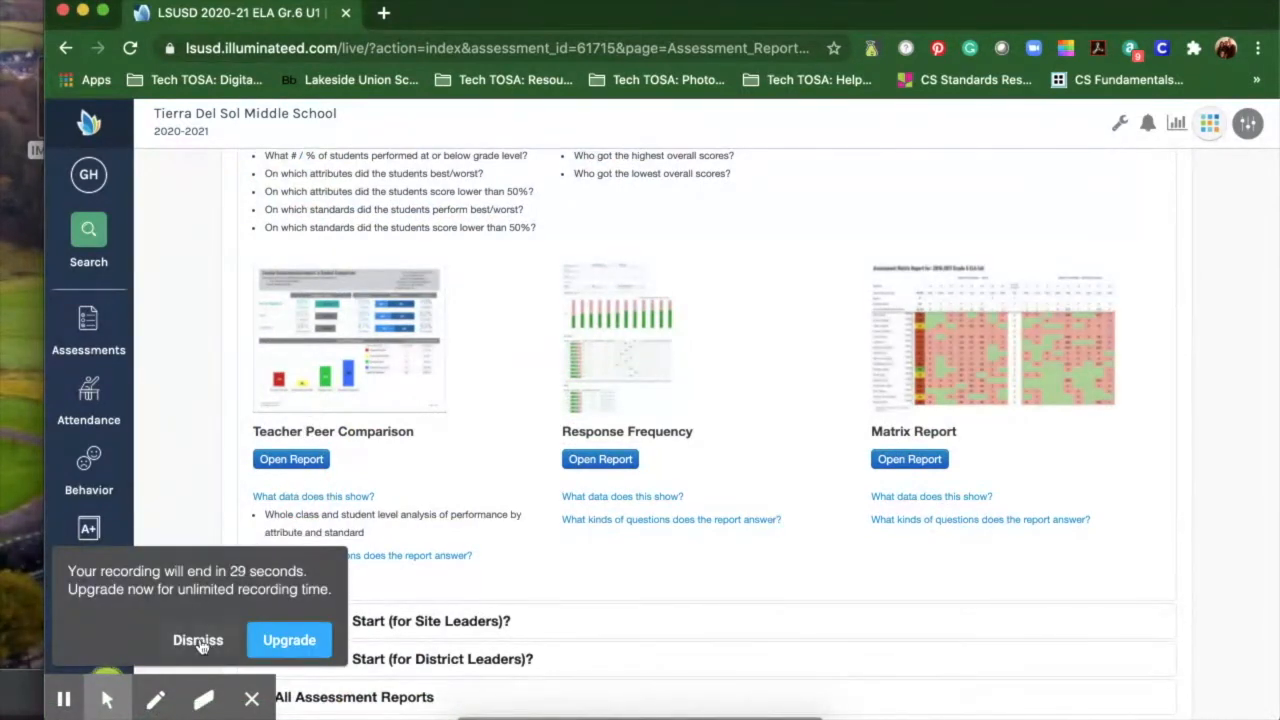
pyautogui.click(198, 640)
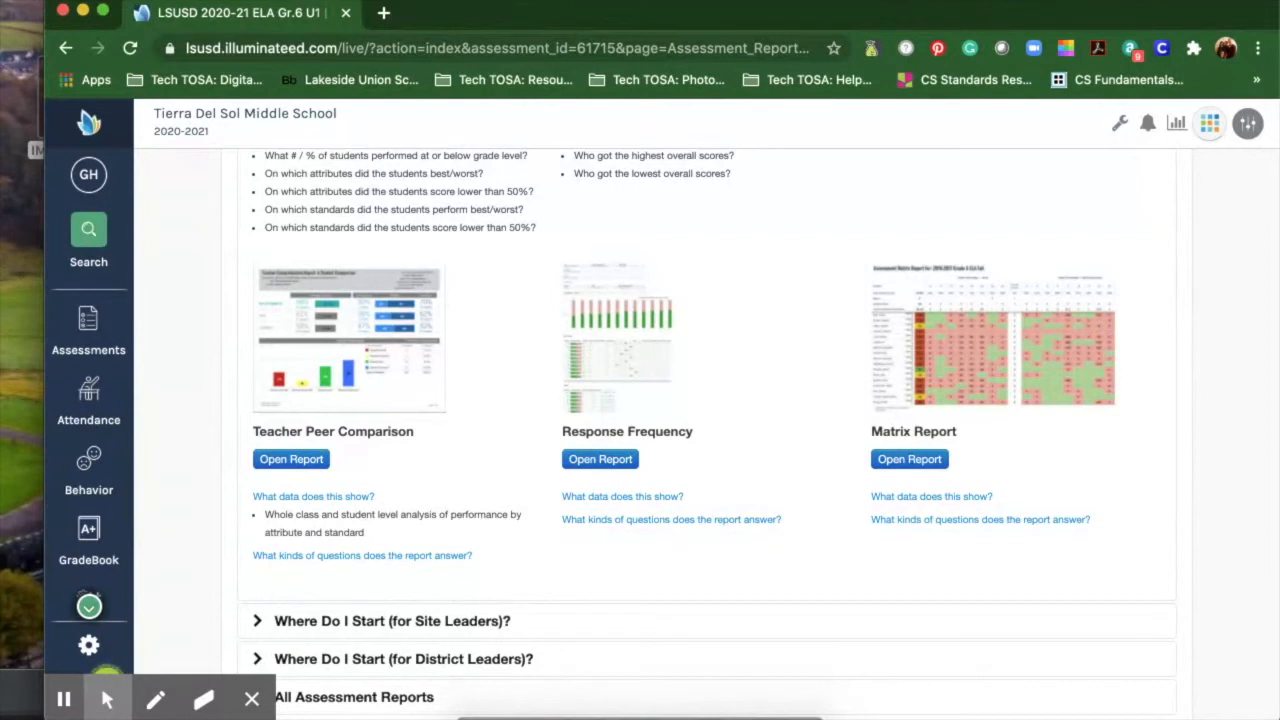
pyautogui.moveTo(368, 564)
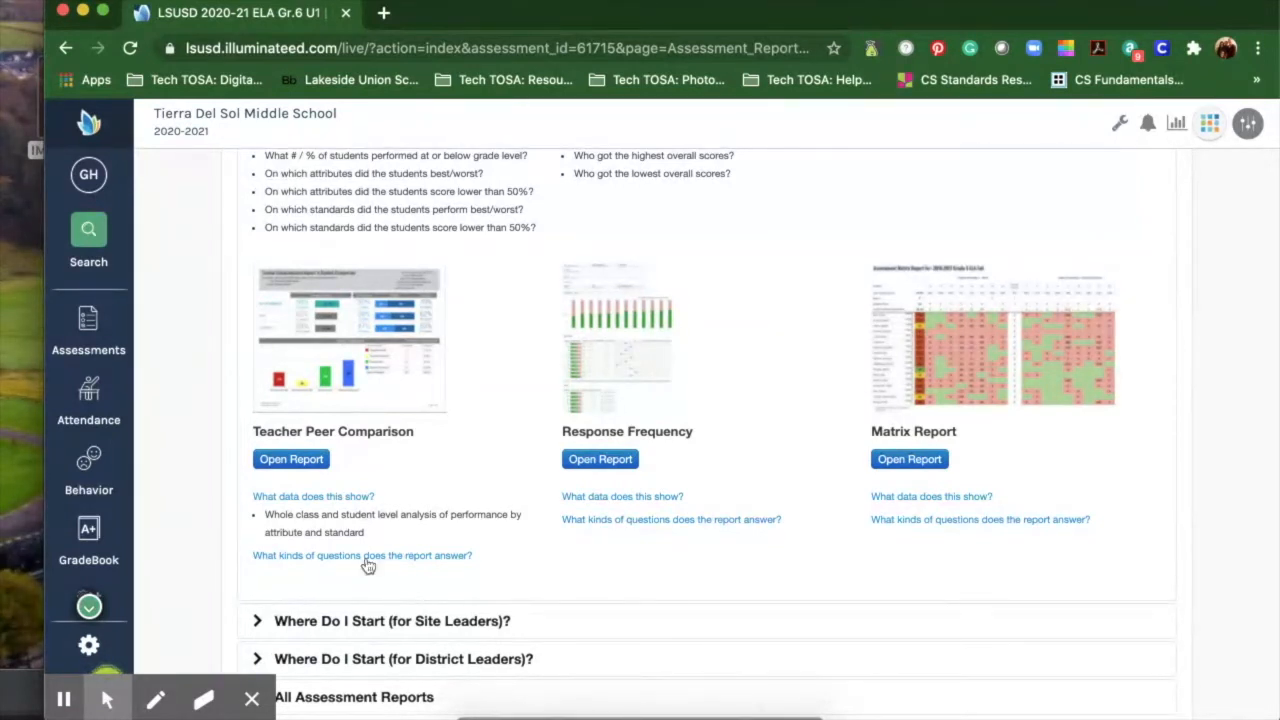
pyautogui.click(362, 556)
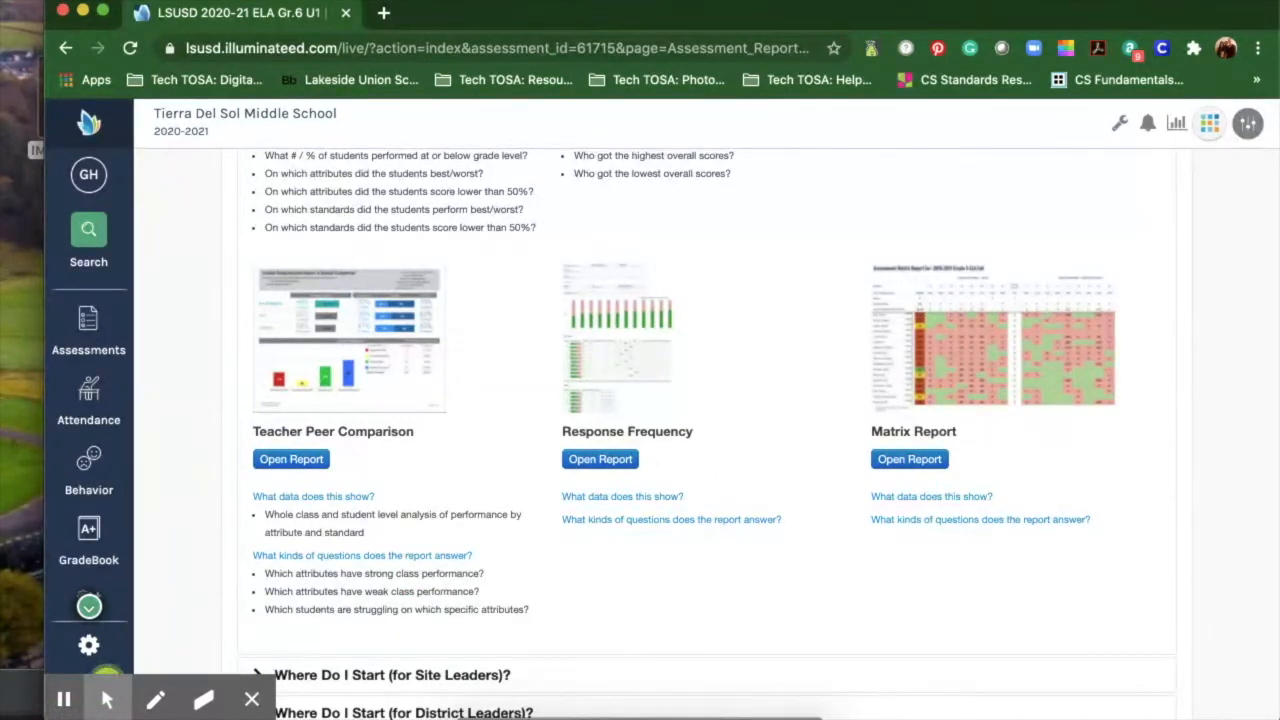
pyautogui.moveTo(452, 590)
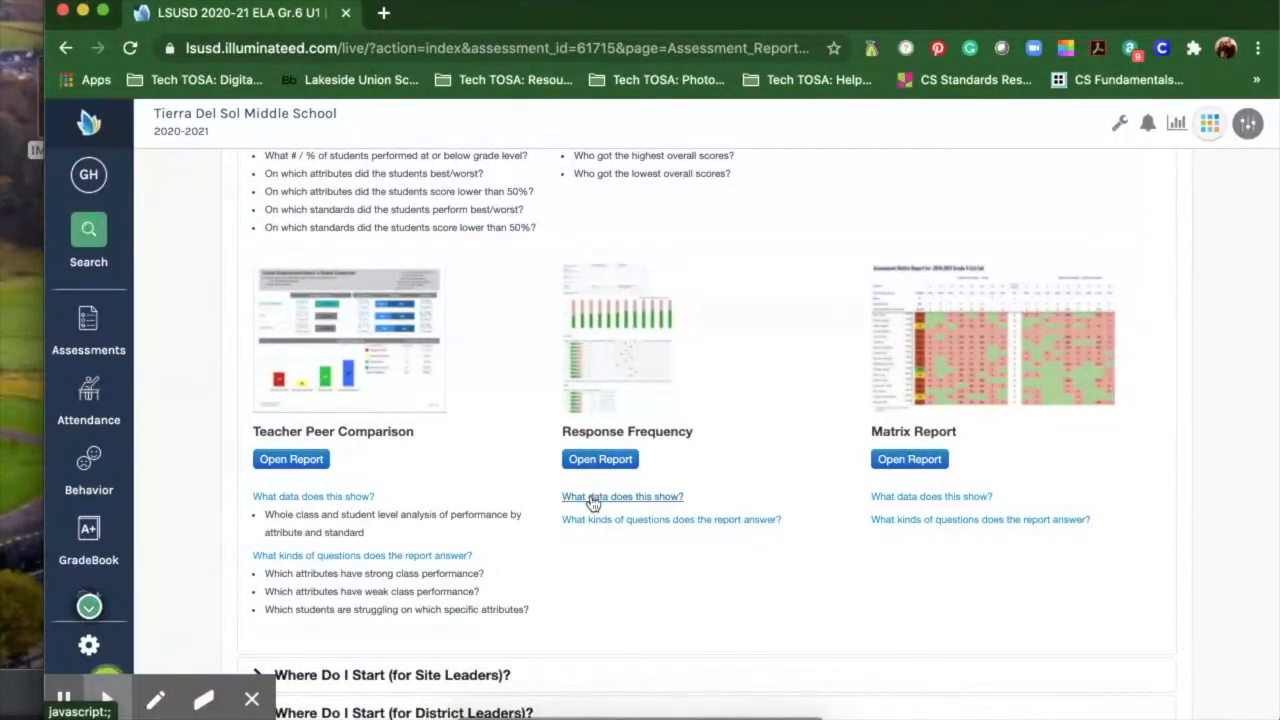
pyautogui.moveTo(876, 336)
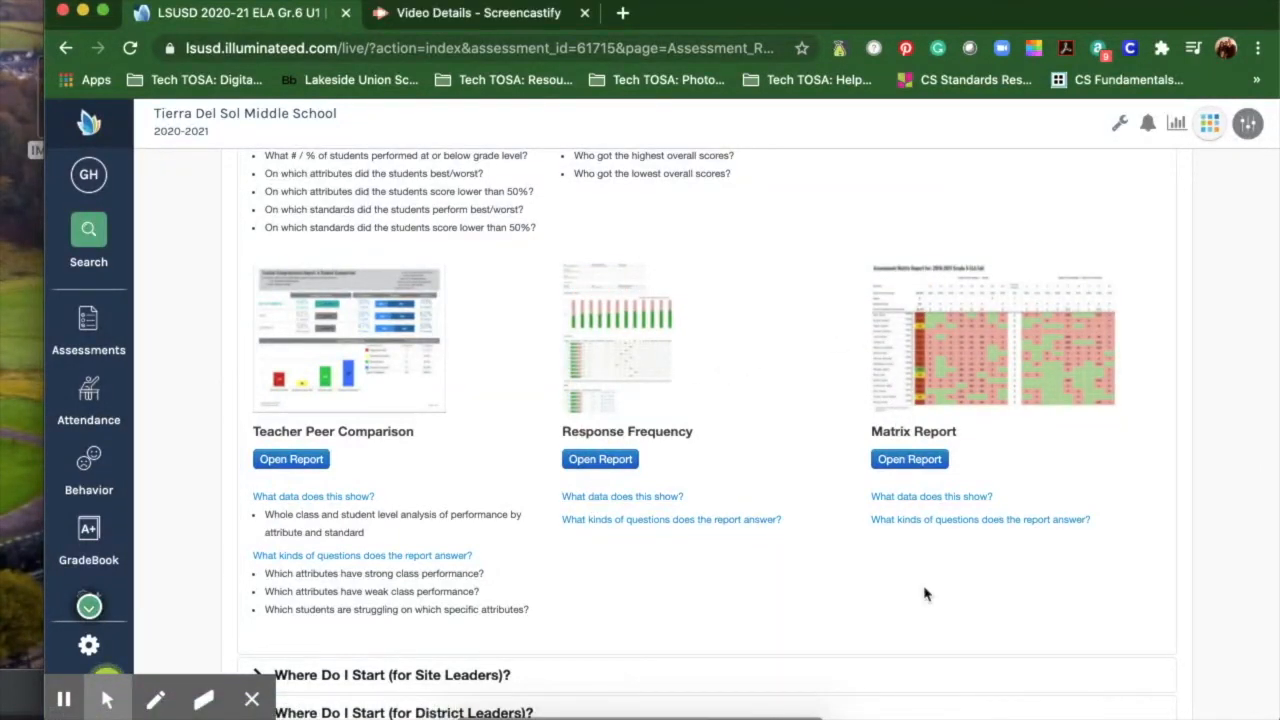
pyautogui.moveTo(940, 544)
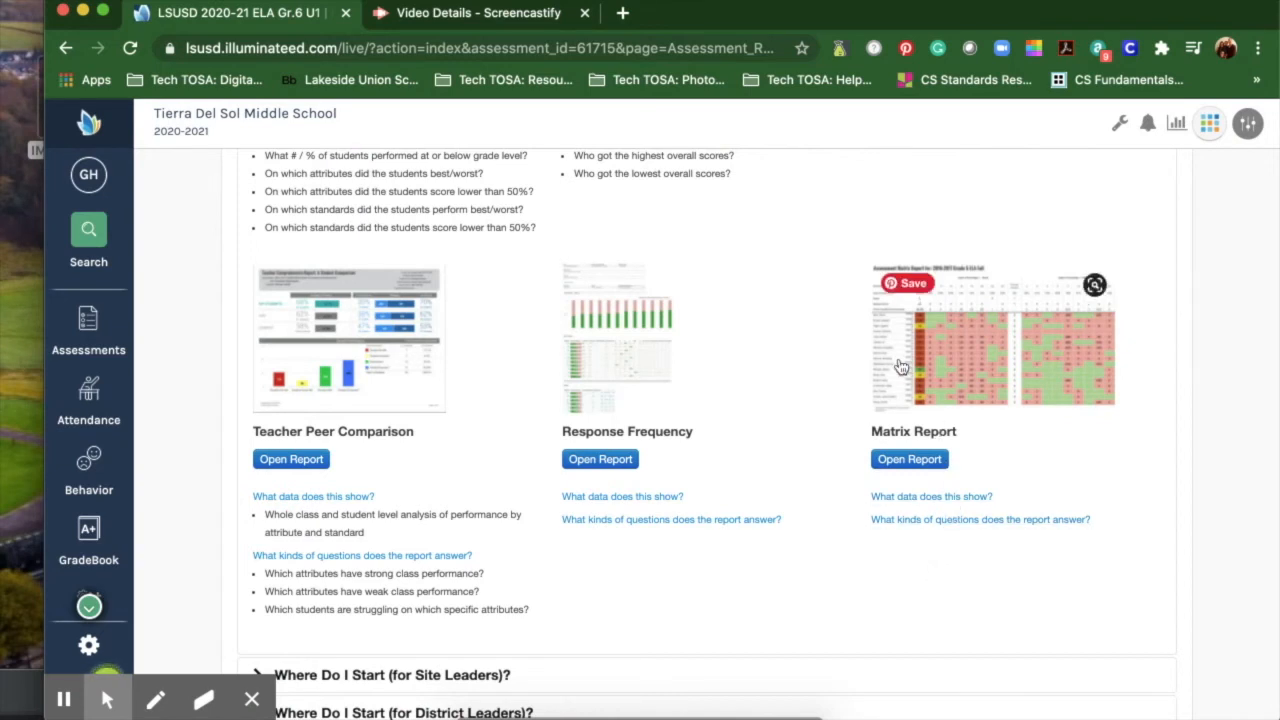
pyautogui.moveTo(930, 362)
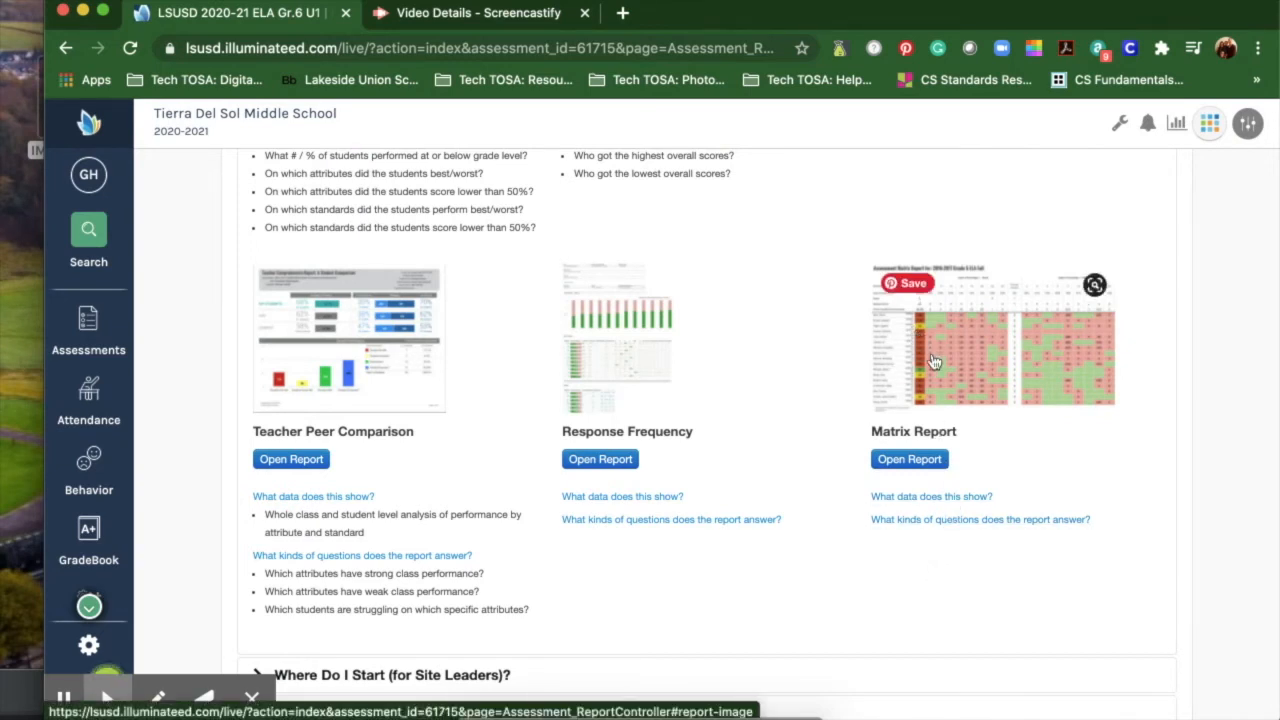
pyautogui.moveTo(992, 340)
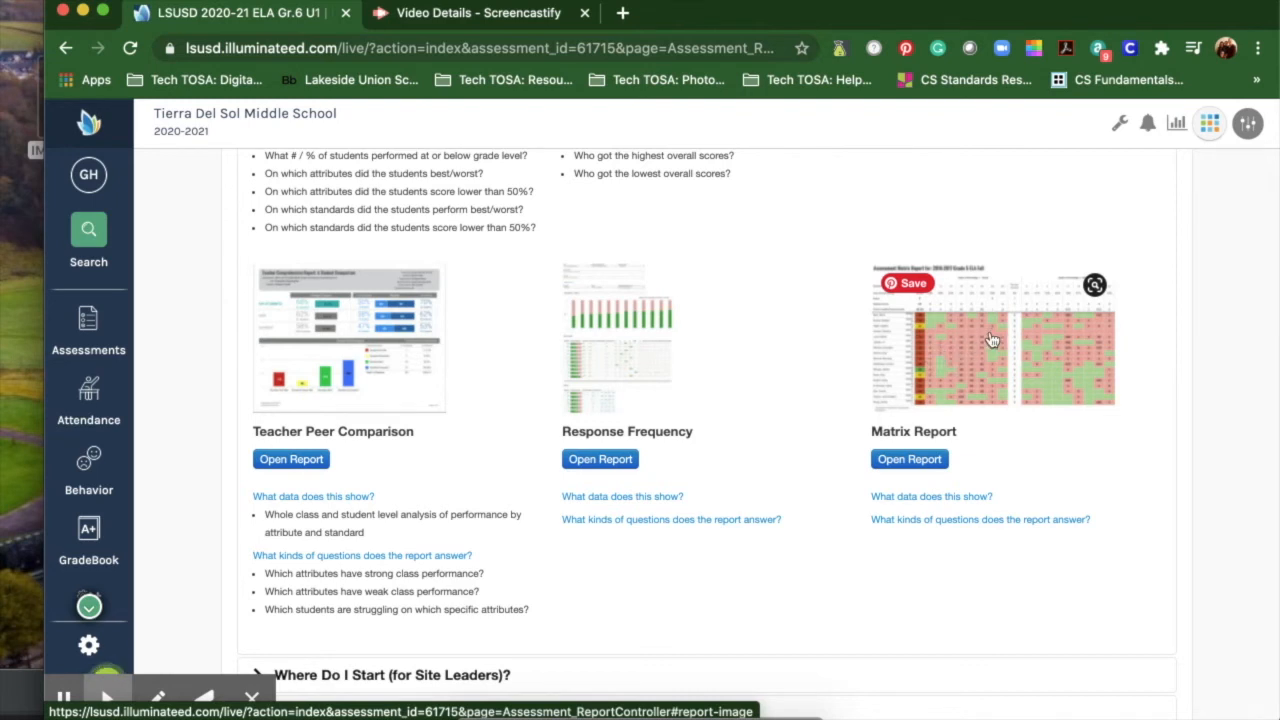
pyautogui.moveTo(998, 344)
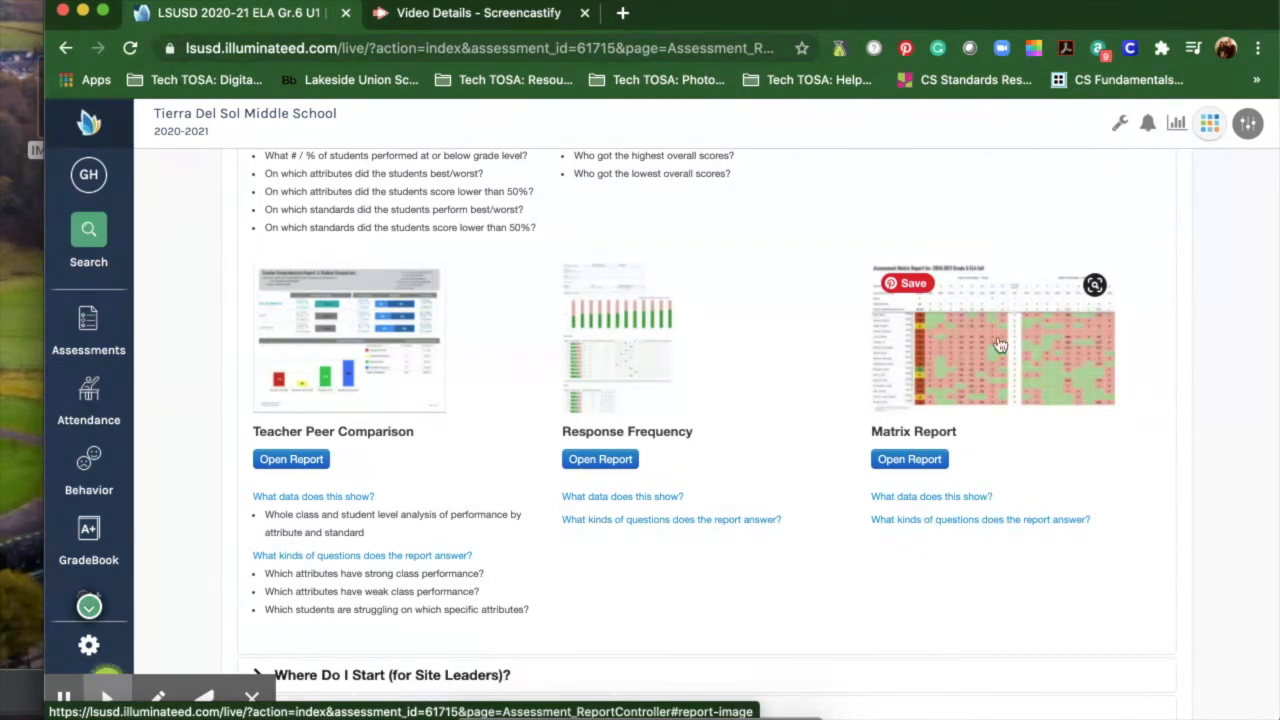
pyautogui.moveTo(948, 370)
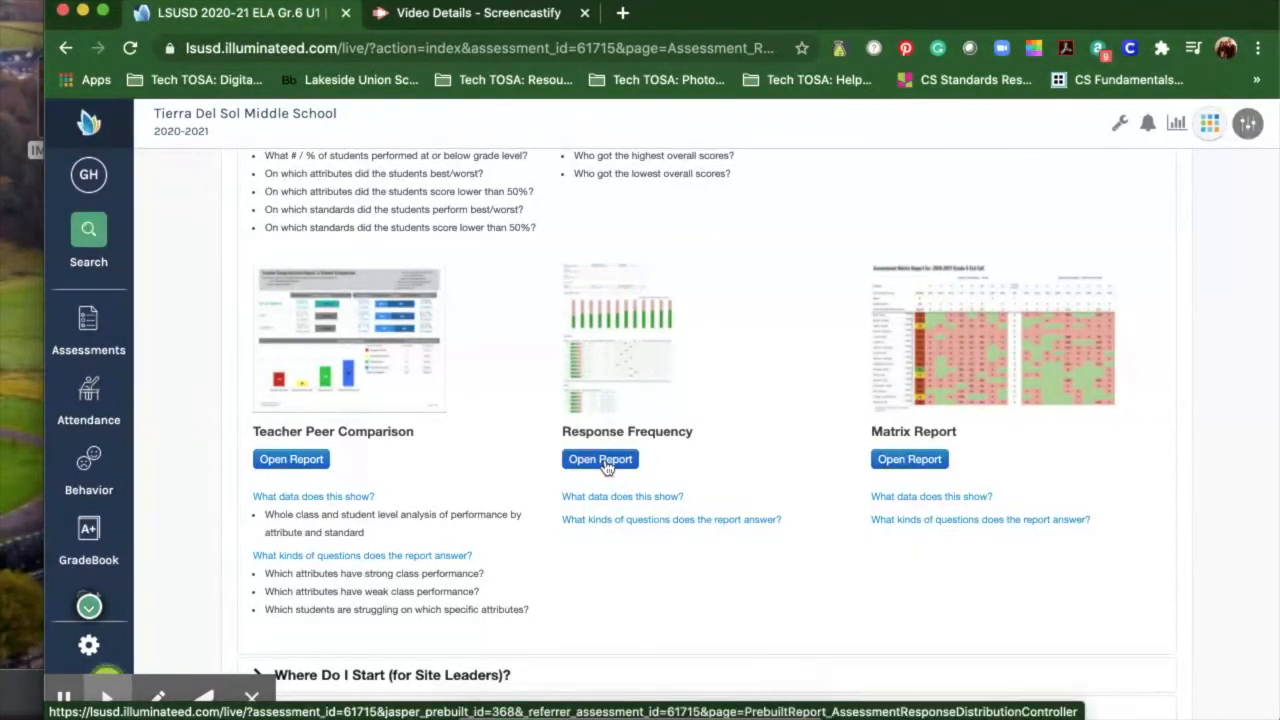
# Step: Open the Response Frequency report for the ELA Gr.6 U1 assessment
pyautogui.click(600, 458)
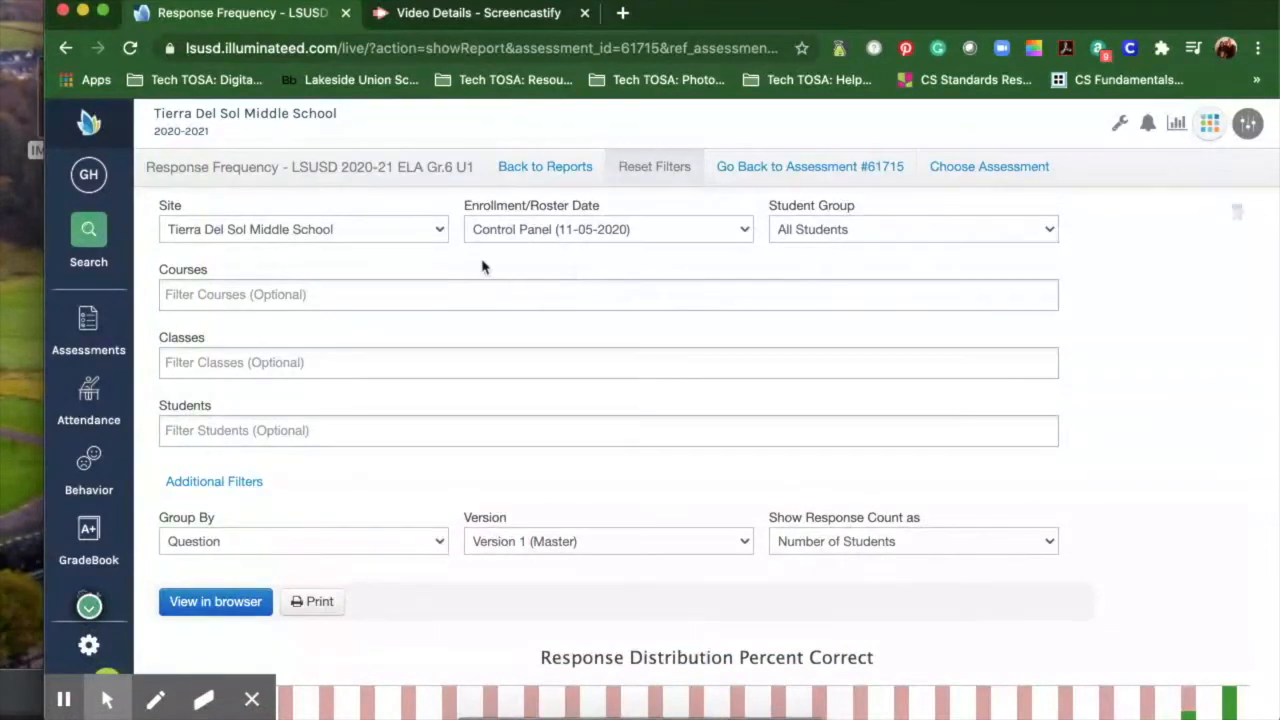
pyautogui.moveTo(444, 364)
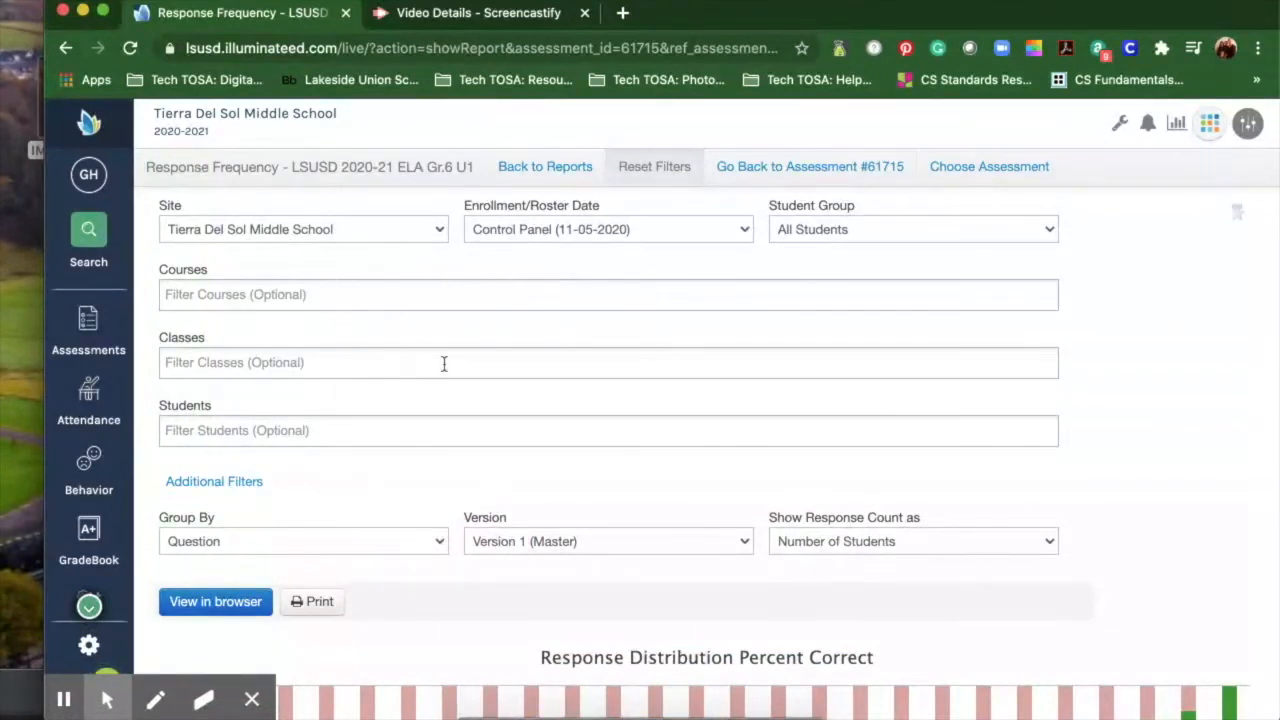
pyautogui.moveTo(540, 580)
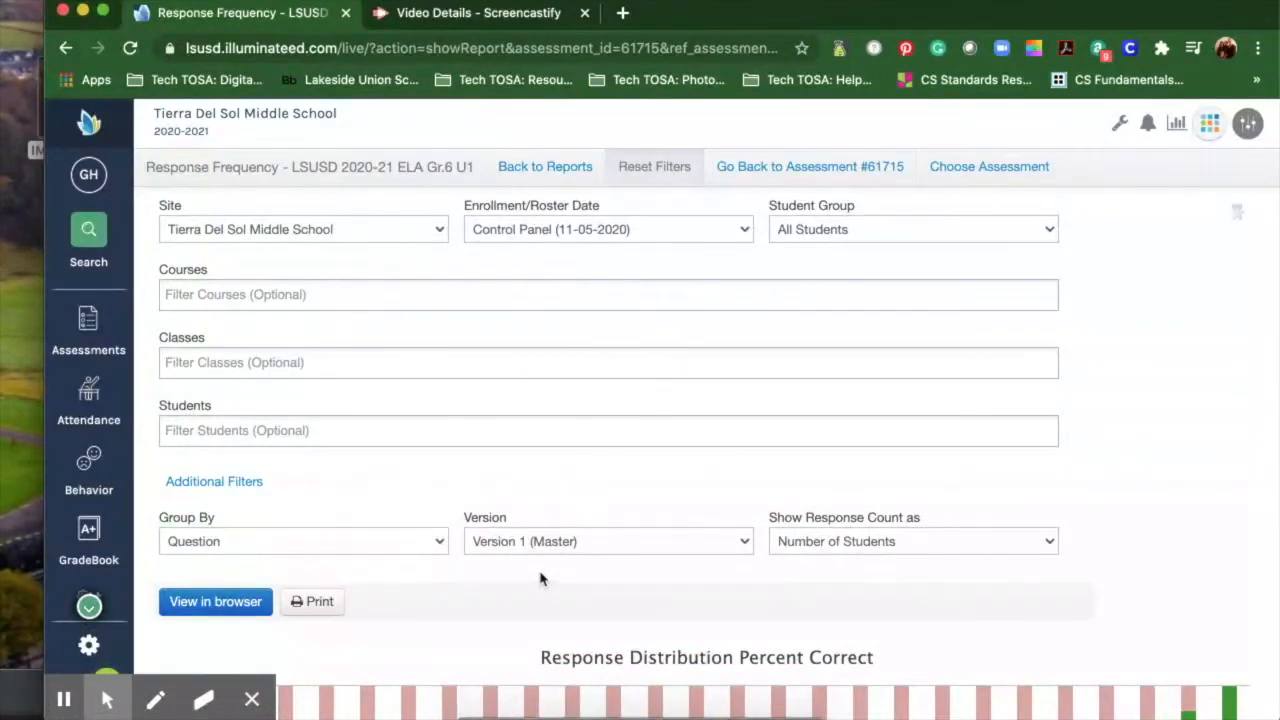
pyautogui.moveTo(512, 336)
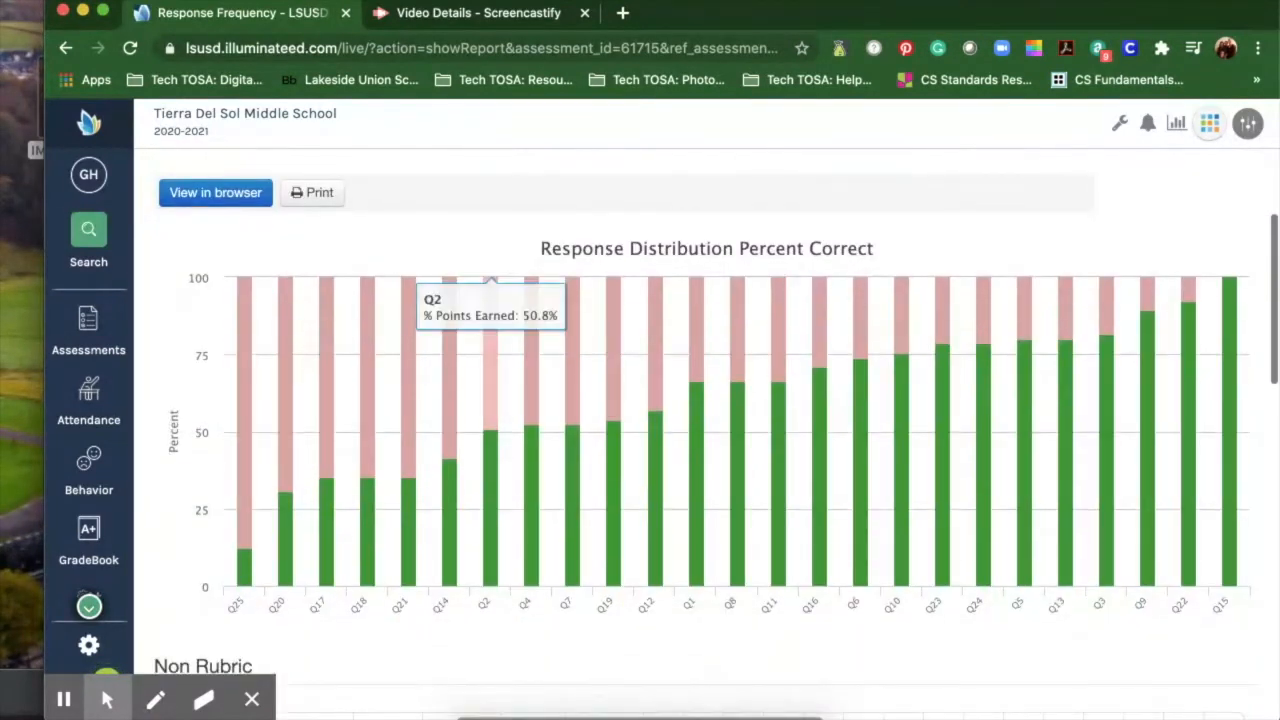
# Step: Scroll below the chart to the Non Rubric per-question table, Q25 lowest at 12.3%
pyautogui.scroll(-3)
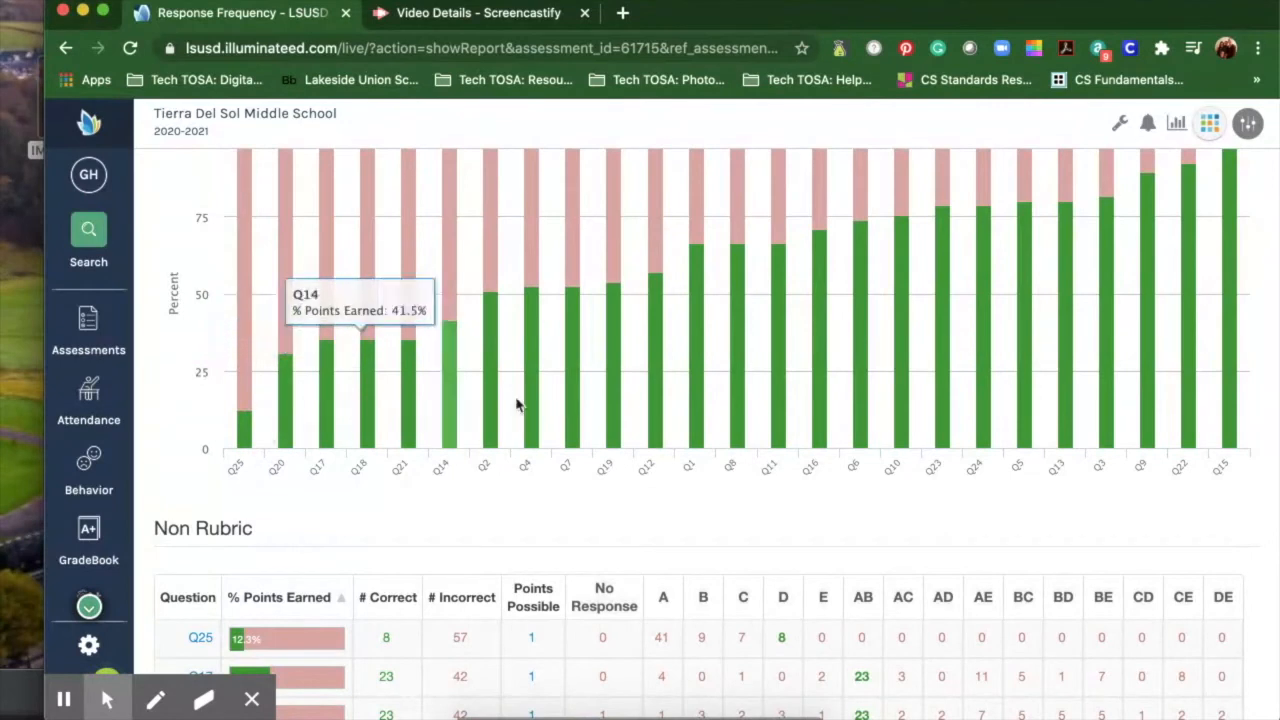
pyautogui.moveTo(1228, 310)
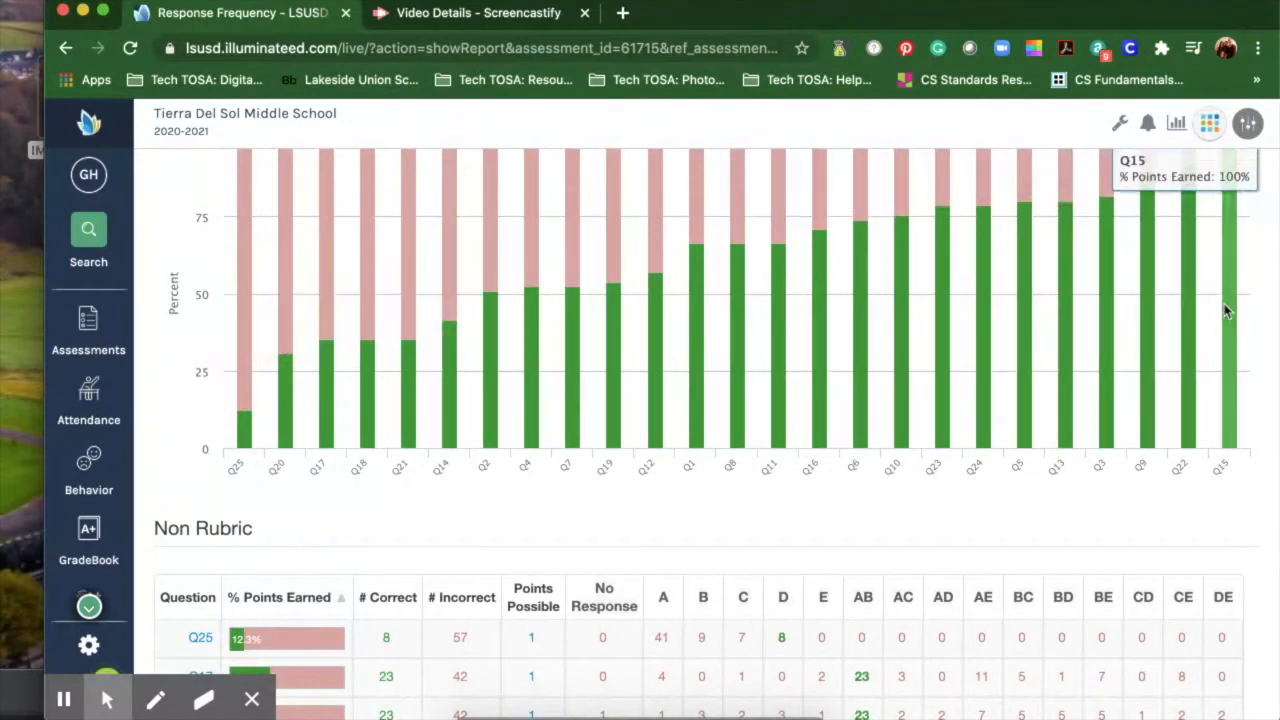
pyautogui.scroll(-3)
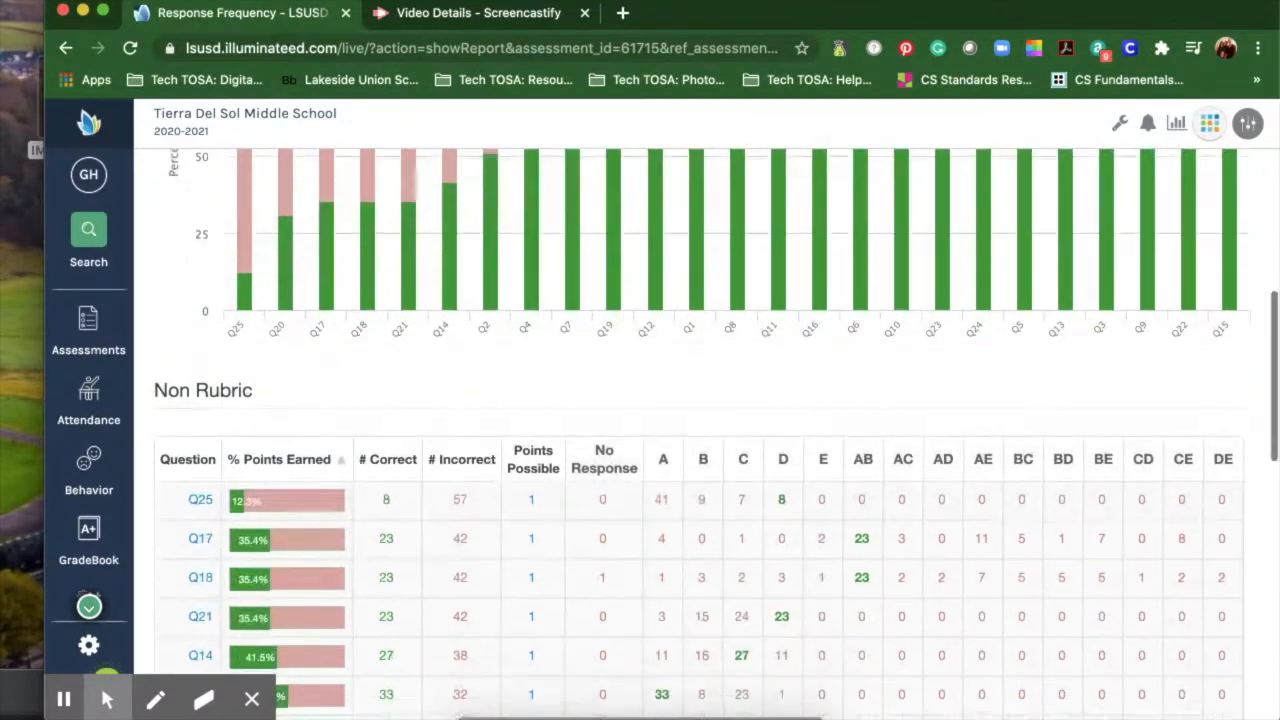
pyautogui.scroll(-3)
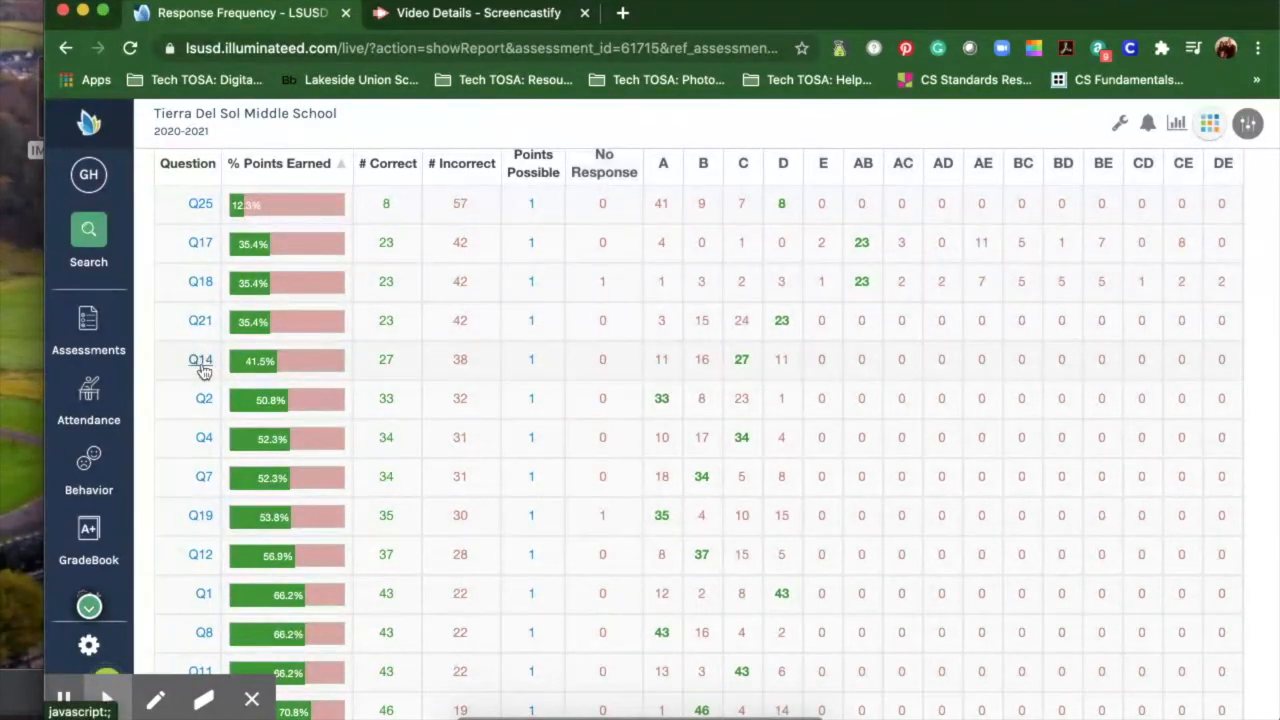
# Step: Show question Q14's details with its reading passage, Sister Sun and Brother Moon
pyautogui.click(200, 360)
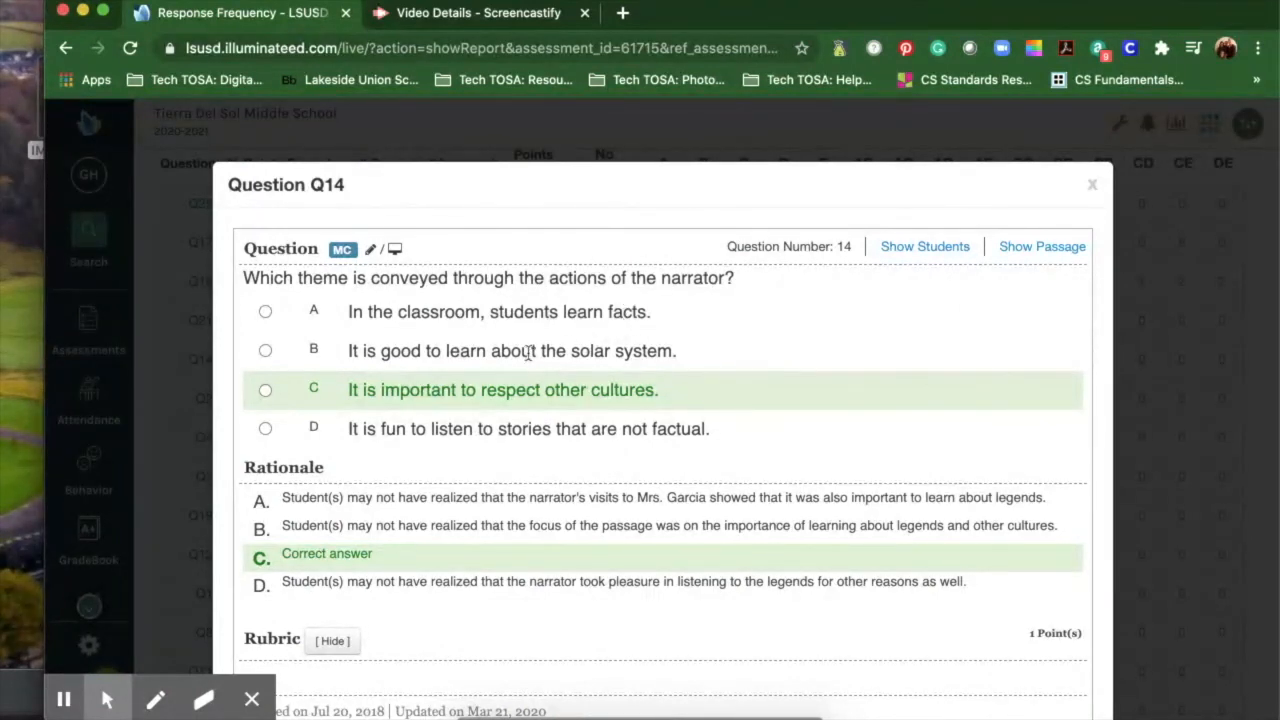
pyautogui.moveTo(452, 458)
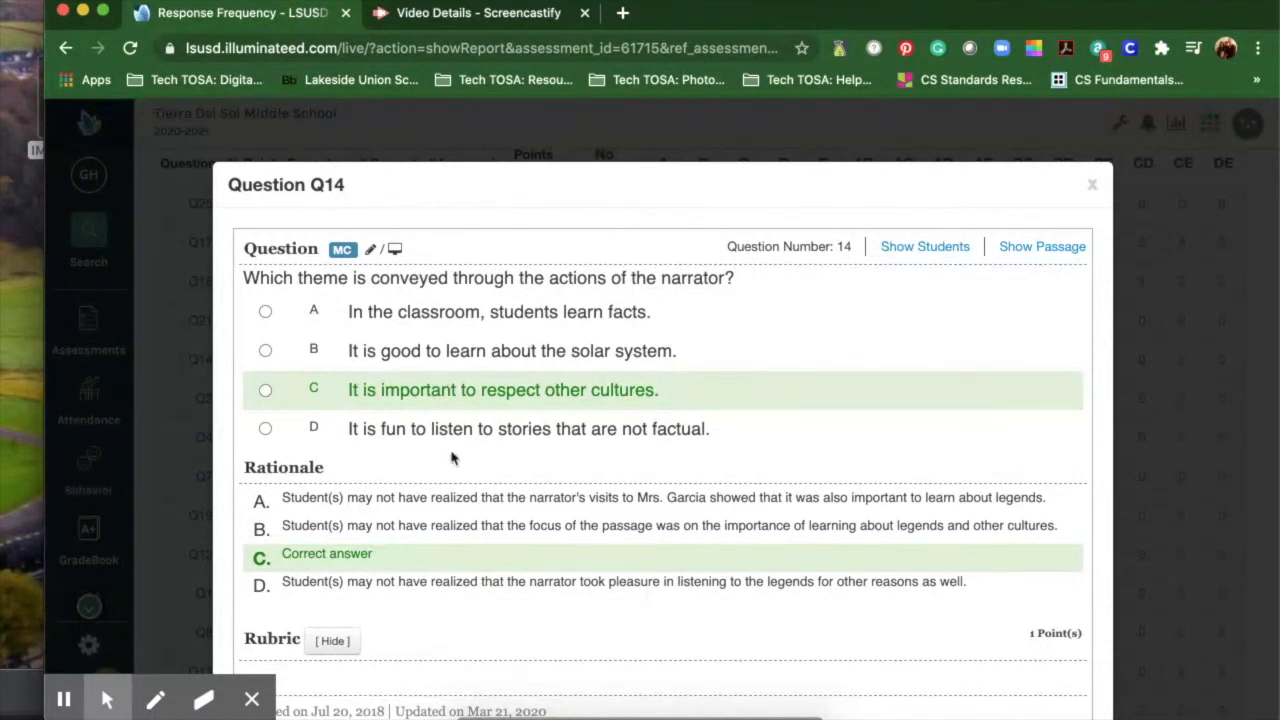
pyautogui.moveTo(516, 378)
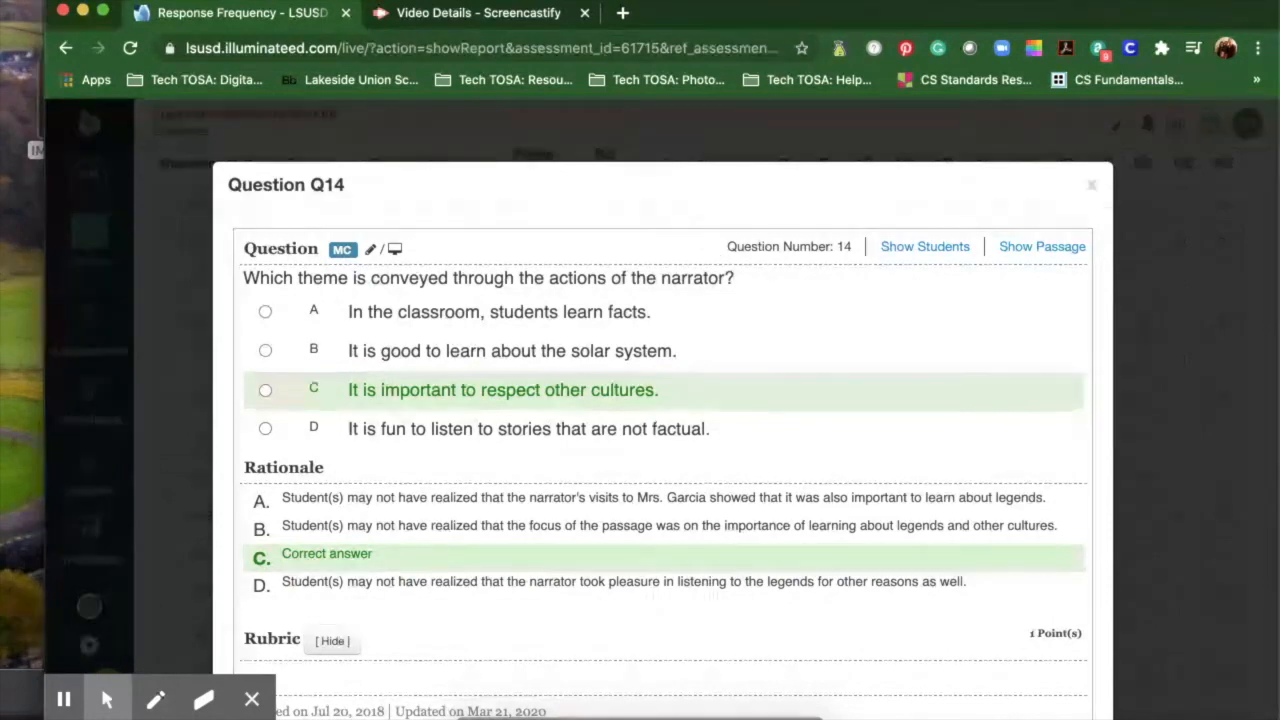
pyautogui.click(1042, 246)
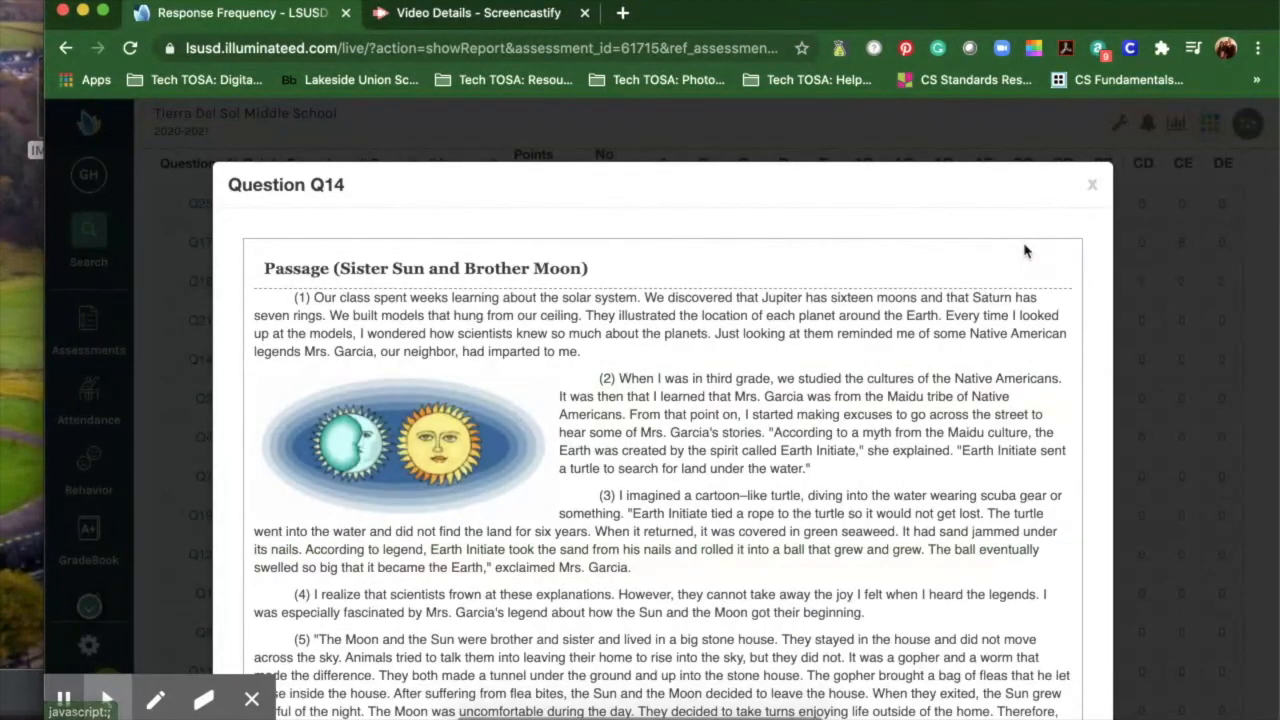
# Step: Scroll the Q14 window down to the passage's closing paragraphs
pyautogui.scroll(-3)
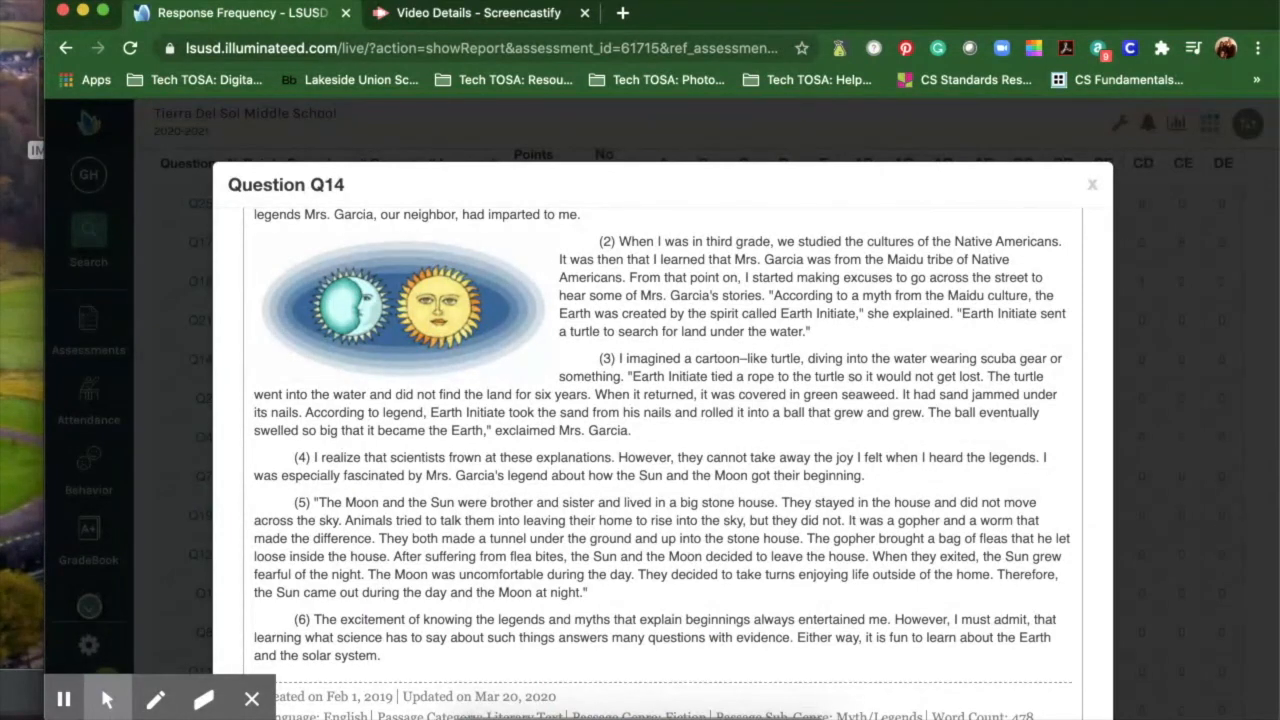
pyautogui.moveTo(64, 698)
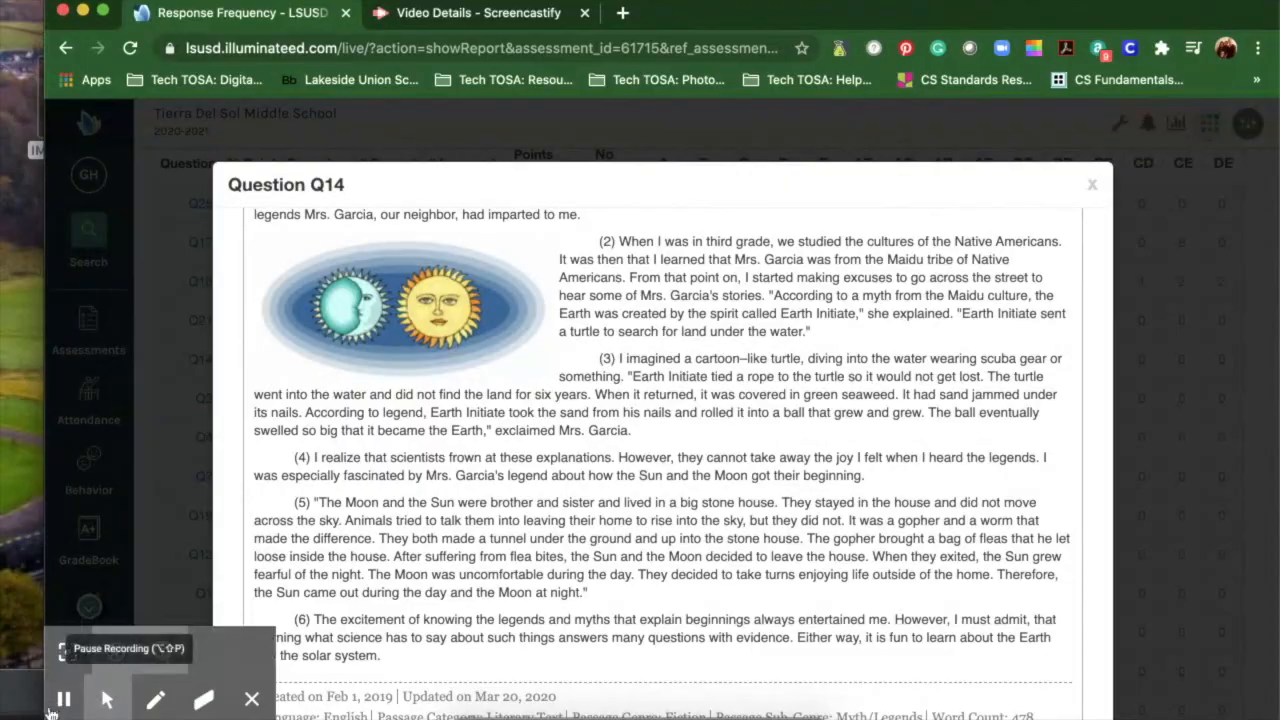